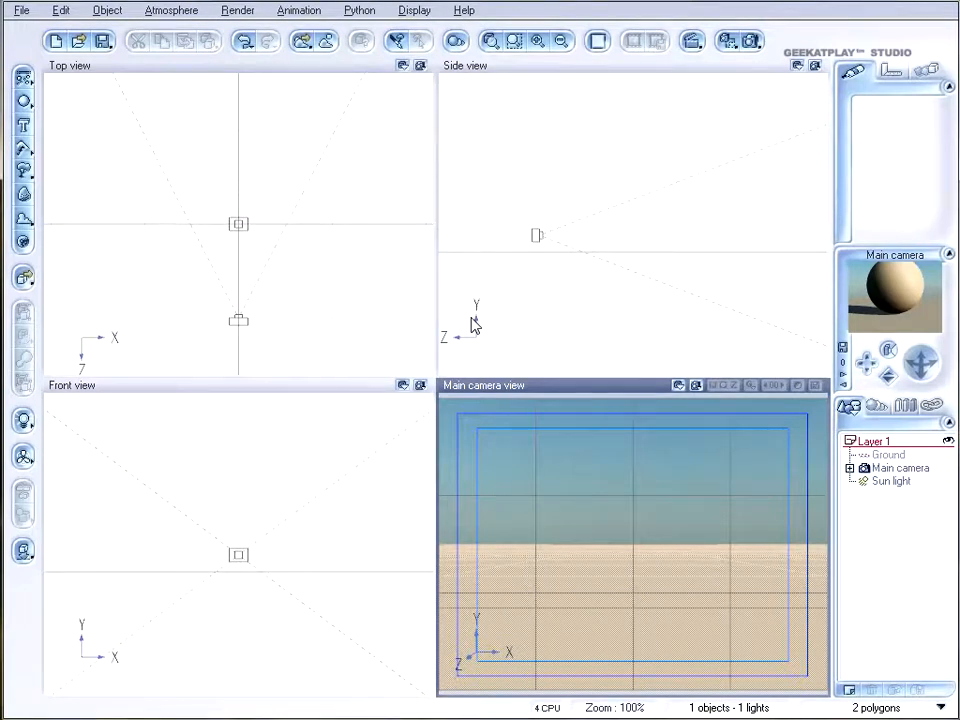
mouse_move(490, 148)
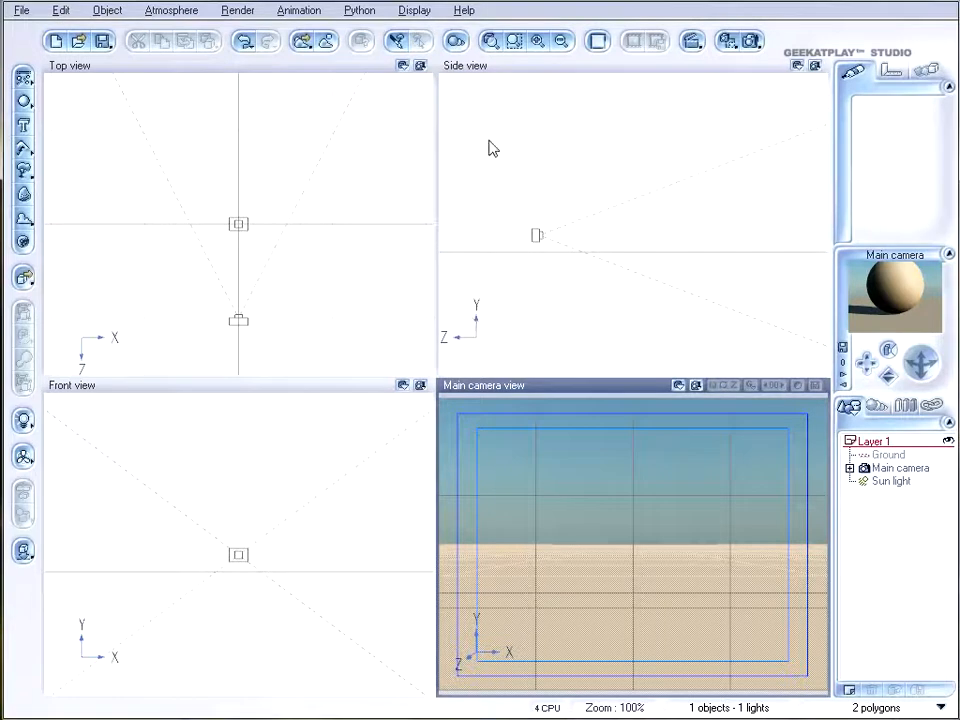
Set renders to display on a separate screen at 640×480 resolution
left_click(900, 468)
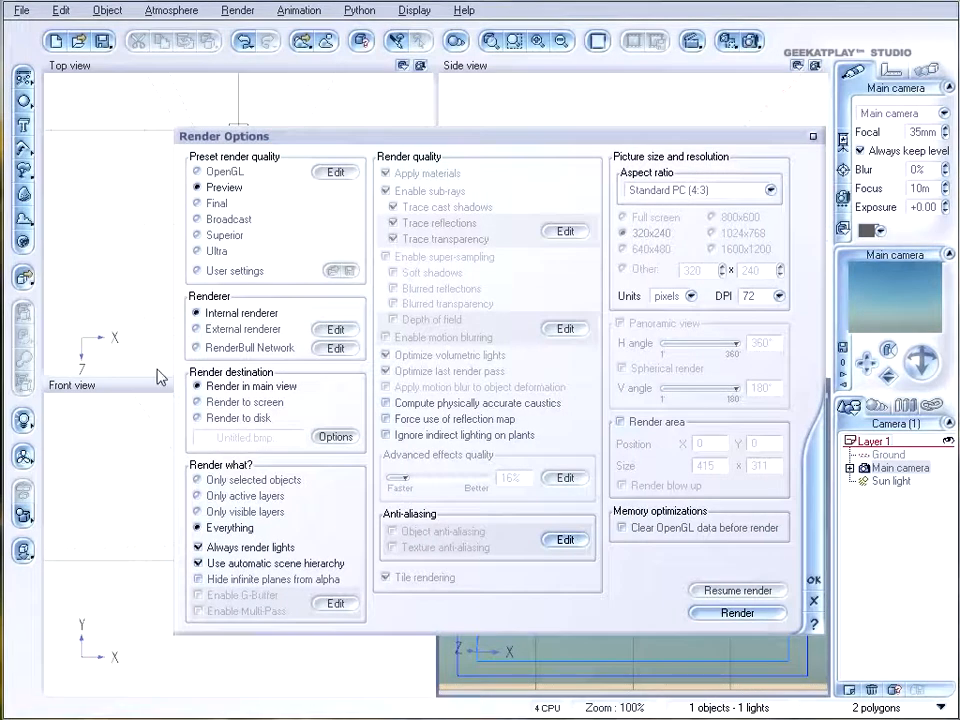
left_click(624, 249)
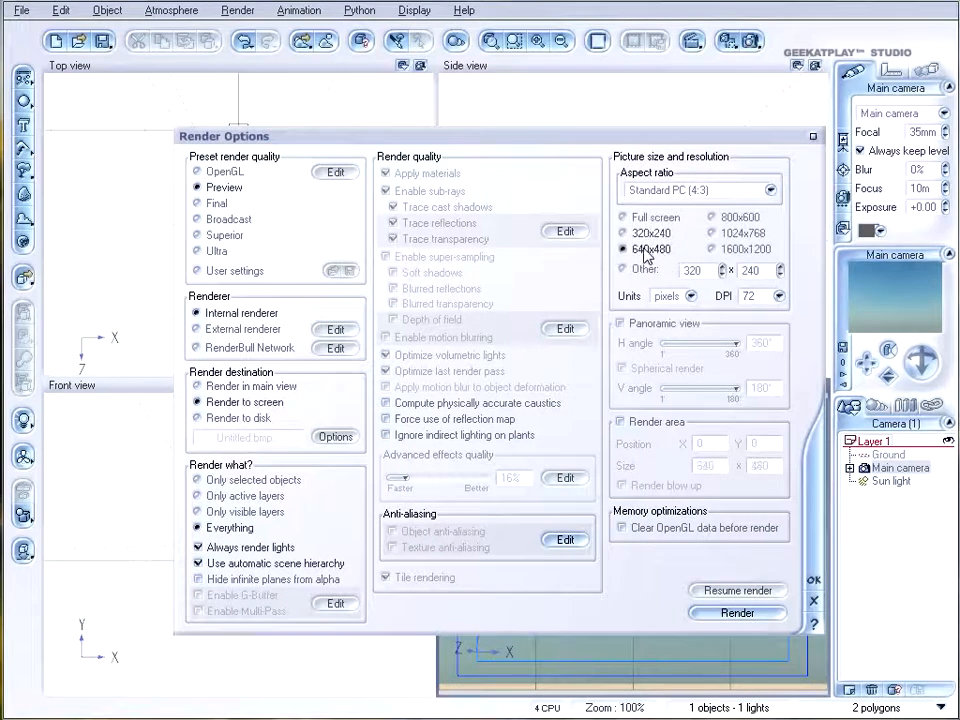
left_click(737, 613)
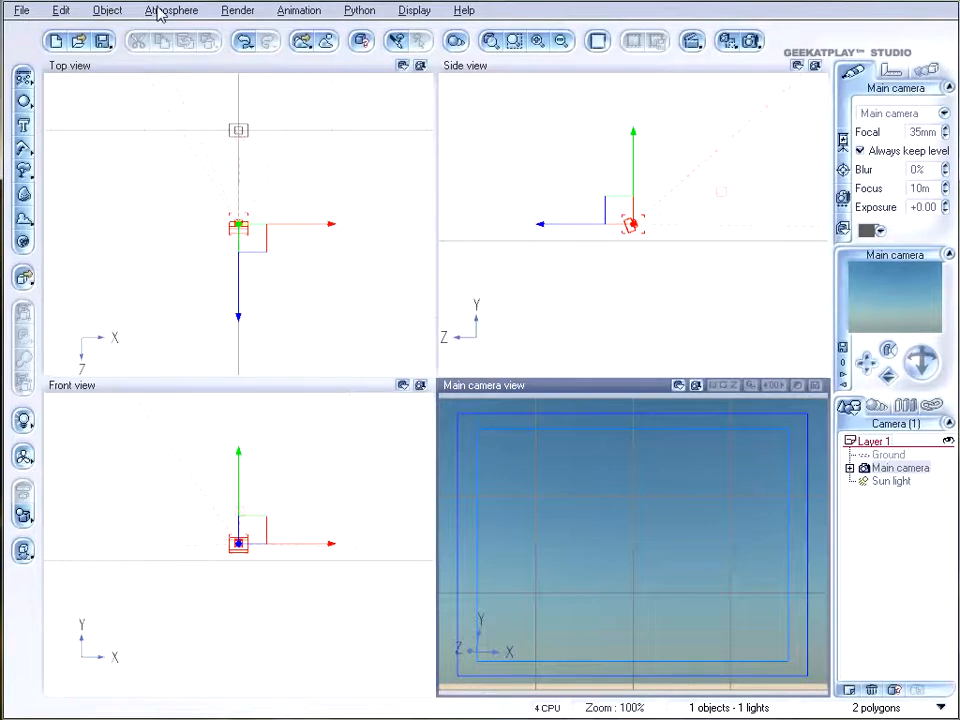
Add a Spectral Cloud Puffs layer on the Atmosphere Editor's Clouds tab
left_click(171, 10)
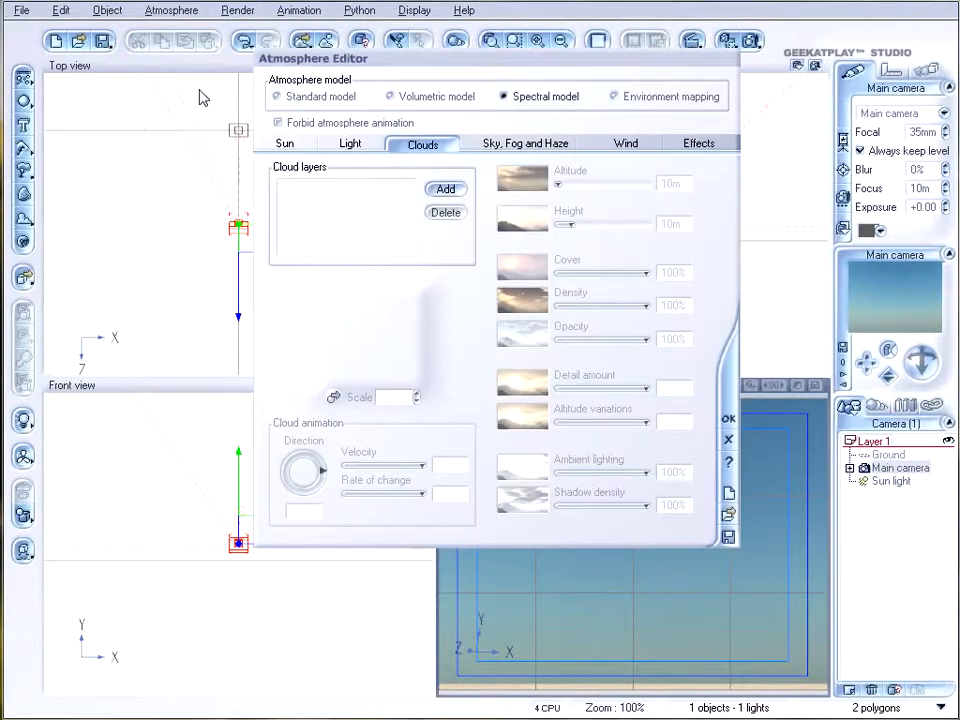
left_click_drag(313, 58, 313, 116)
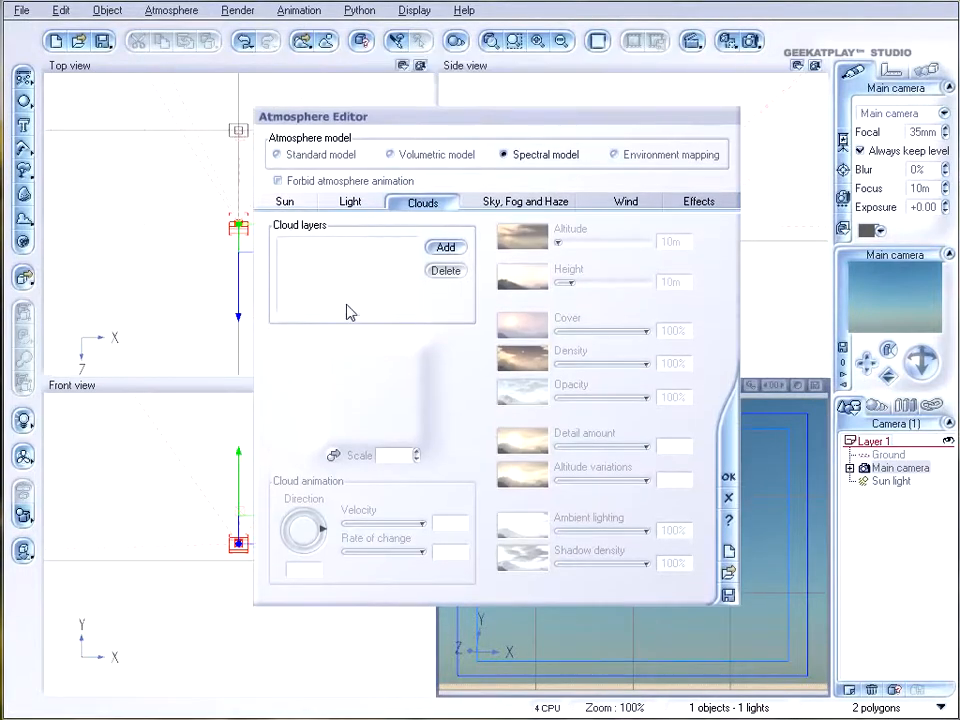
left_click(445, 247)
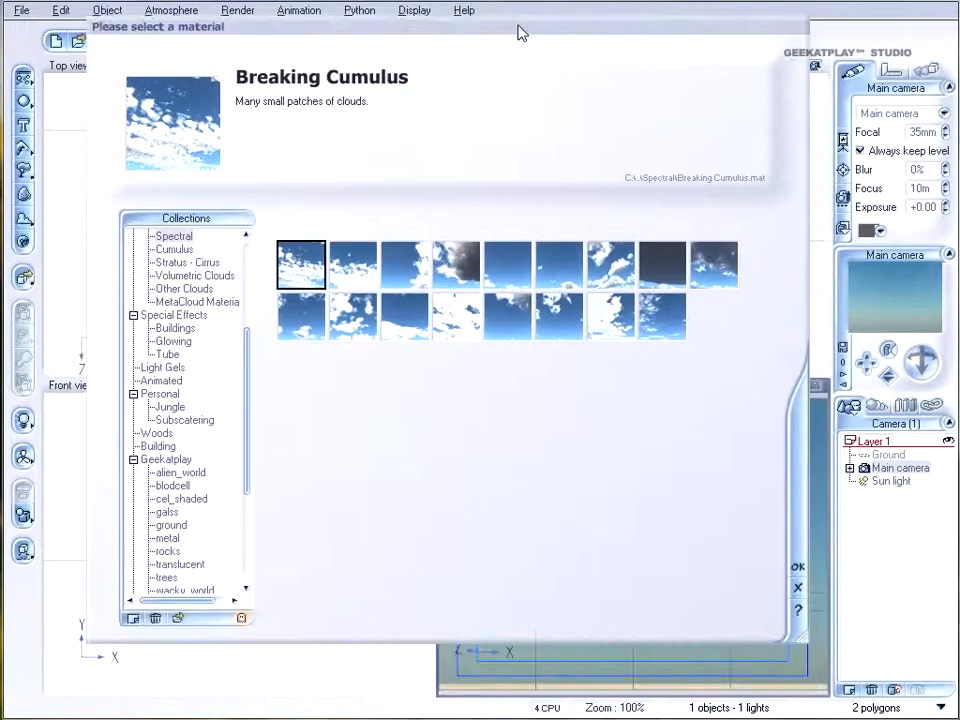
left_click(456, 283)
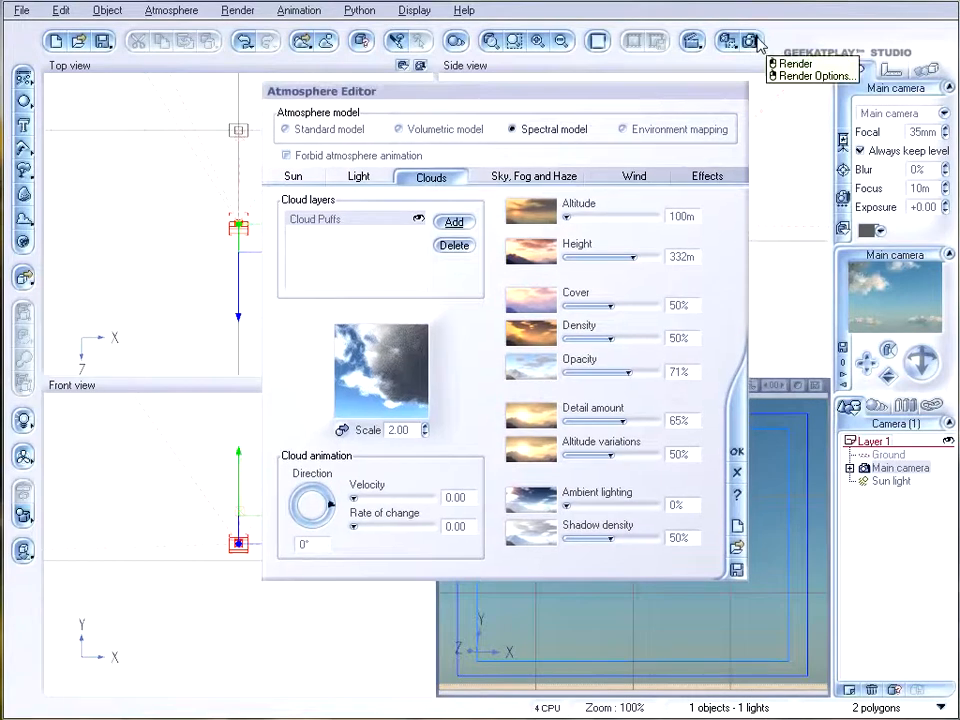
Drag the Cloud Puffs cover slider from 50% to 57%
left_click_drag(600, 302, 617, 302)
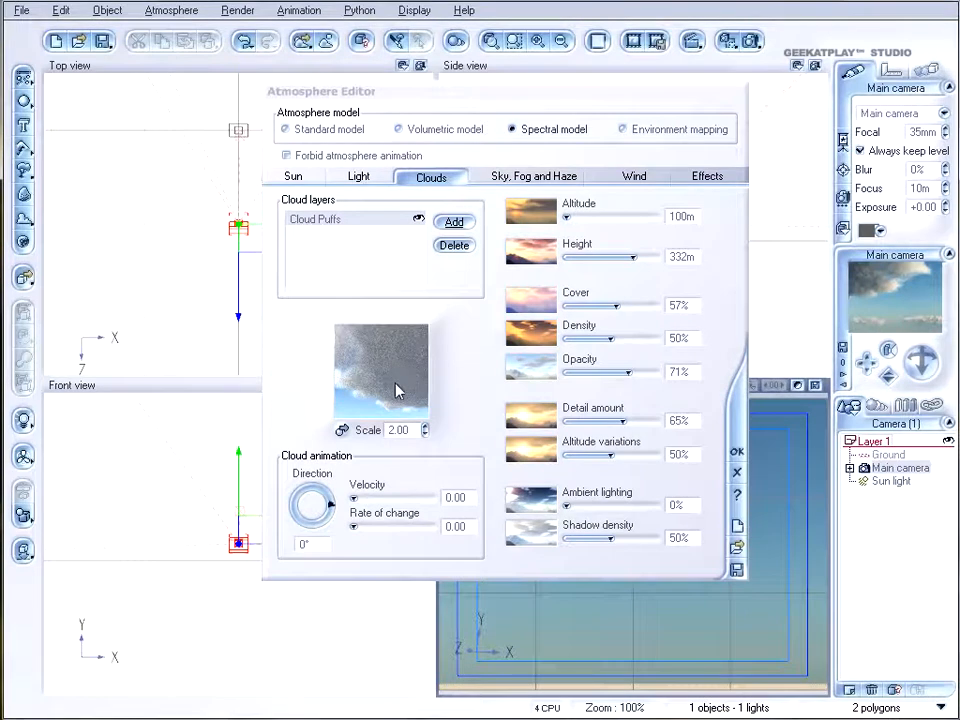
right_click(380, 390)
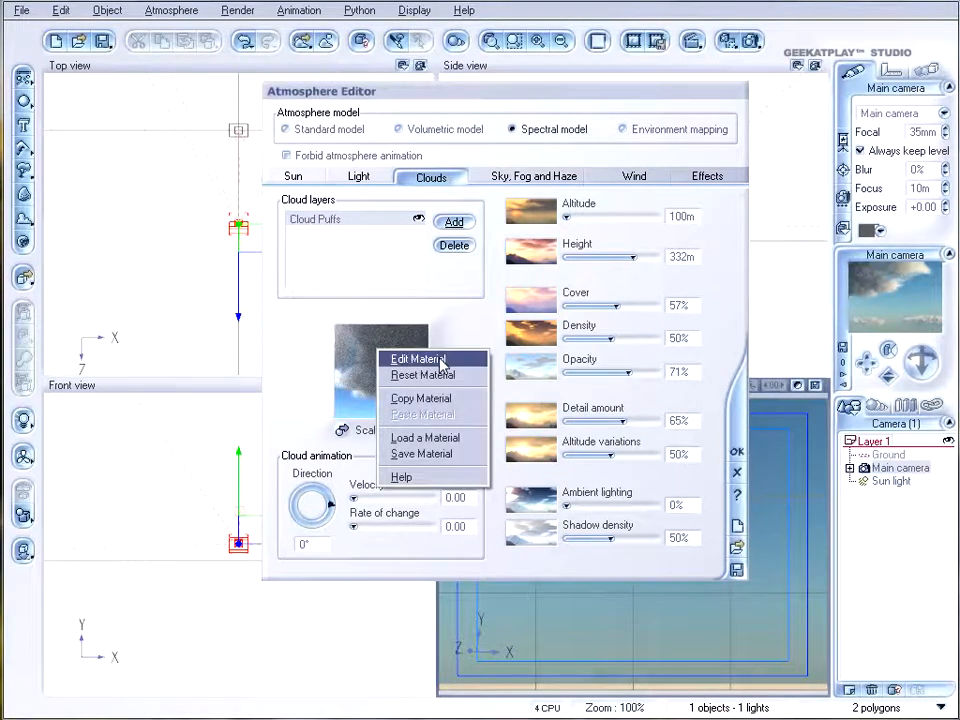
Open Cloud Puffs in the advanced material editor with Edit Material
left_click(418, 358)
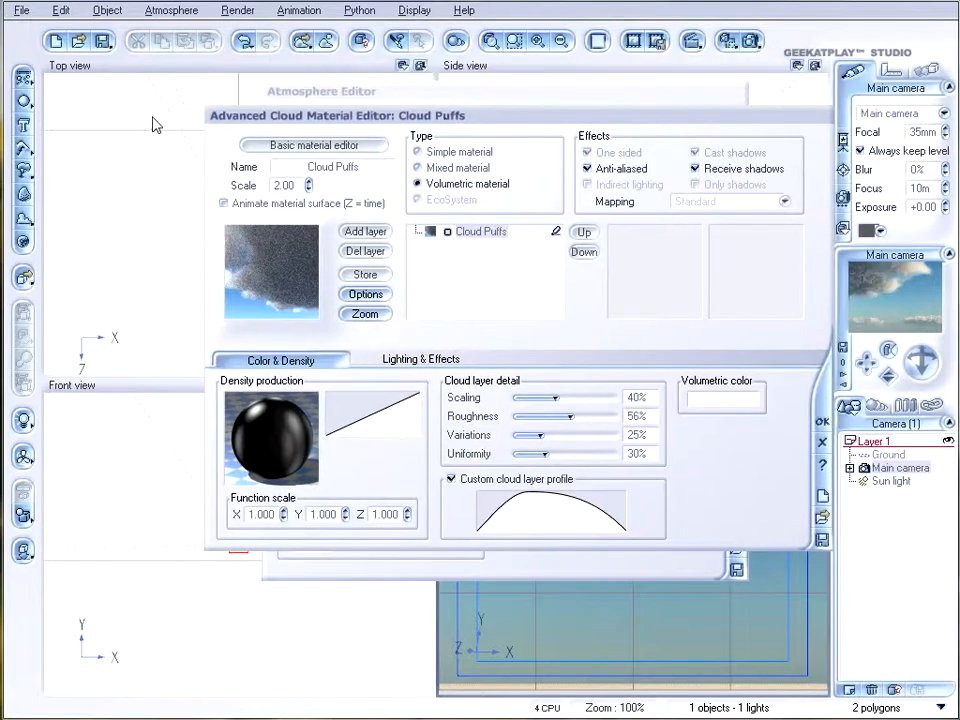
mouse_move(567, 335)
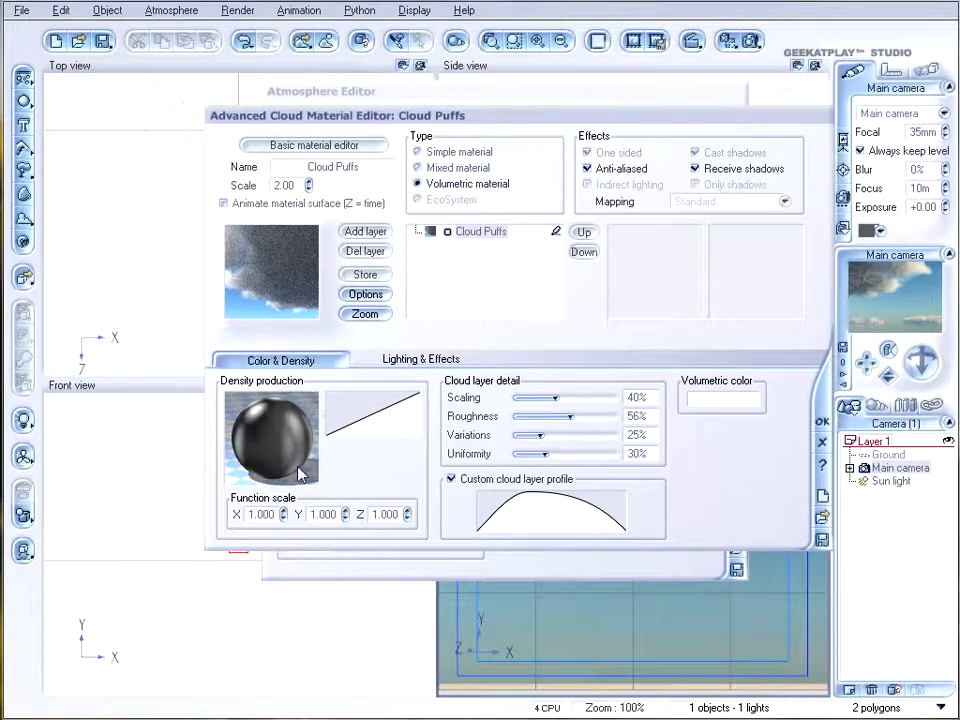
right_click(300, 474)
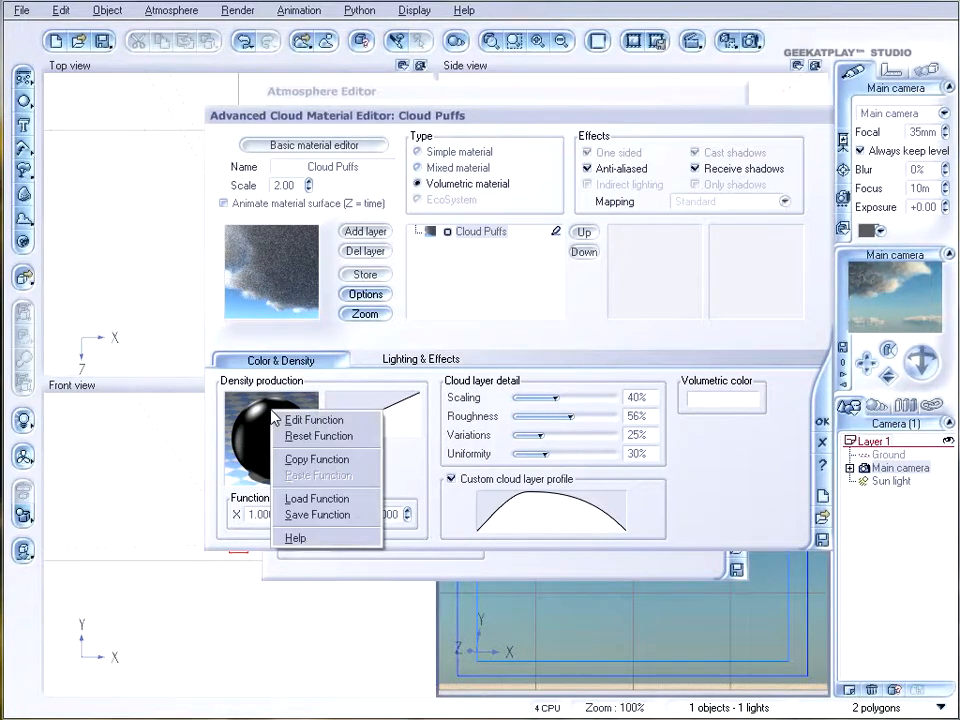
Open the density function graph and select its turbulence node
left_click(314, 419)
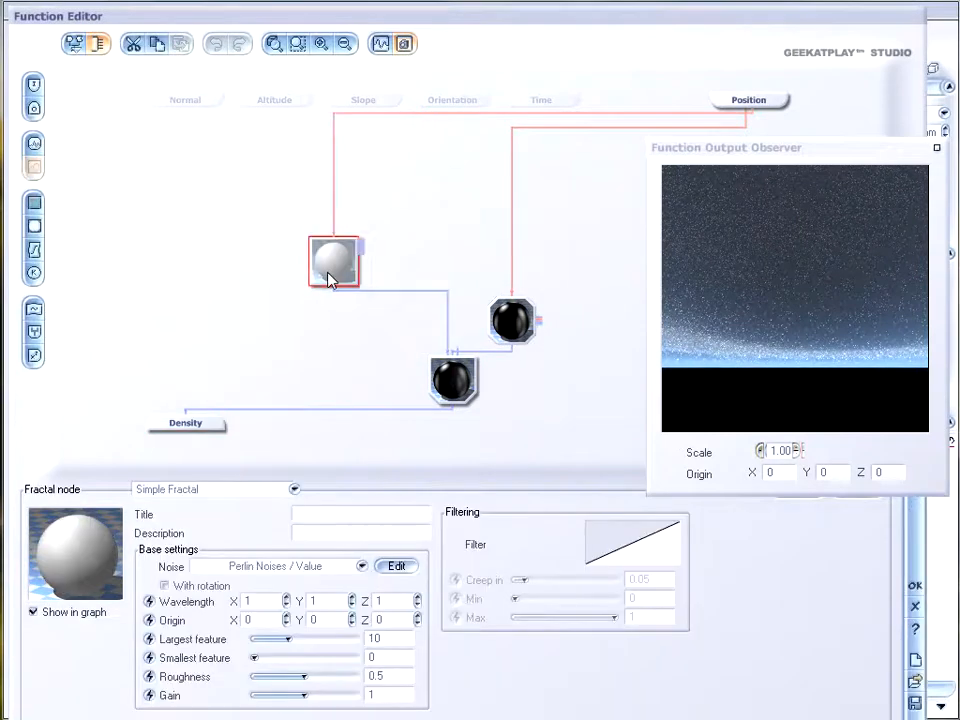
left_click(453, 291)
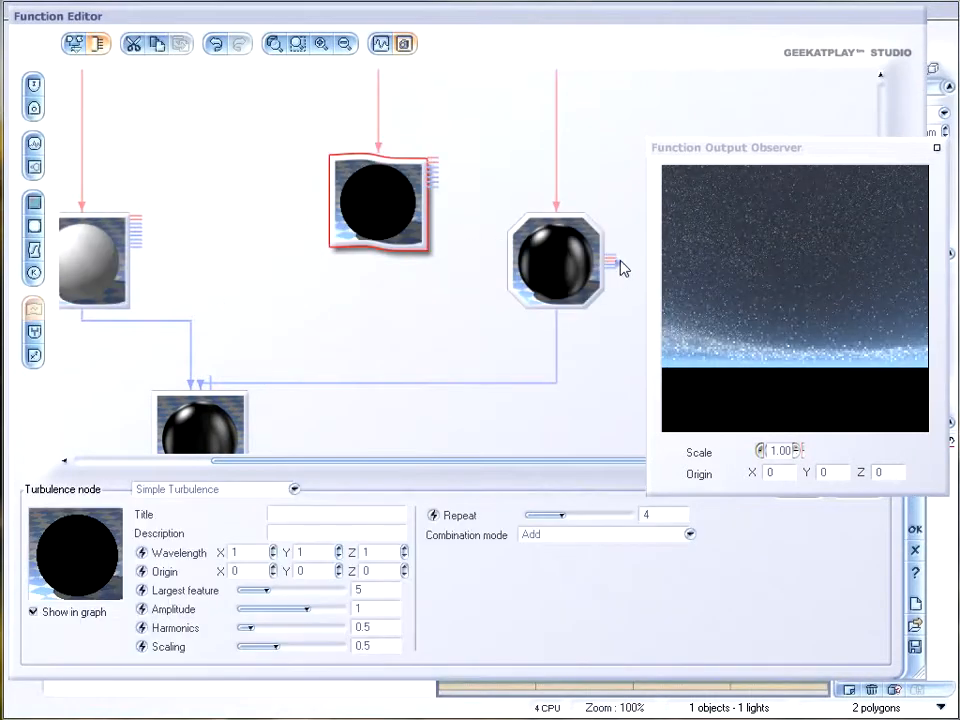
mouse_move(615, 265)
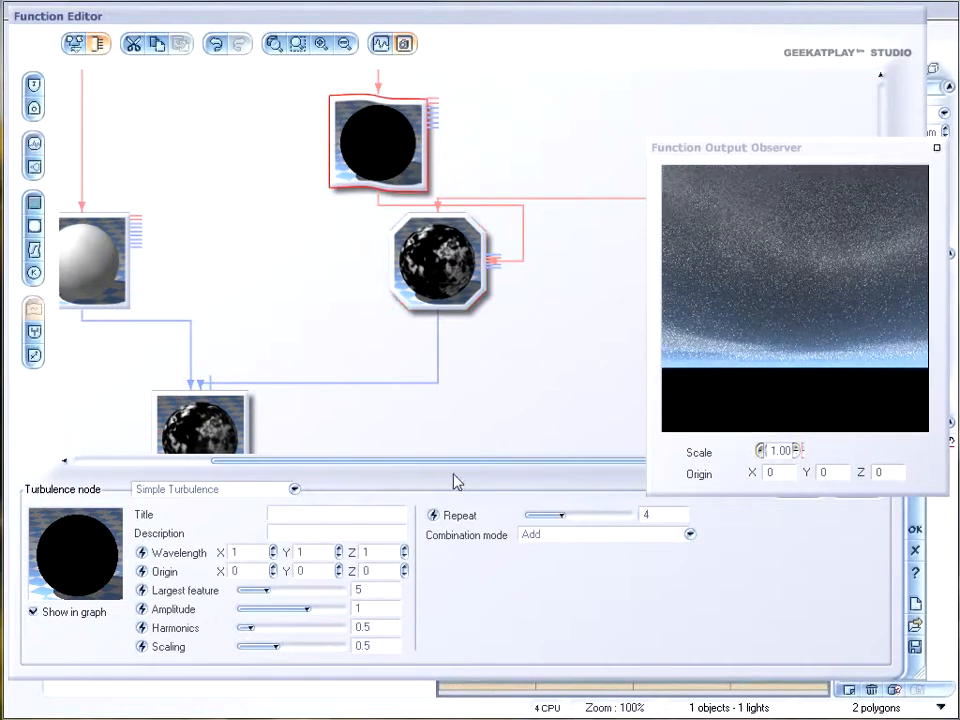
Tune turbulence largest feature and harmonics, and settle scaling at about 1.32
left_click_drag(268, 590, 305, 590)
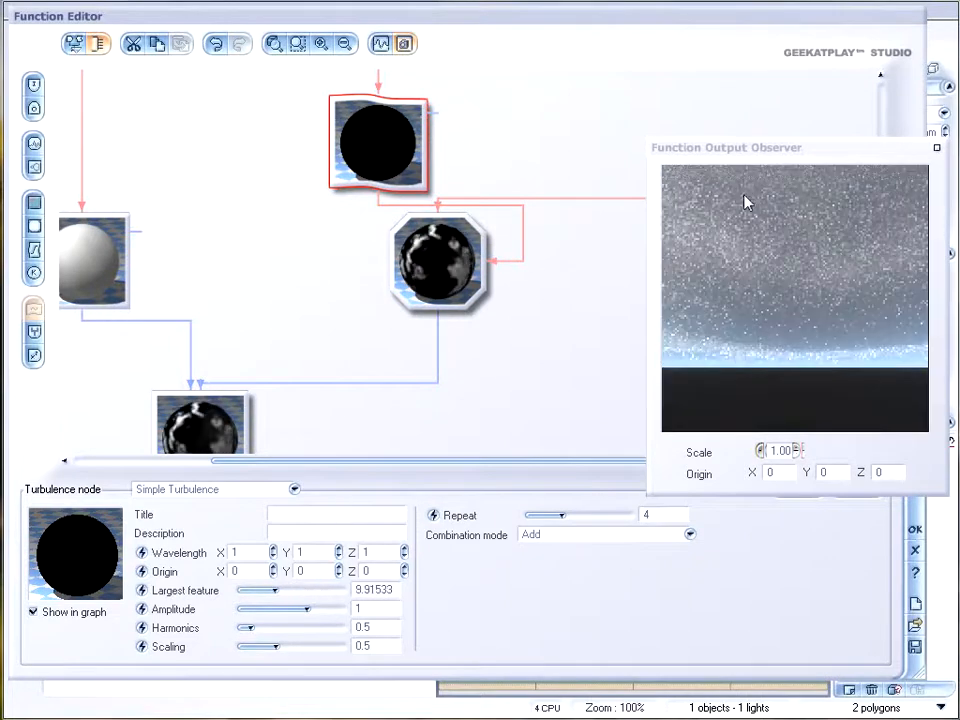
left_click_drag(248, 627, 270, 627)
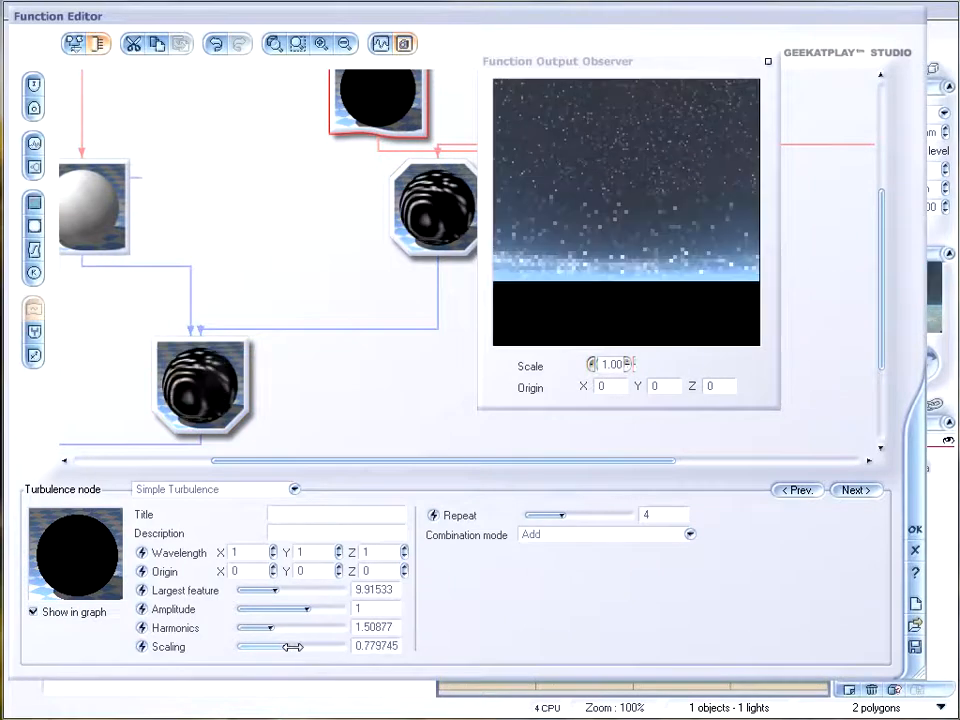
left_click_drag(295, 645, 305, 645)
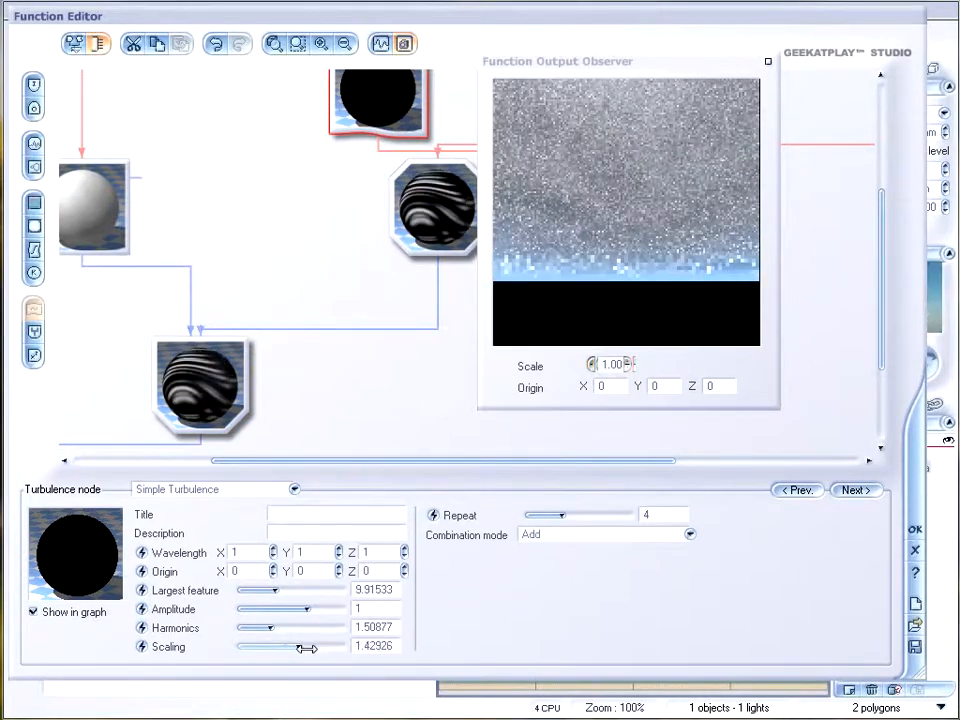
left_click_drag(290, 645, 311, 645)
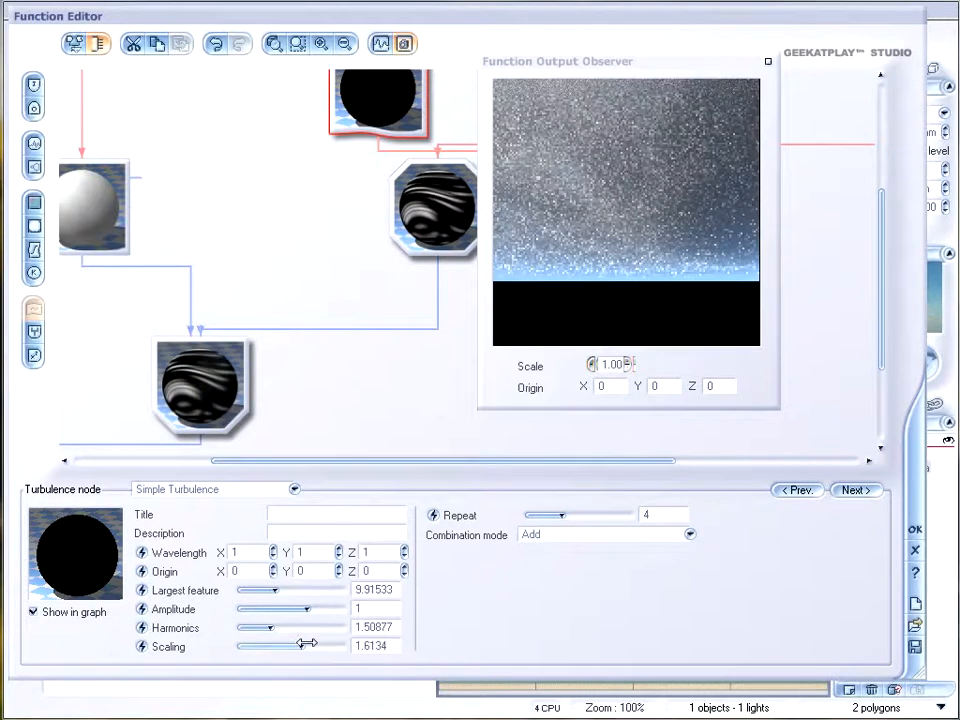
left_click_drag(312, 646, 270, 646)
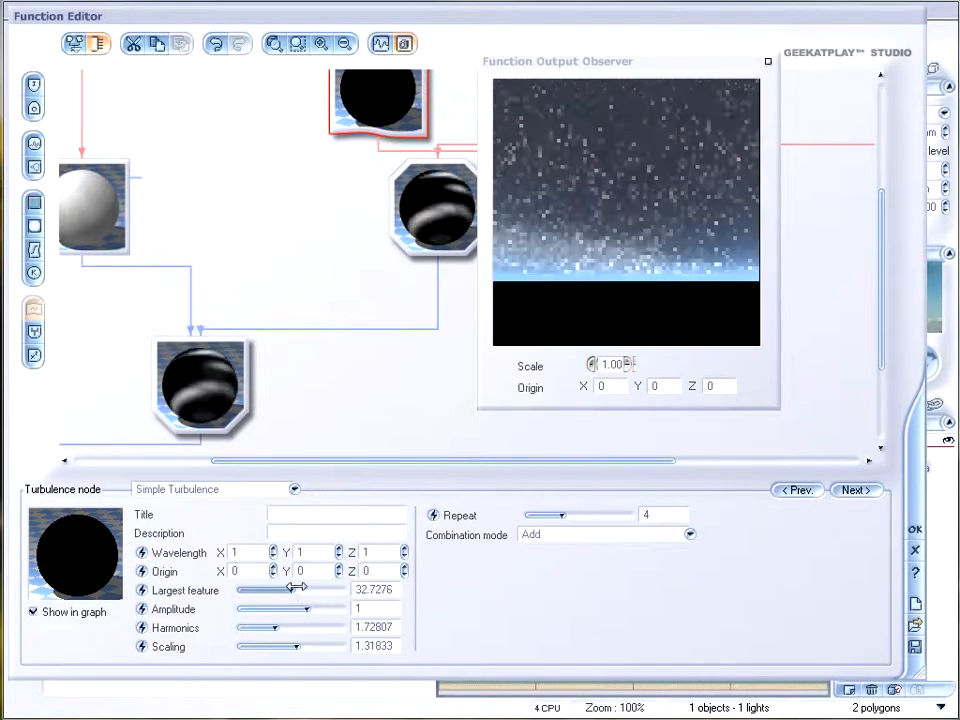
left_click_drag(300, 589, 290, 589)
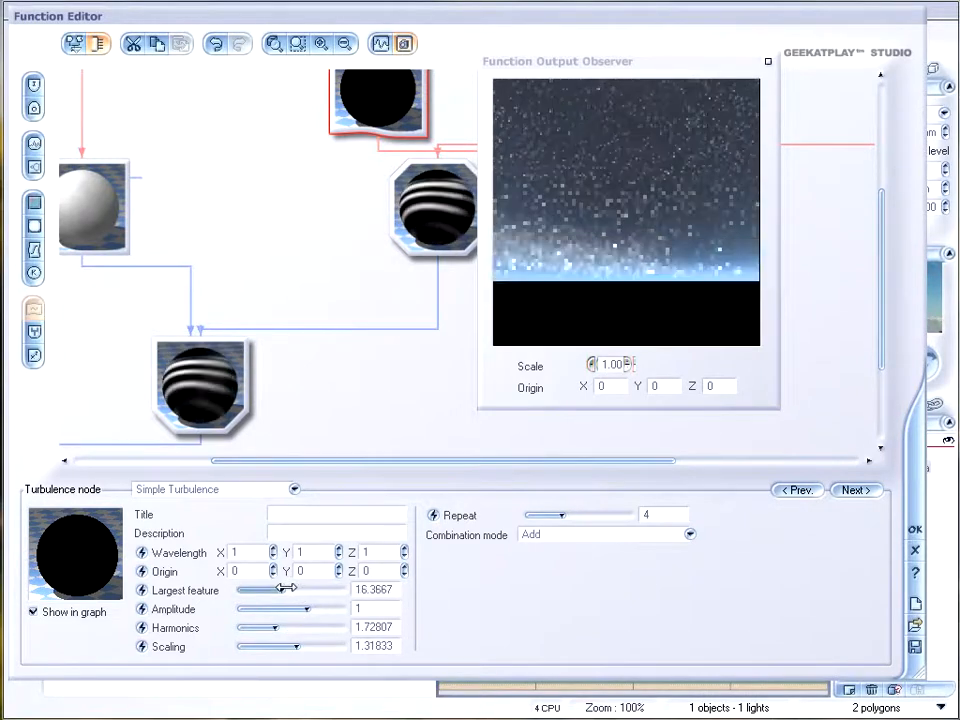
left_click_drag(295, 589, 278, 589)
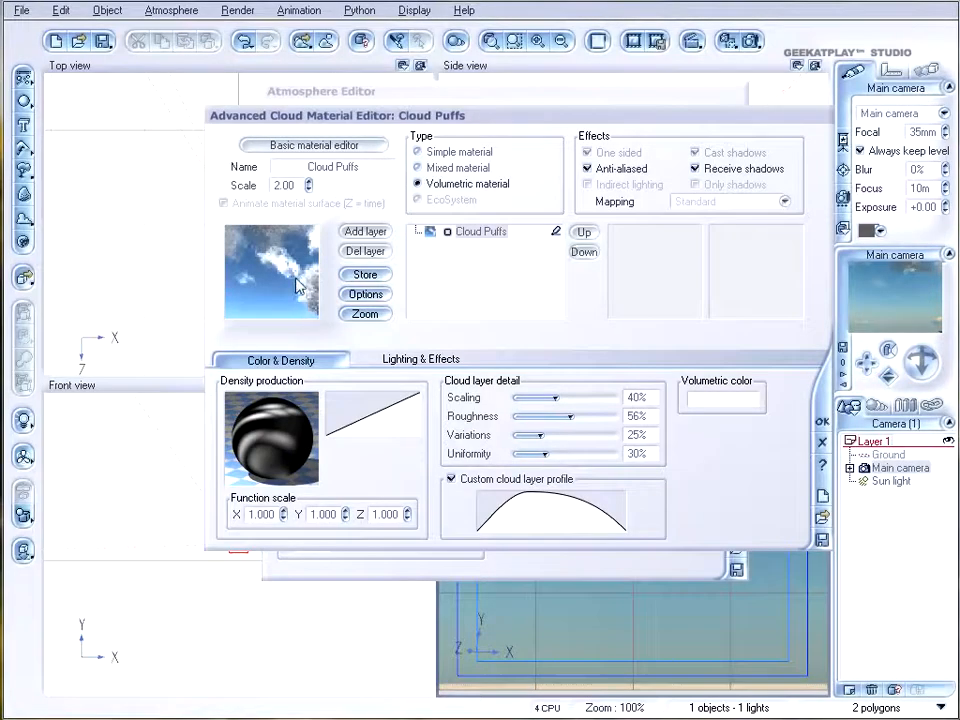
Move the cloud profile keypoint to X 0.3273, Y 0.8389, then accept
right_click(553, 510)
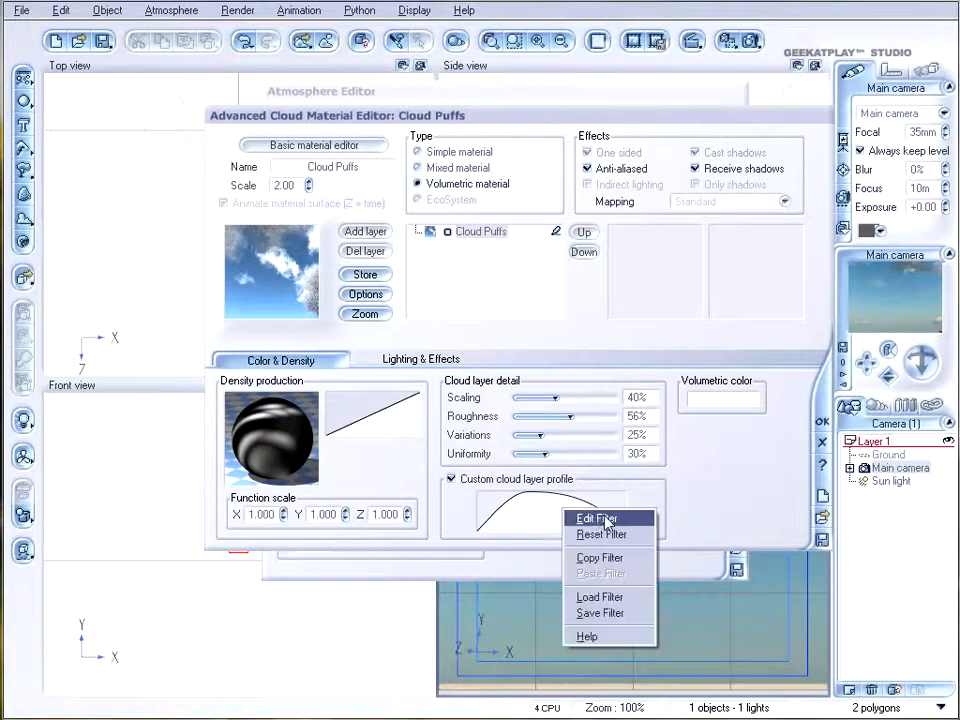
left_click(596, 518)
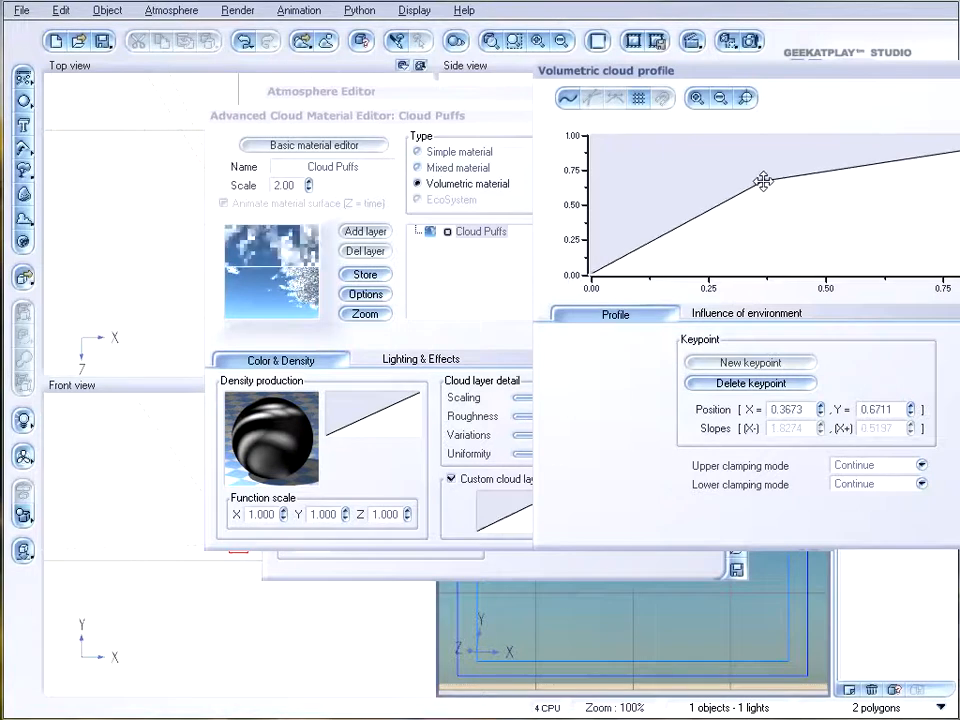
left_click_drag(765, 182, 748, 160)
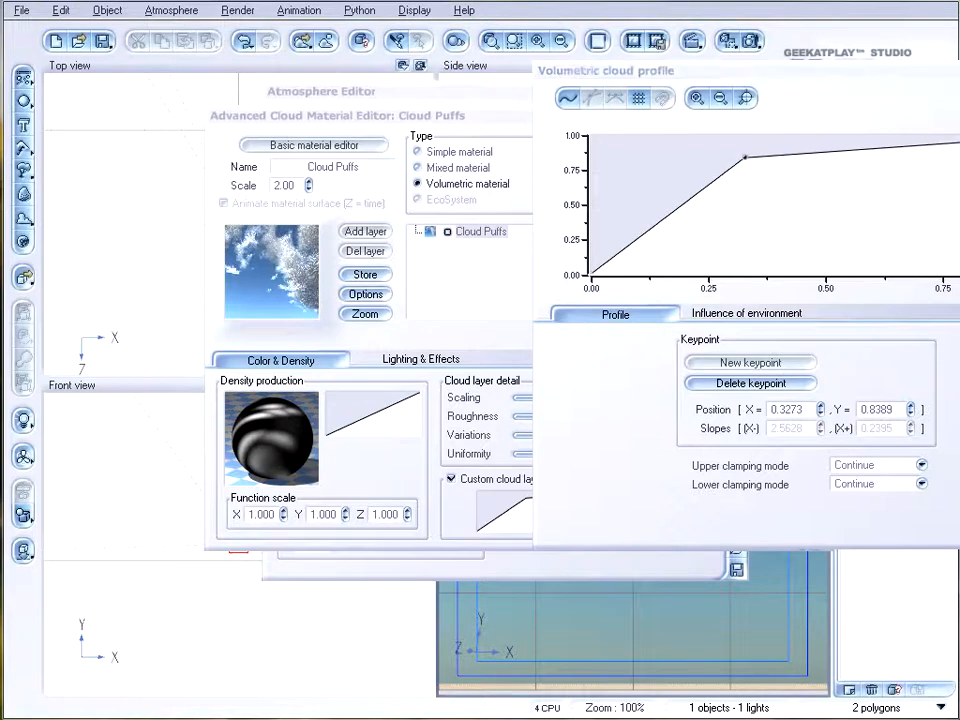
left_click(420, 360)
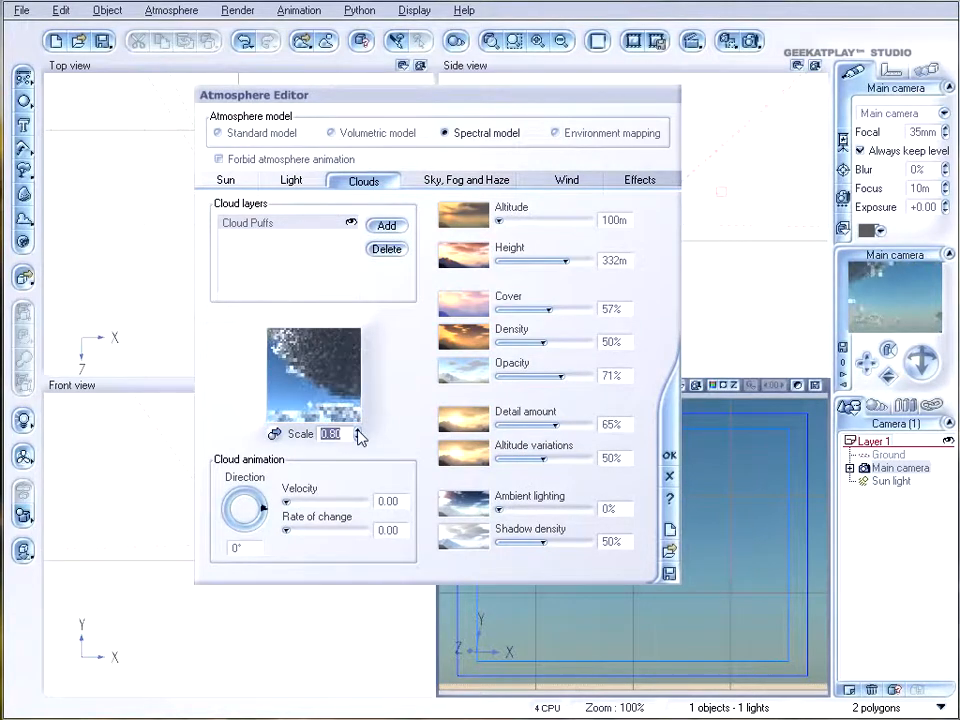
Step the cloud pattern scale up to 1.70 and raise cover to 75%
left_click(358, 429)
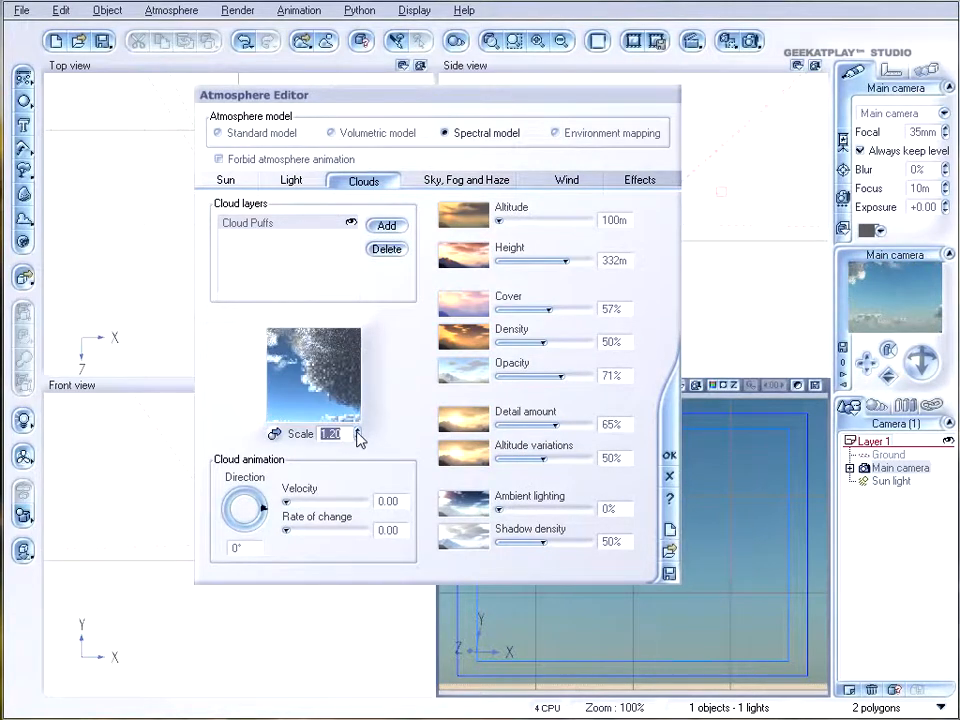
left_click(356, 431)
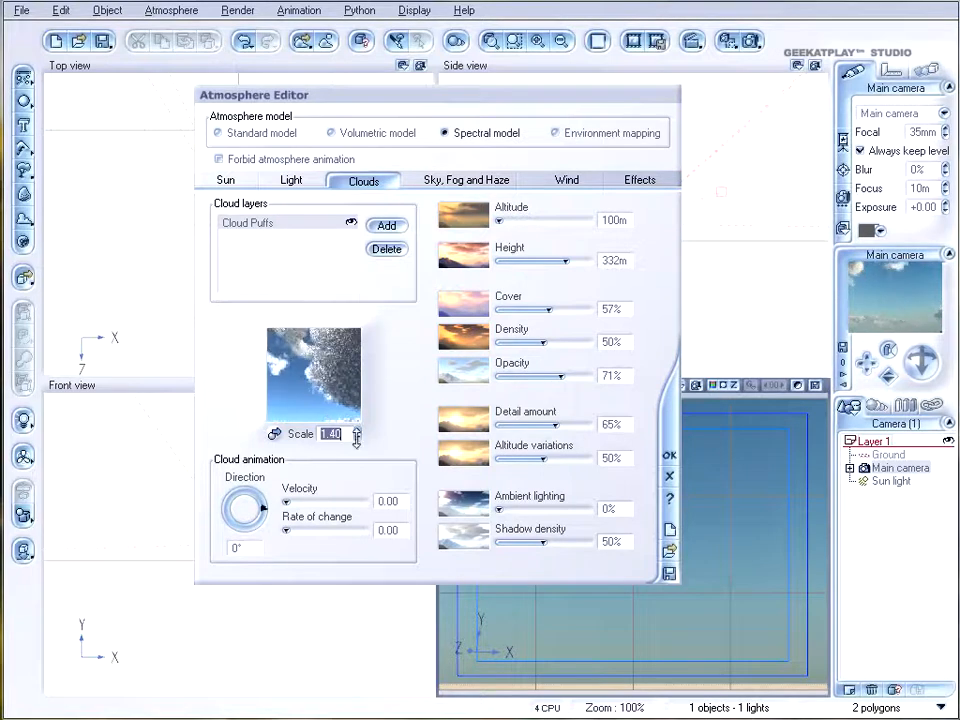
left_click(357, 430)
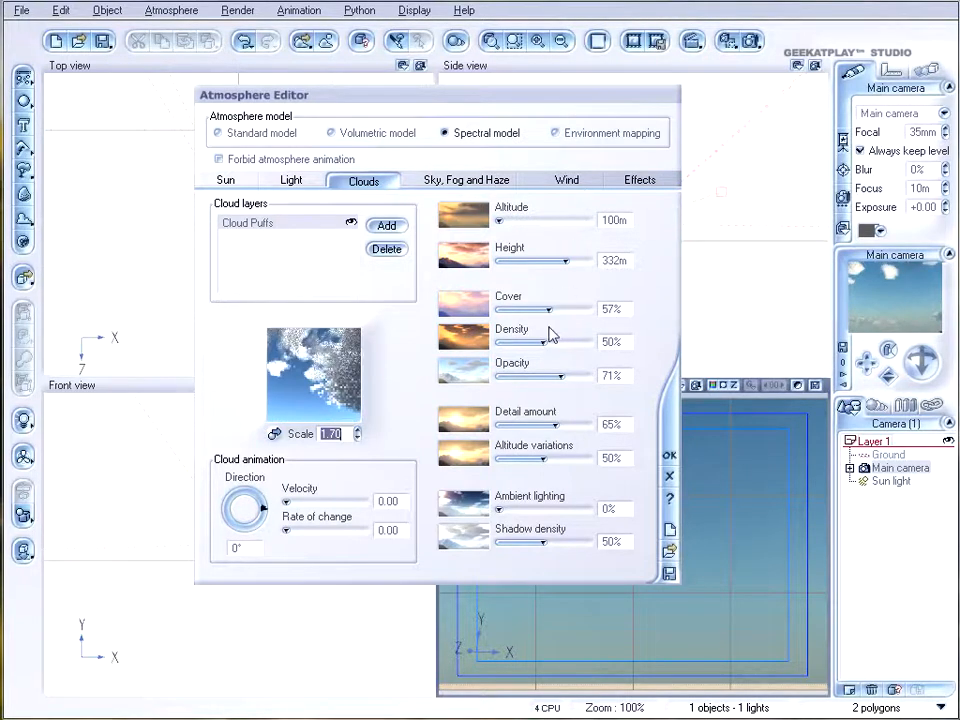
left_click_drag(545, 309, 565, 309)
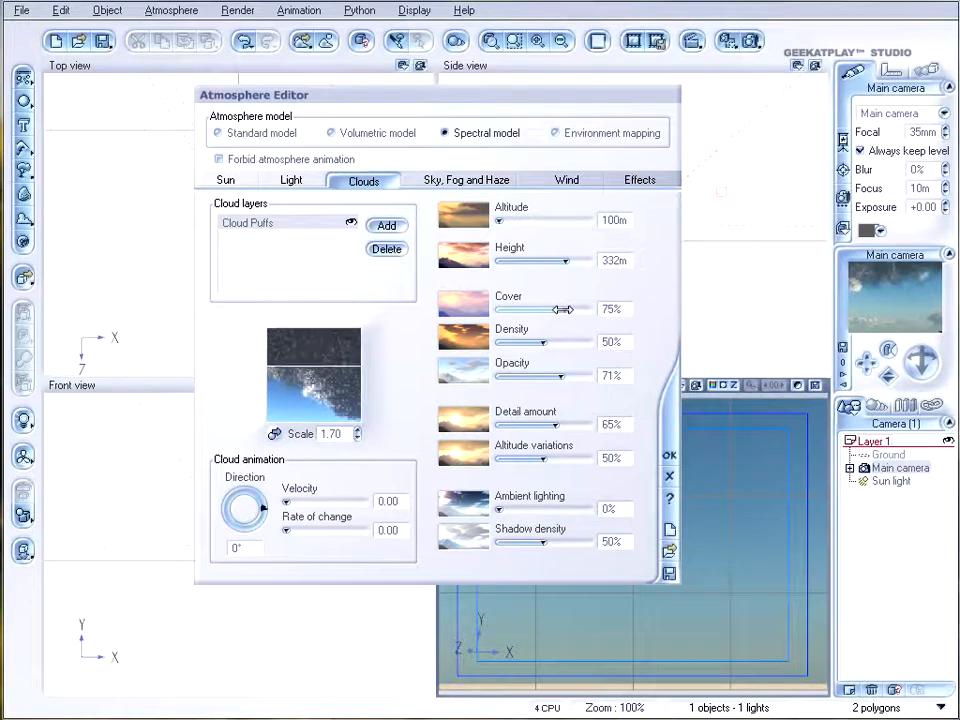
Set the cloud layer height to 156 m and detail amount to 75%
left_click_drag(570, 309, 555, 309)
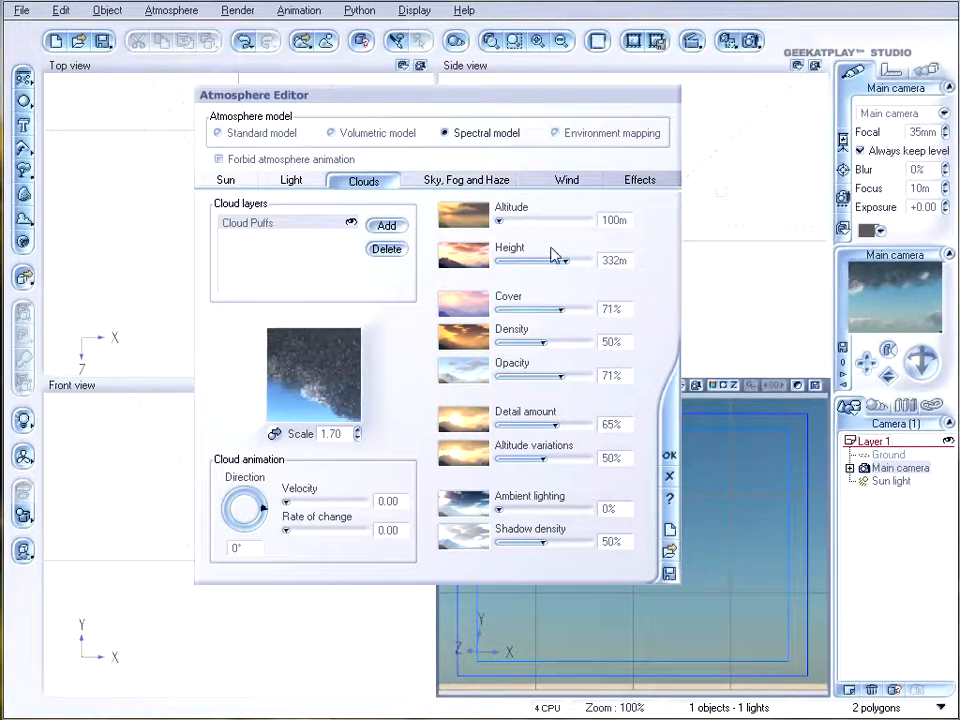
left_click_drag(560, 260, 520, 260)
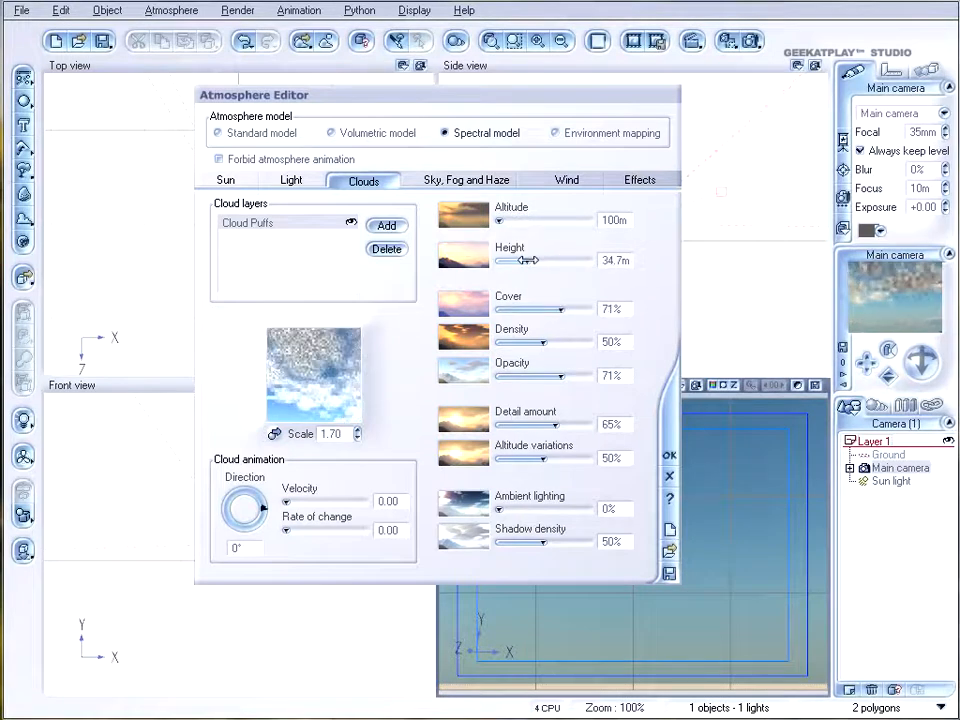
left_click_drag(526, 261, 568, 261)
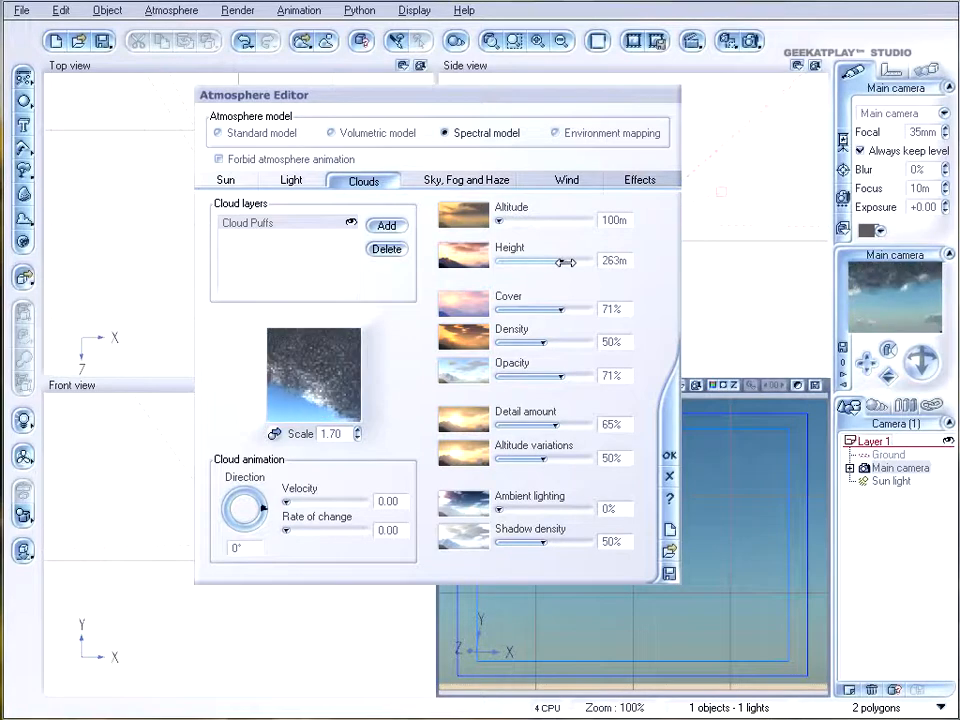
left_click_drag(568, 261, 525, 261)
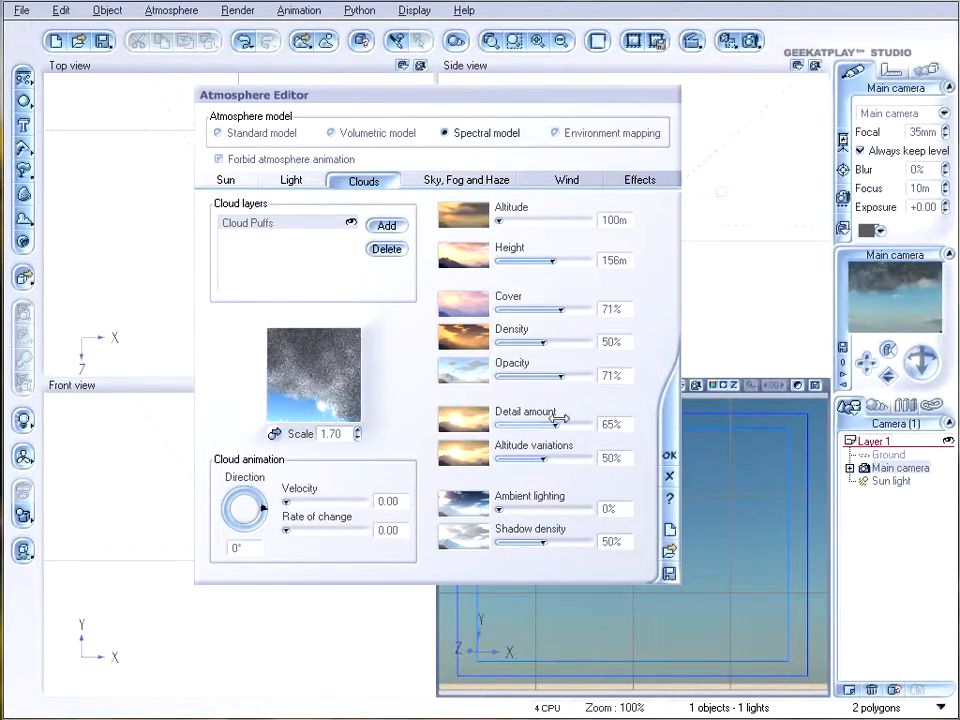
left_click_drag(547, 424, 560, 424)
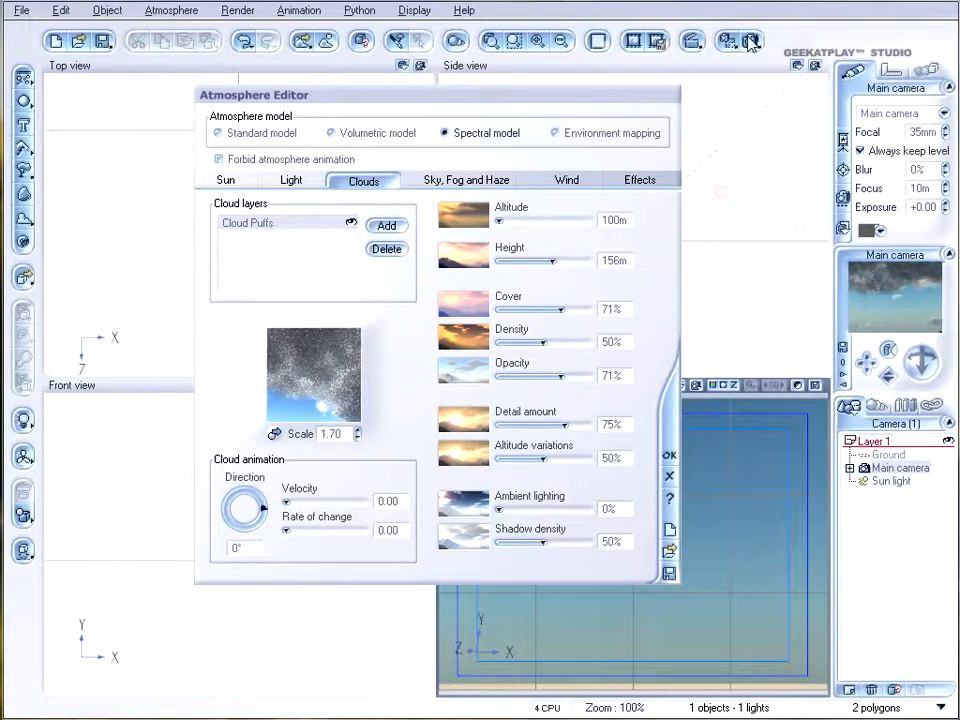
Raise cloud cover to 83% and thin cloud density to 18%
left_click(751, 40)
type("1")
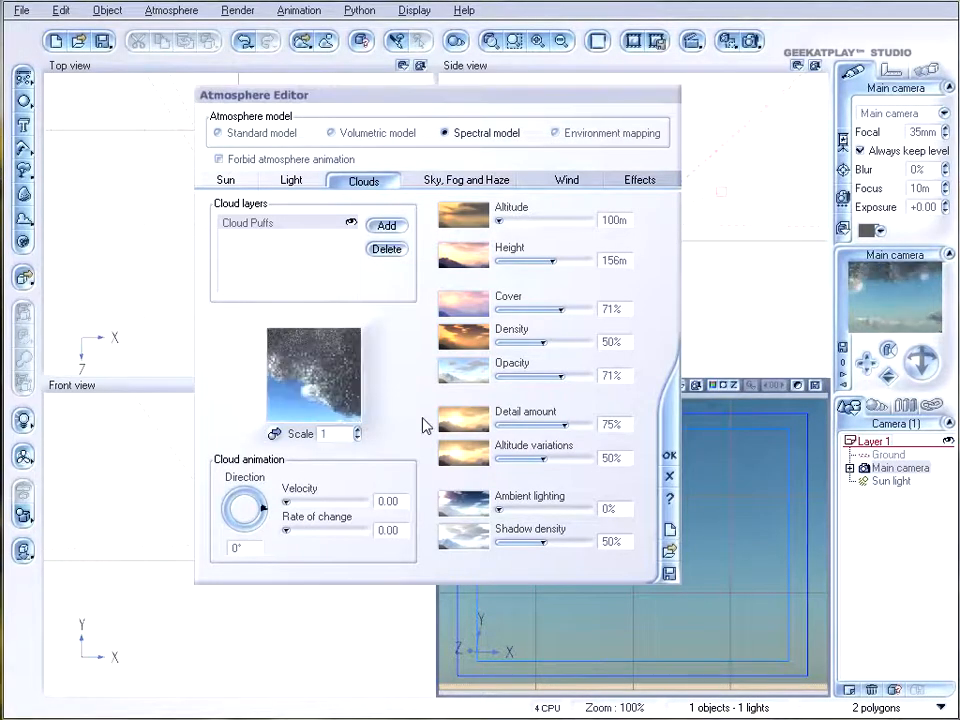
left_click_drag(548, 309, 565, 309)
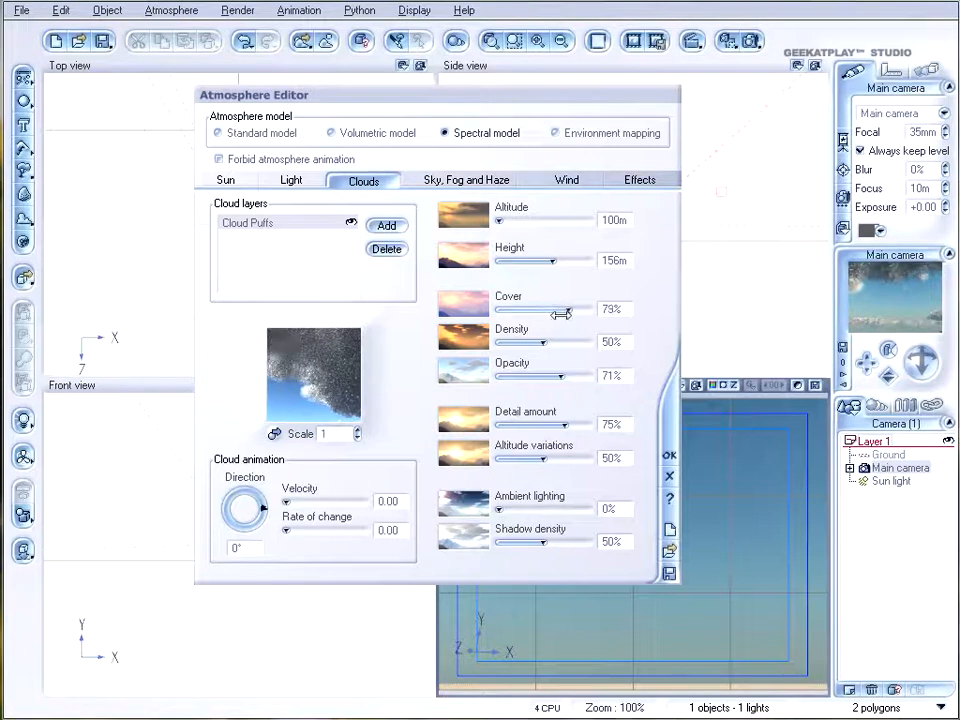
left_click_drag(548, 311, 572, 311)
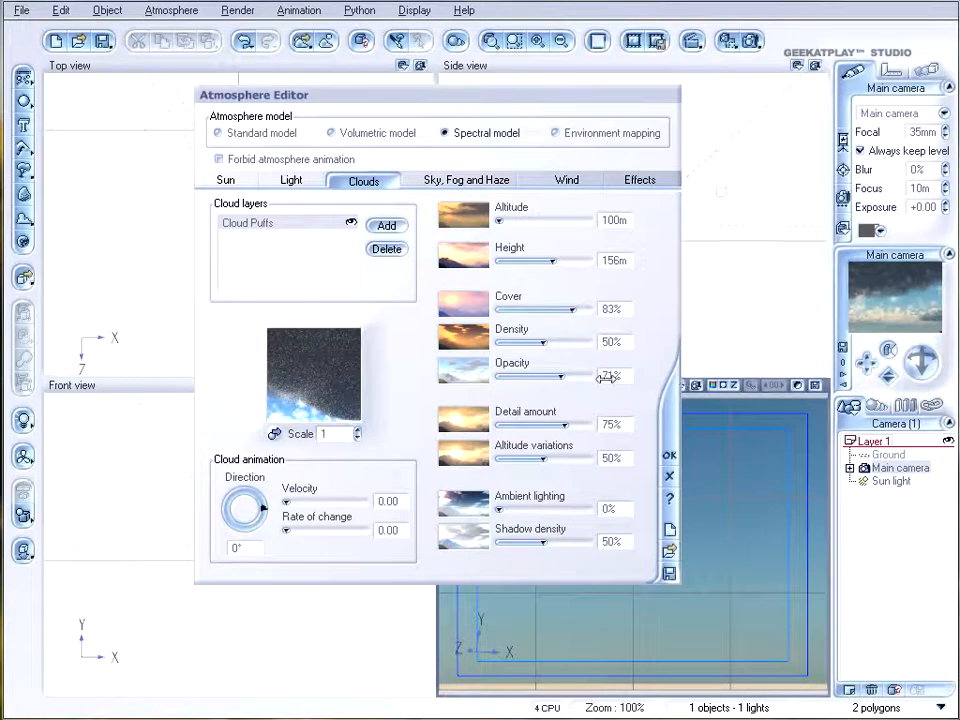
left_click_drag(543, 342, 510, 342)
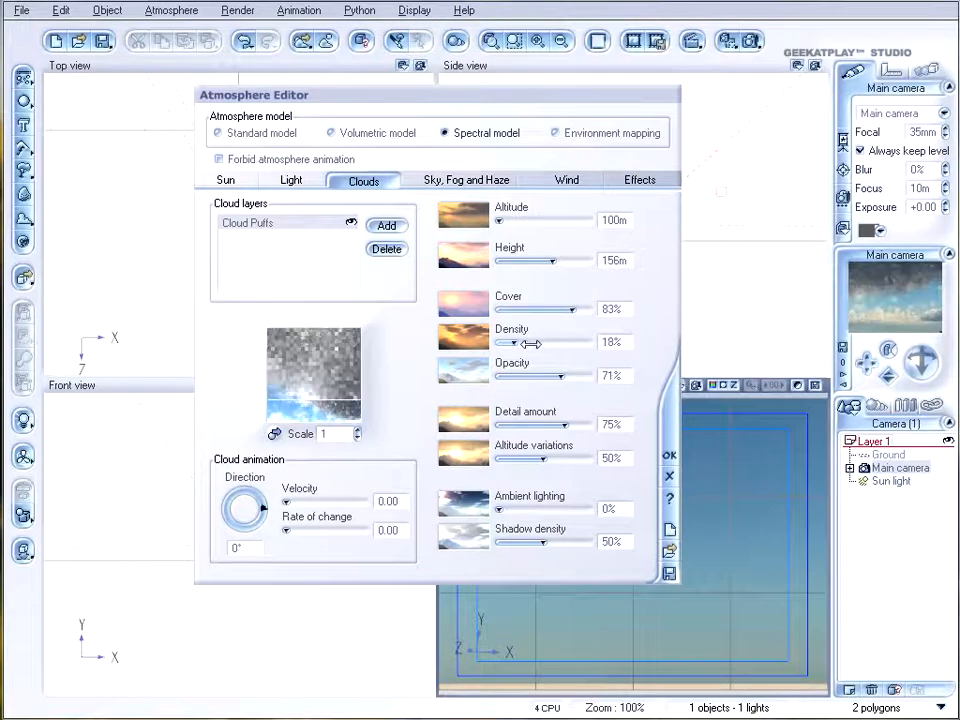
left_click_drag(553, 375, 570, 375)
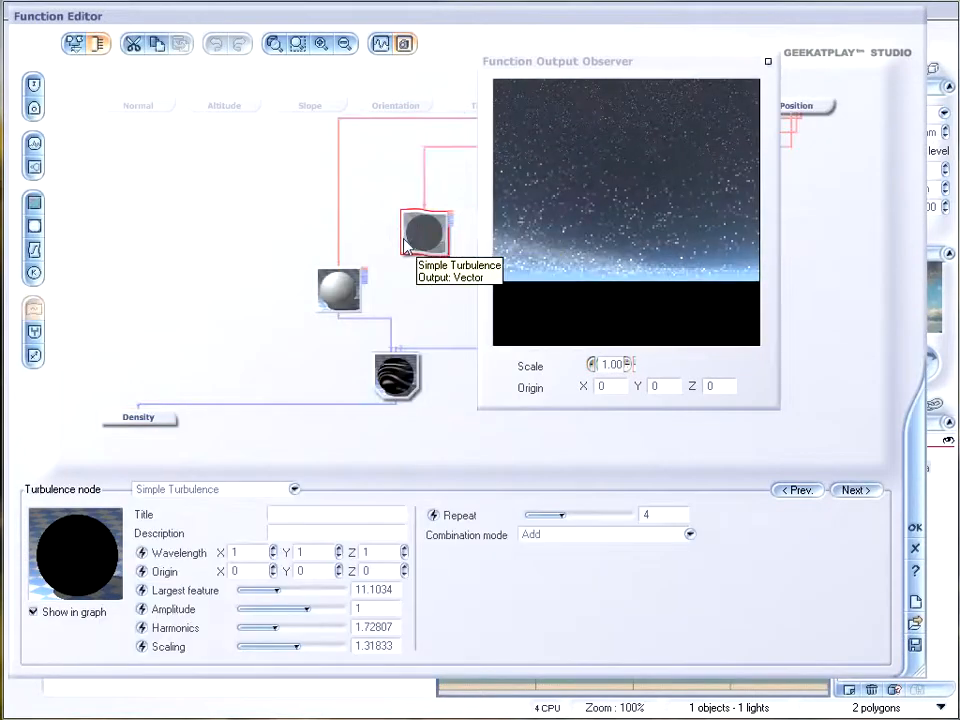
Retune turbulence: largest feature about 10.4, amplitude about 1.7, harmonics about 3.5
left_click_drag(557, 61, 685, 156)
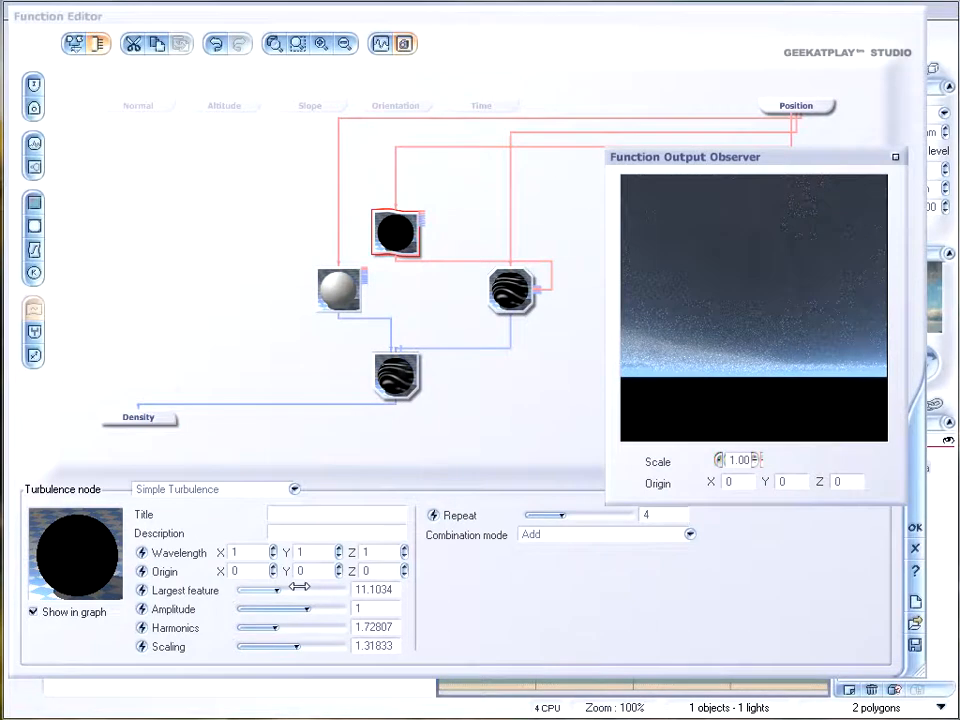
left_click_drag(300, 590, 275, 590)
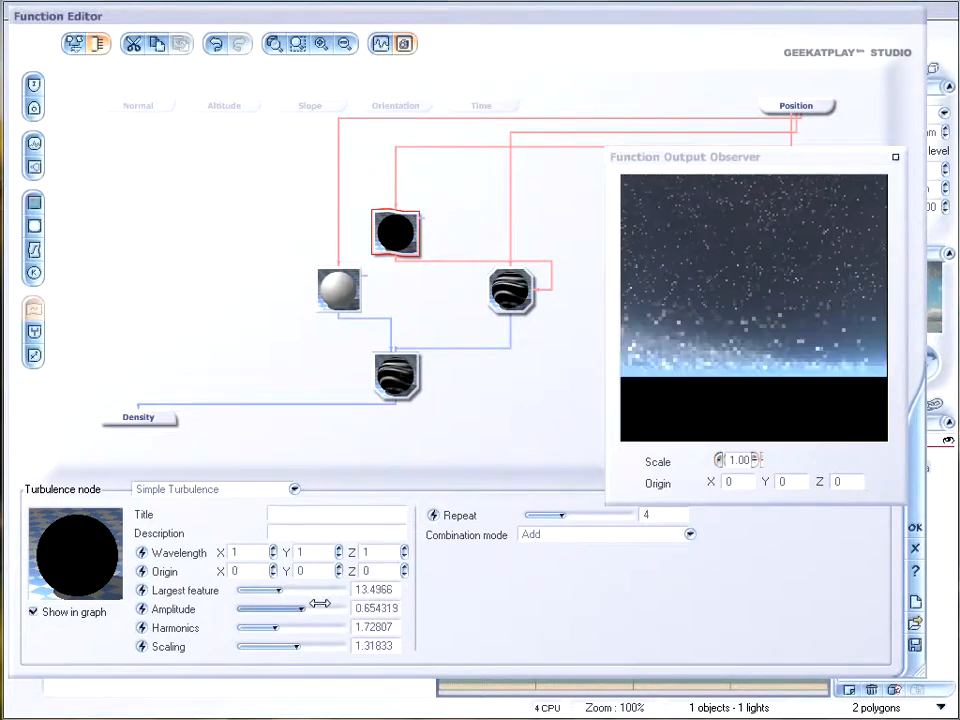
left_click_drag(320, 590, 285, 590)
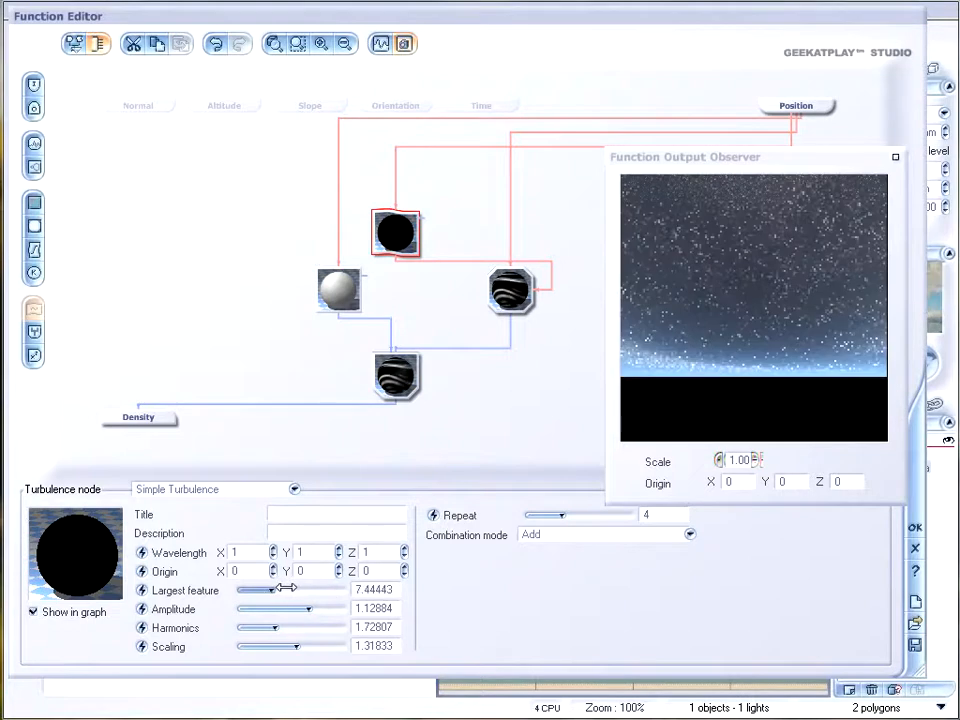
left_click_drag(288, 590, 305, 590)
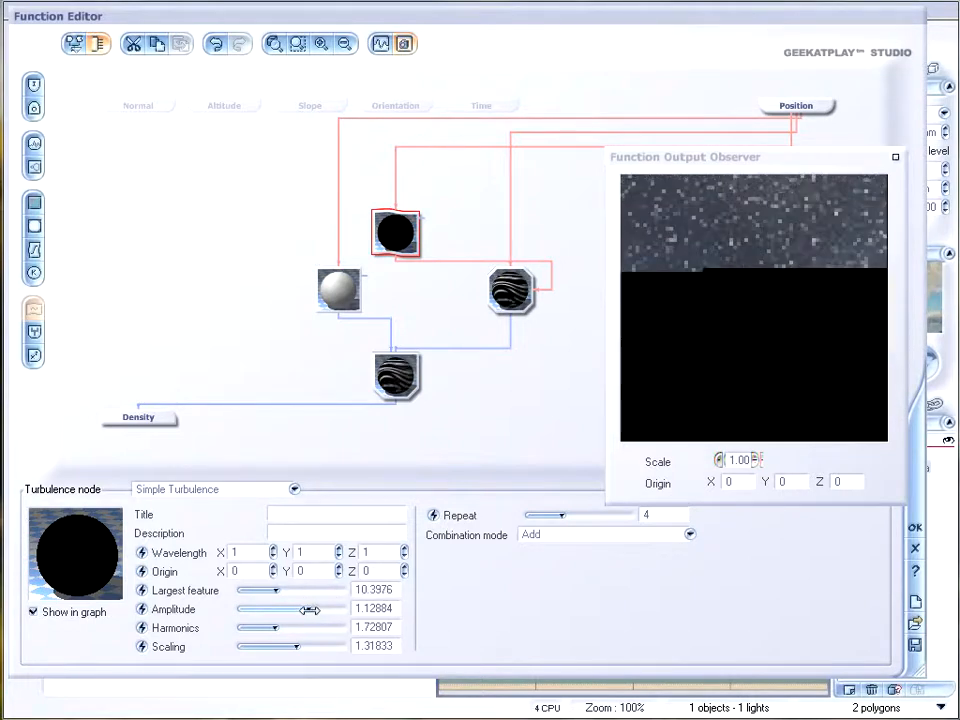
left_click_drag(305, 608, 270, 608)
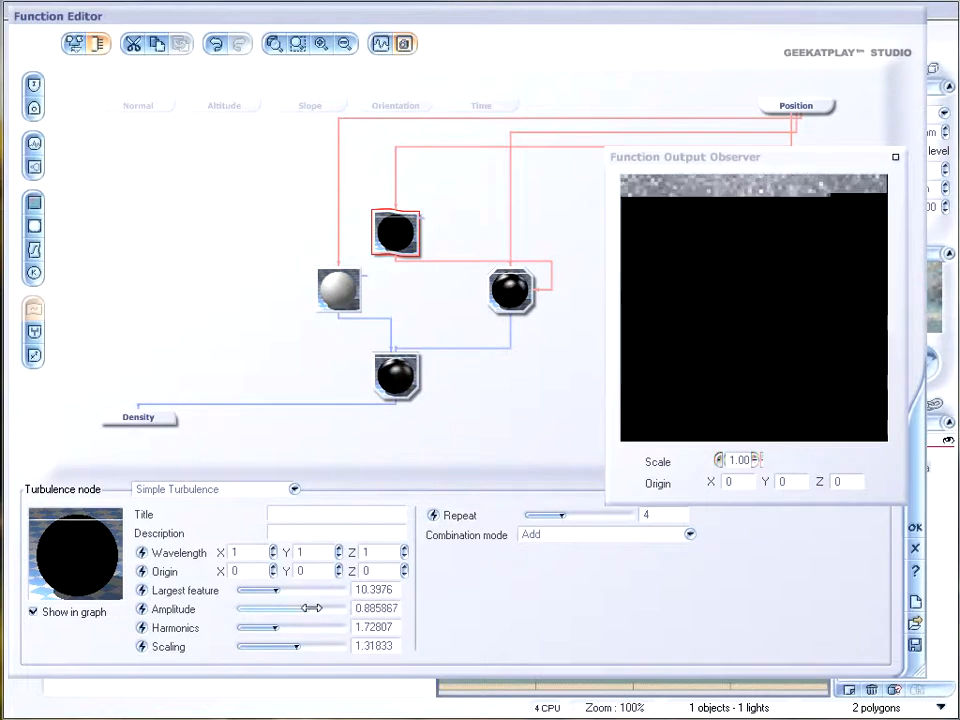
left_click_drag(305, 608, 322, 609)
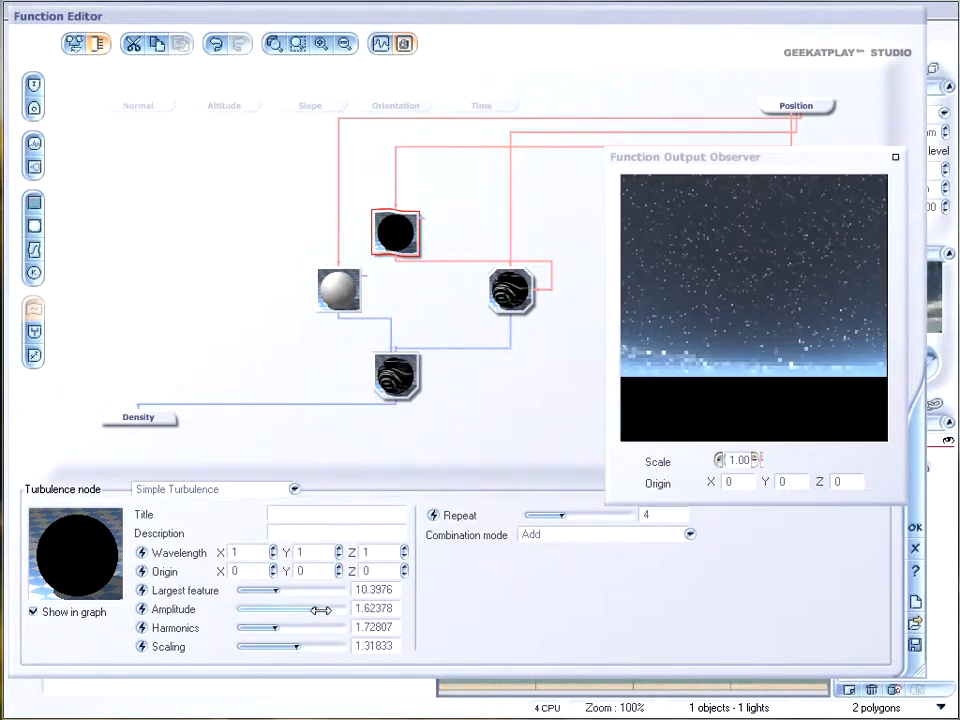
left_click_drag(290, 608, 297, 608)
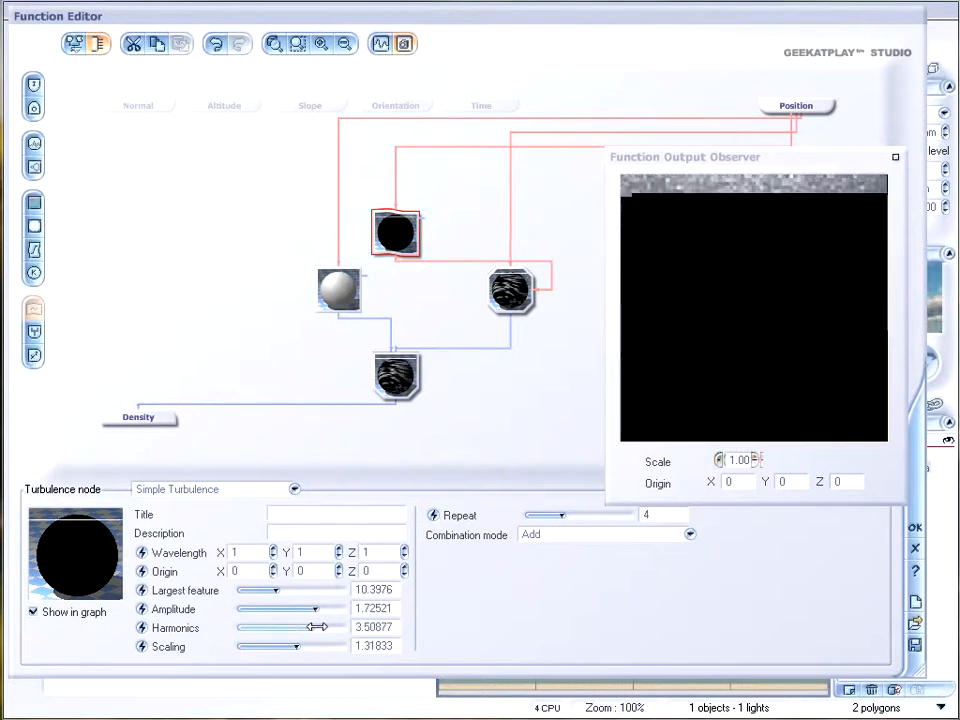
left_click_drag(320, 646, 298, 646)
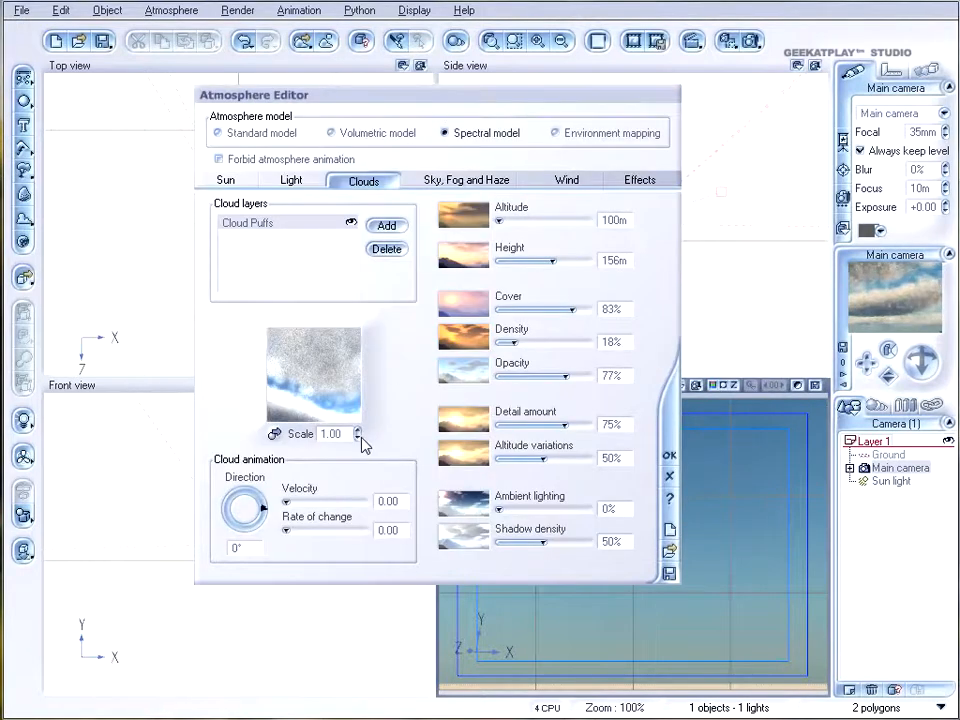
Set the cloud pattern scale to 1.40 and keep cover at 83%
left_click(358, 437)
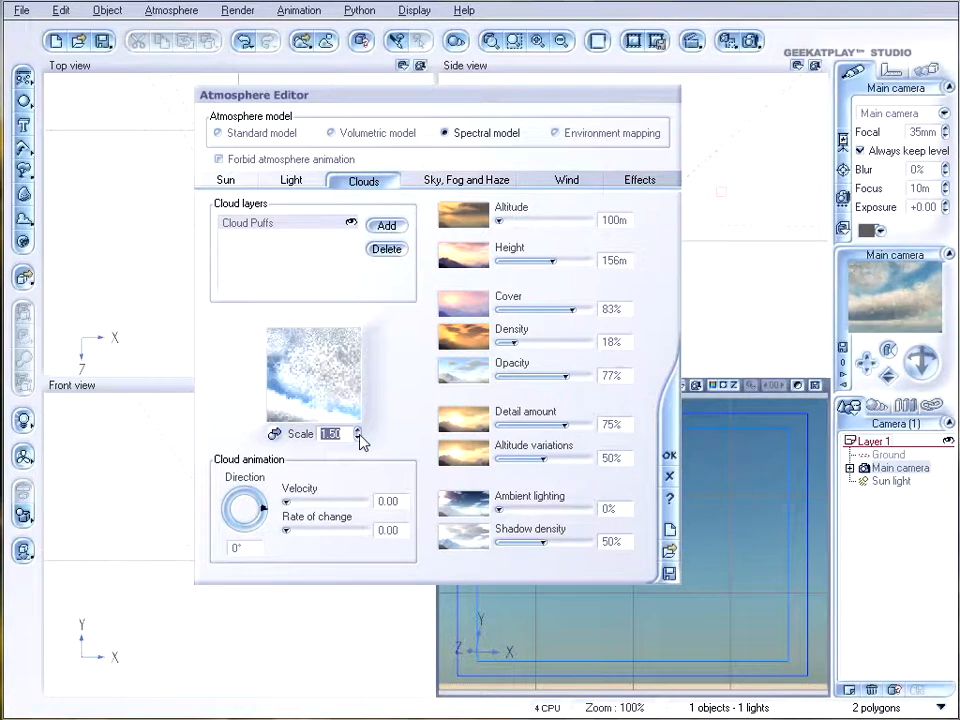
left_click(357, 437)
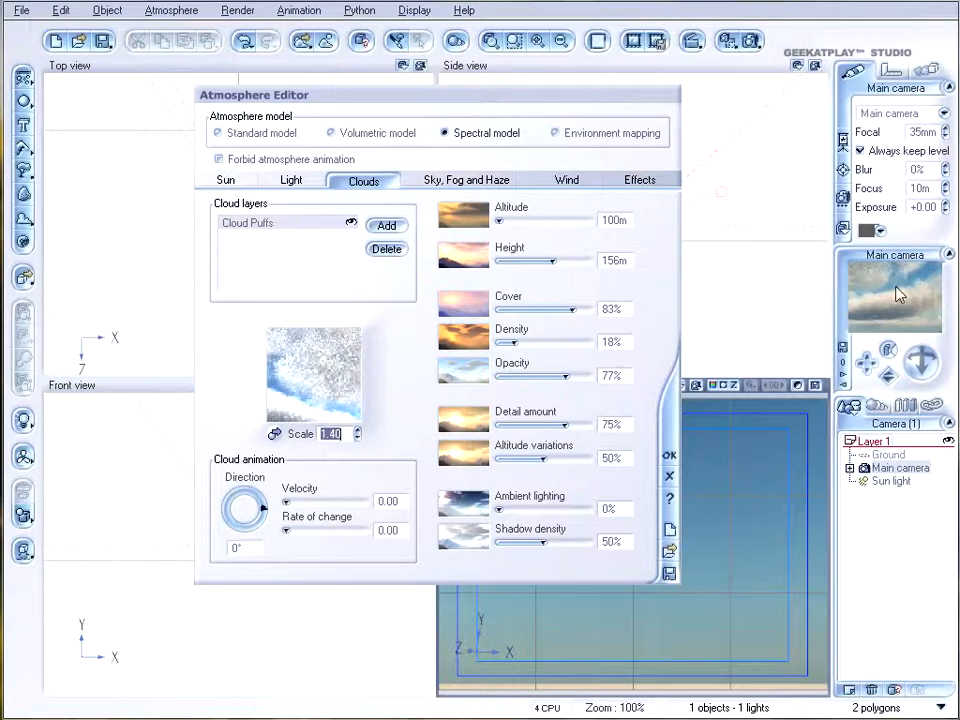
left_click_drag(578, 309, 555, 309)
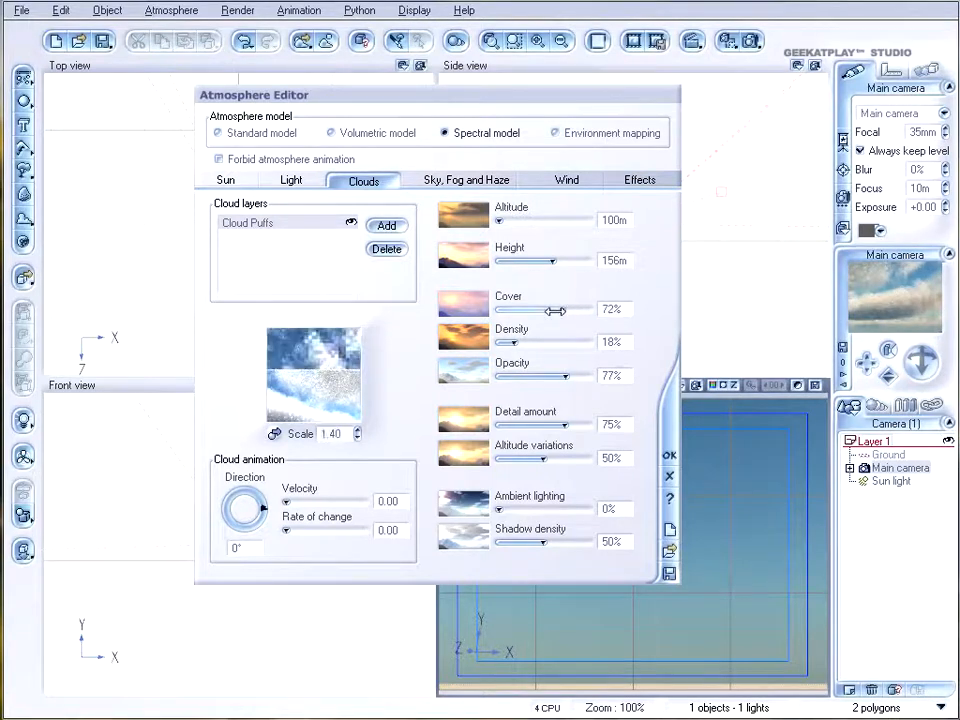
left_click_drag(535, 309, 576, 309)
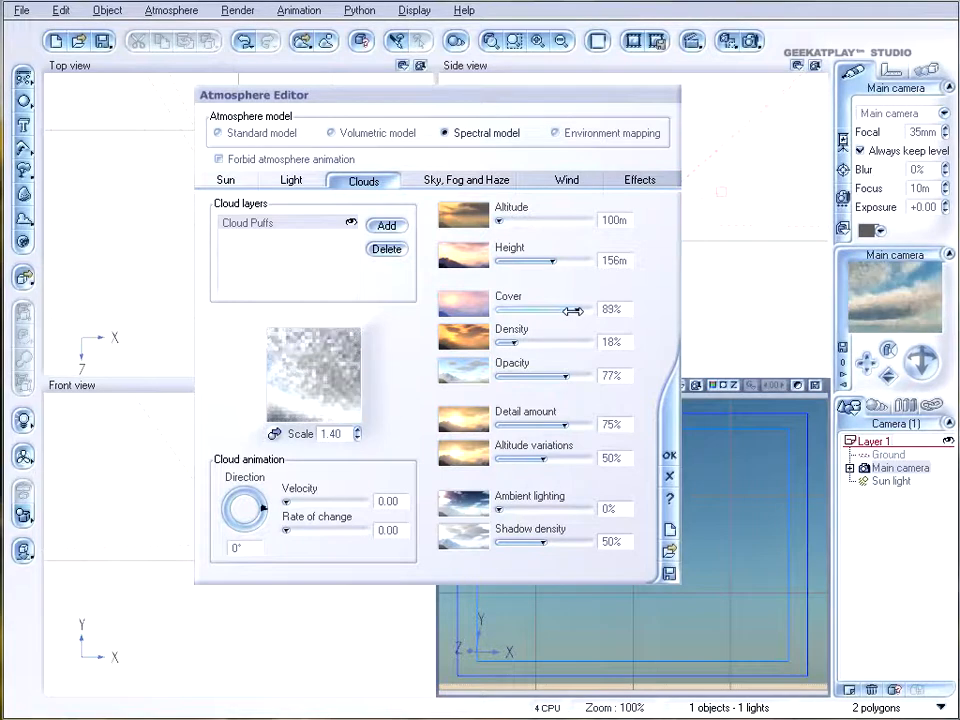
left_click_drag(578, 309, 568, 309)
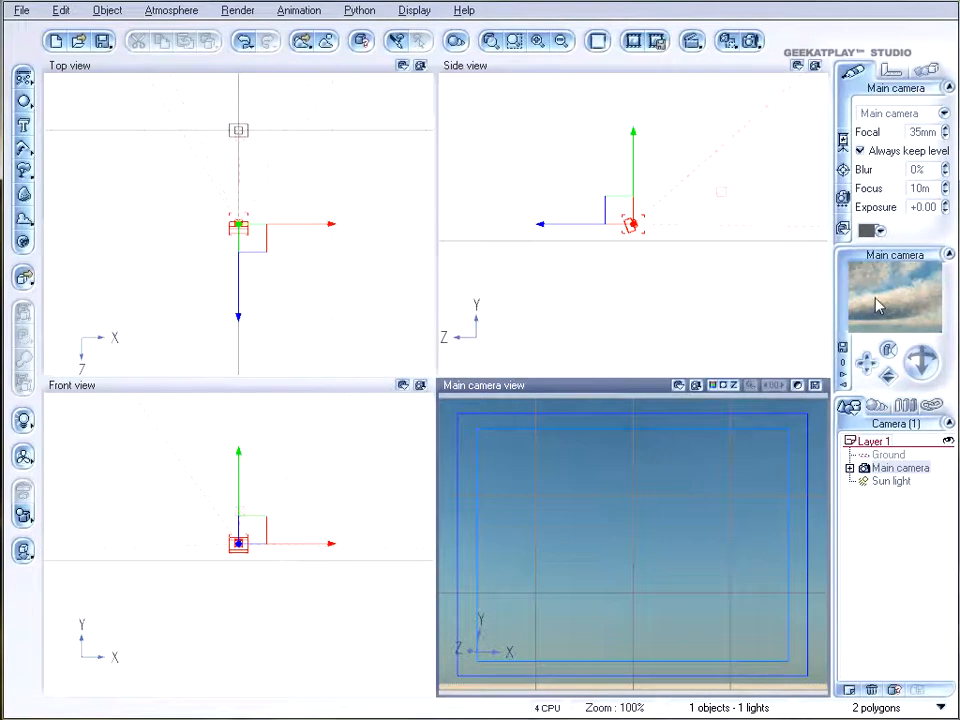
Boost the atmosphere's rendering quality to 2.04 and close the Atmosphere Editor
left_click(171, 10)
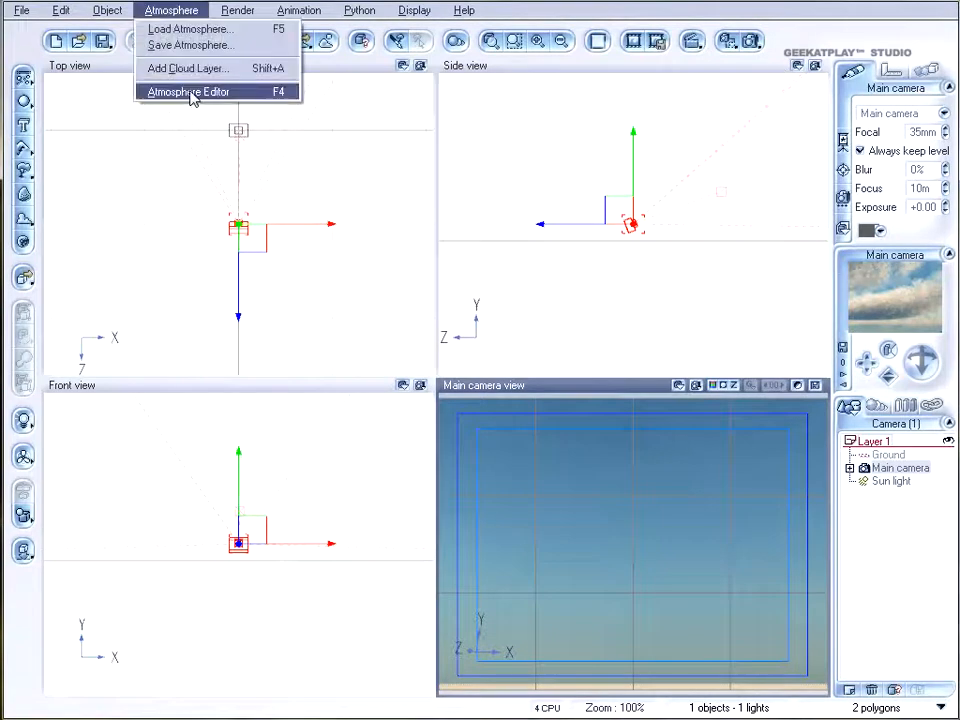
left_click(189, 91)
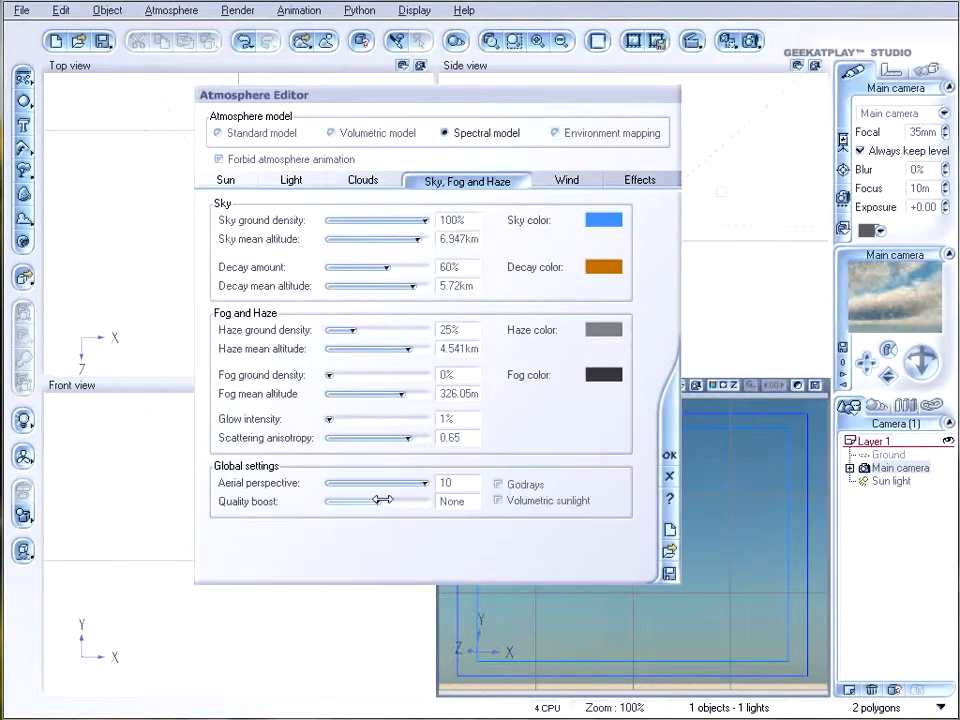
left_click_drag(330, 501, 382, 501)
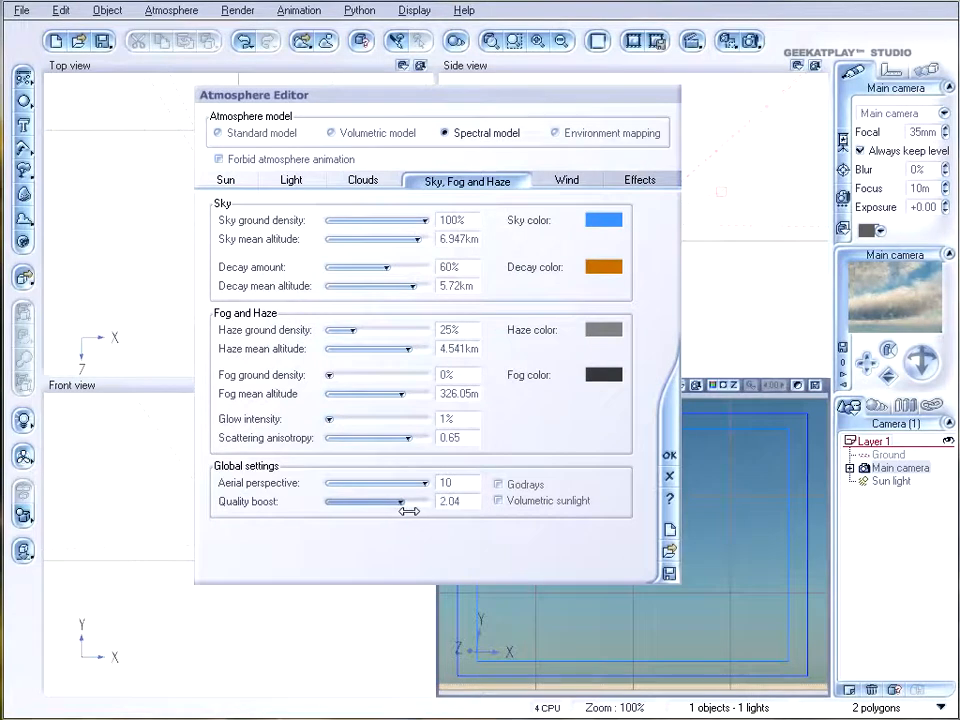
left_click(669, 476)
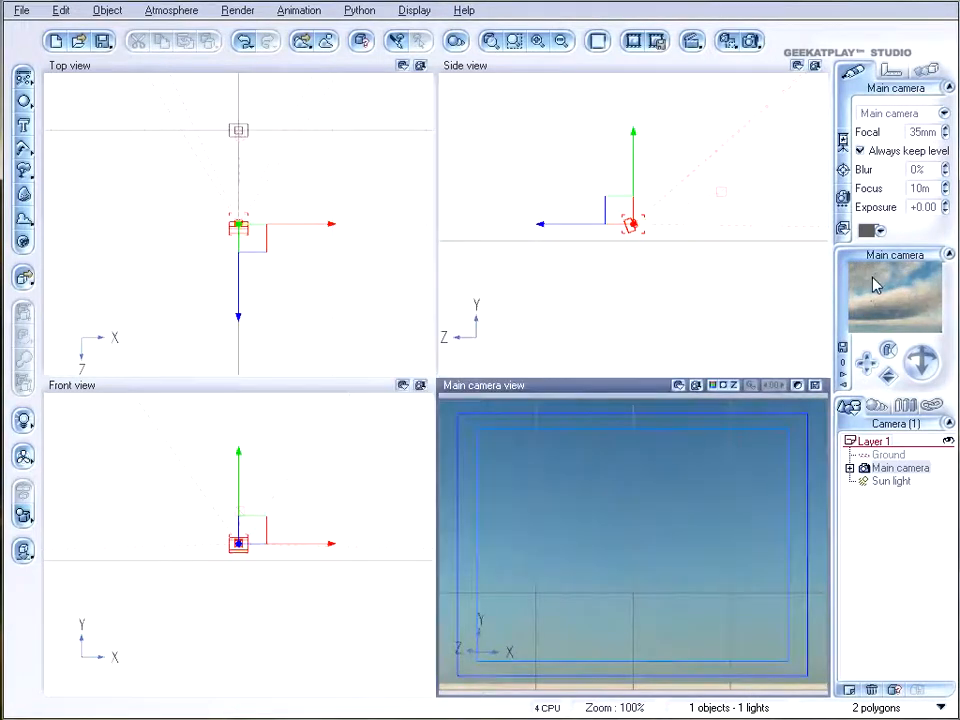
mouse_move(105, 658)
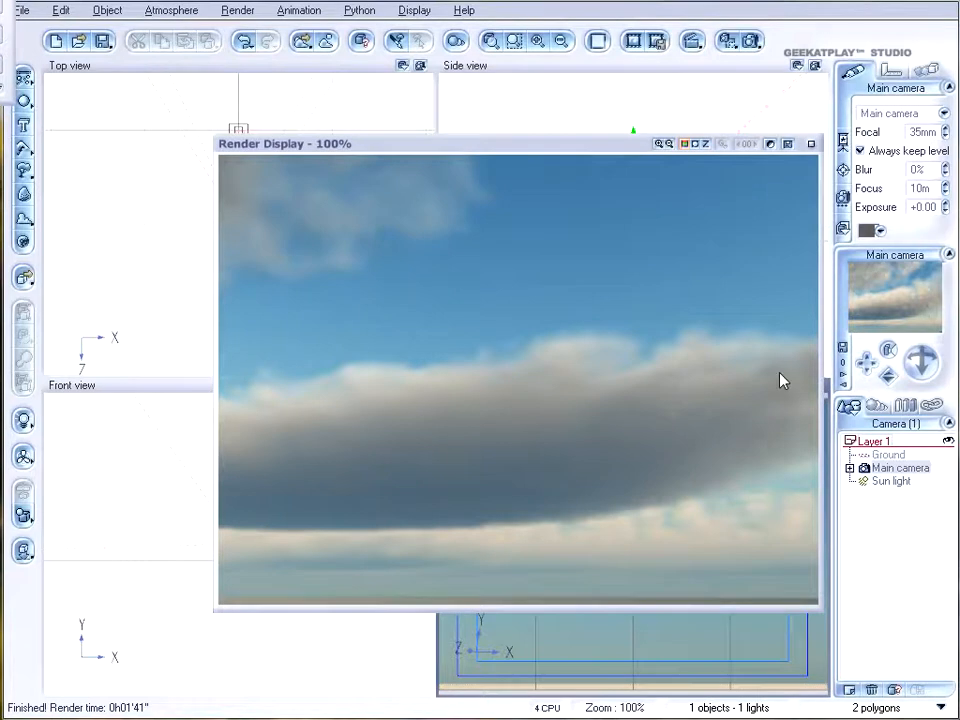
mouse_move(278, 384)
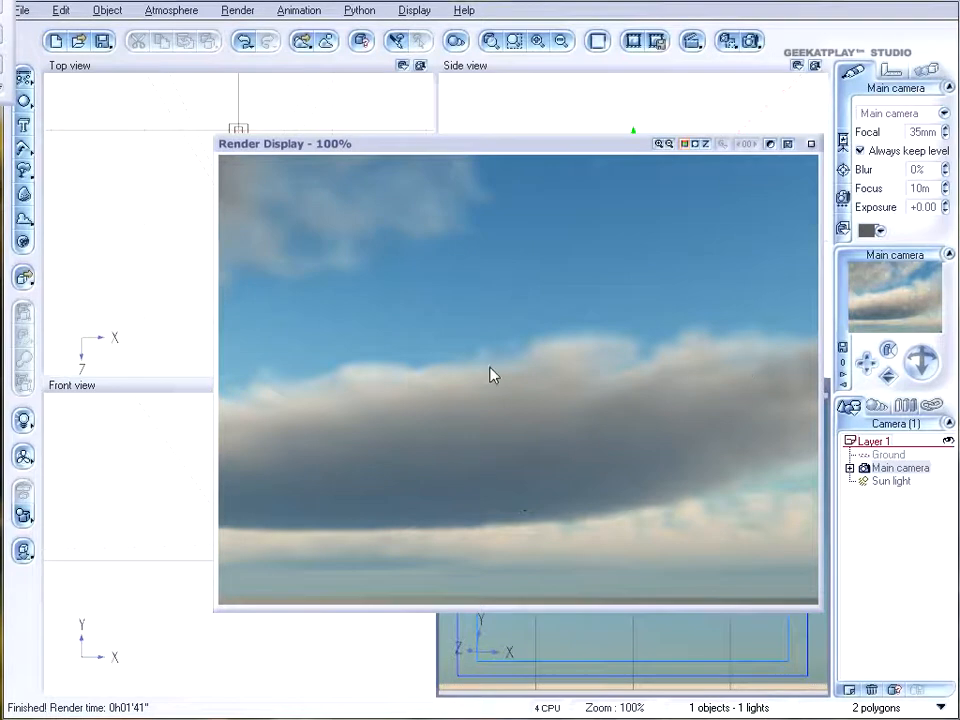
mouse_move(640, 387)
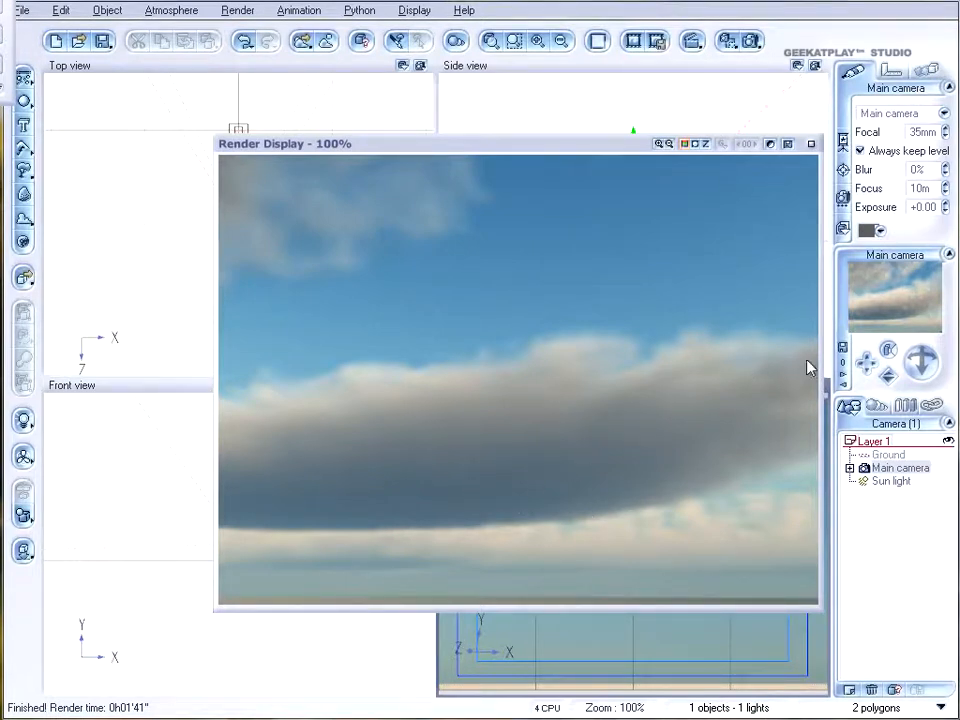
mouse_move(590, 432)
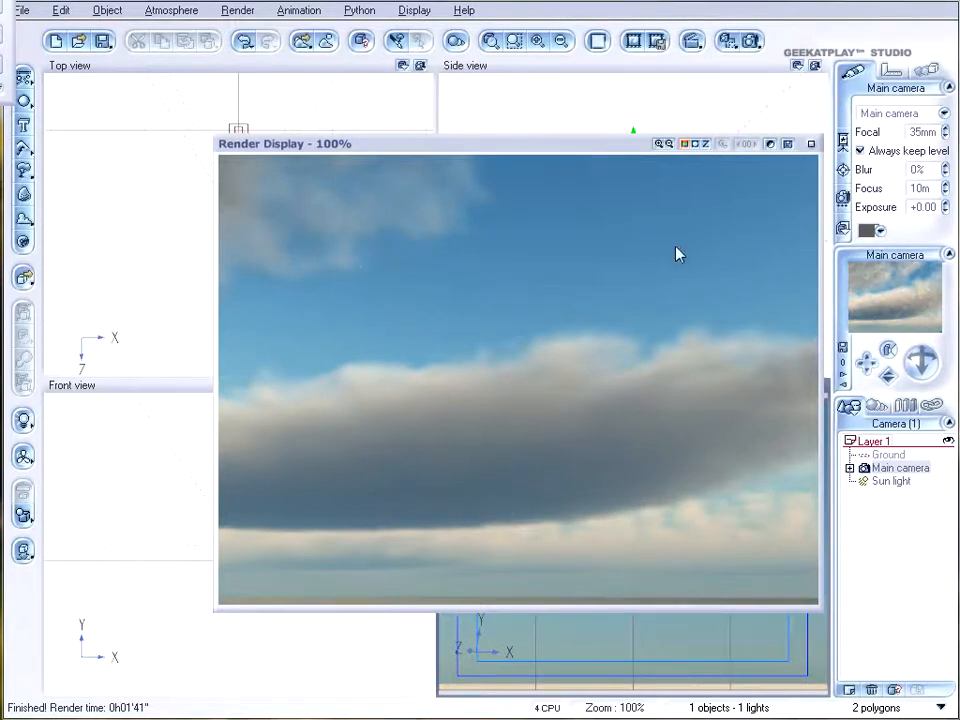
left_click(811, 143)
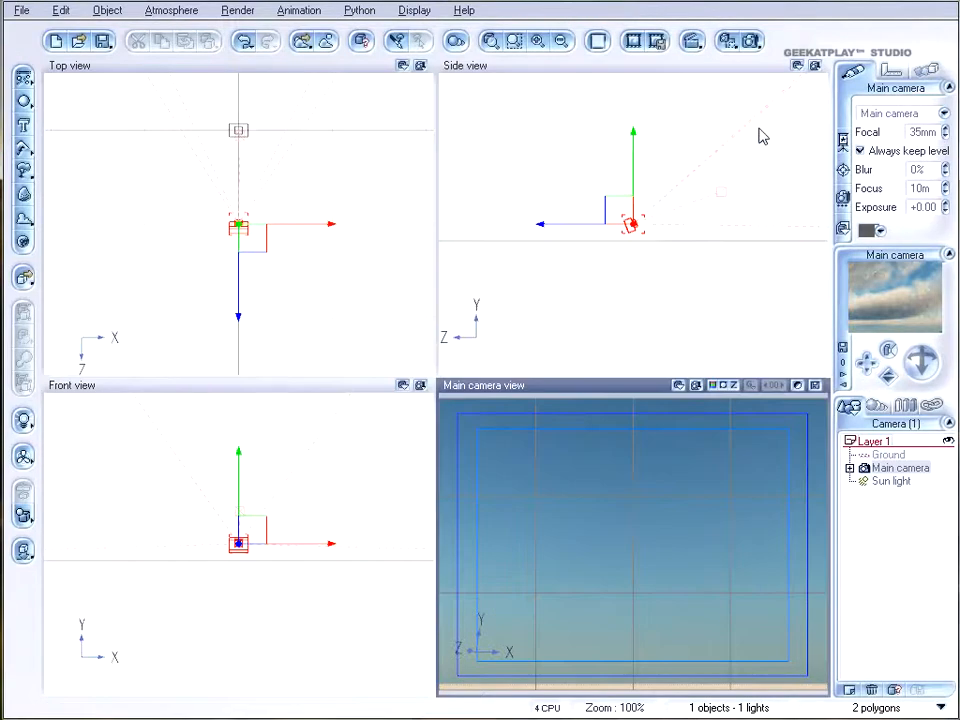
Start a new atmosphere cloud layer from the spectral Cloud Puffs material
left_click(171, 10)
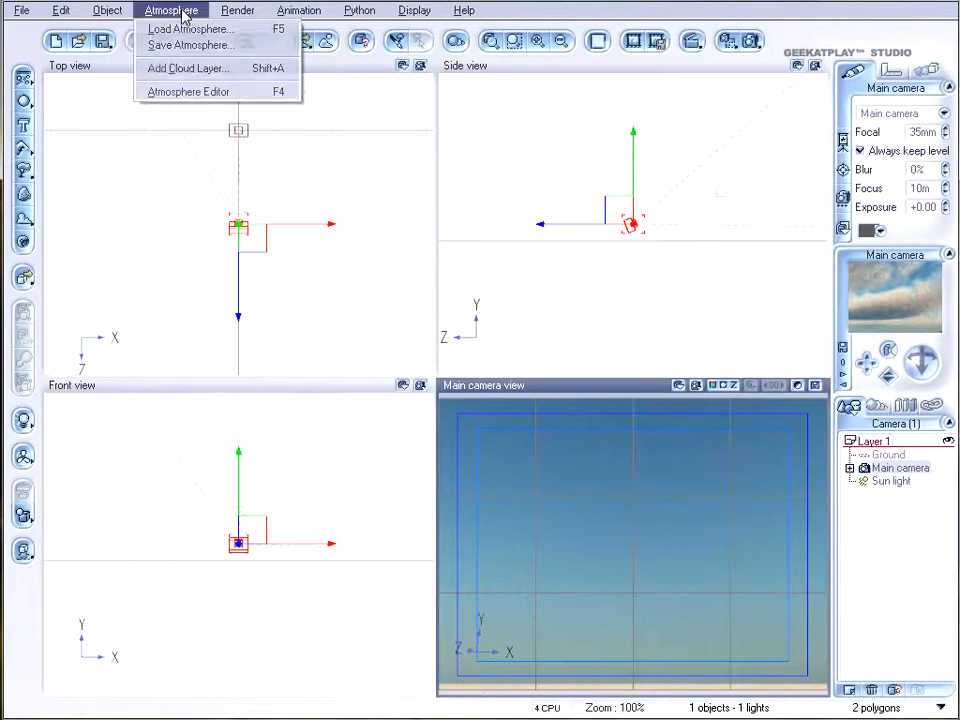
left_click(188, 91)
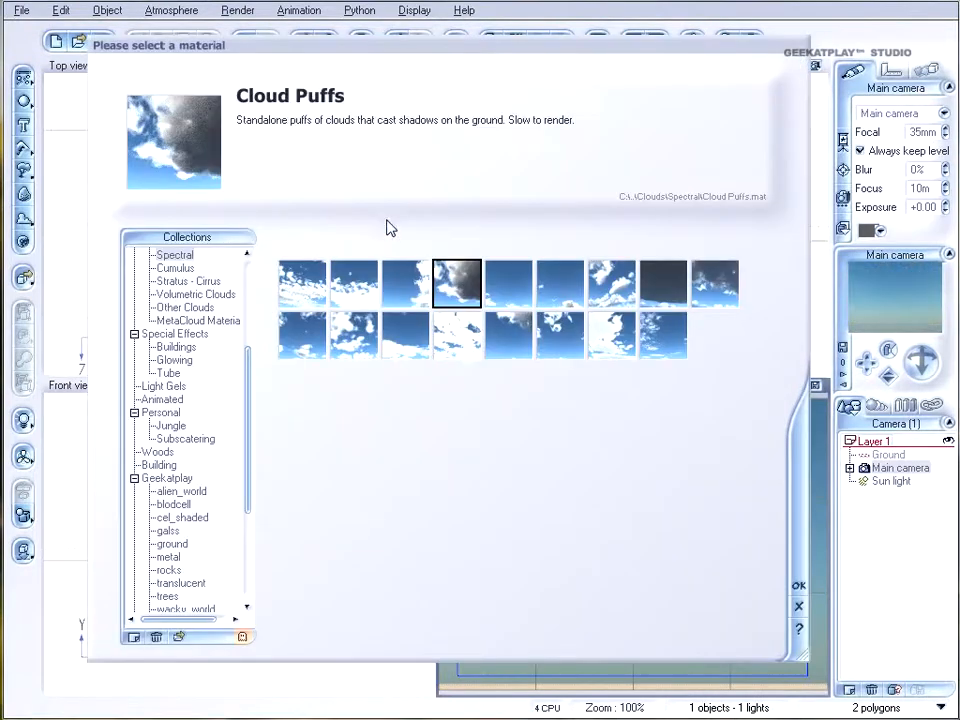
left_click(662, 282)
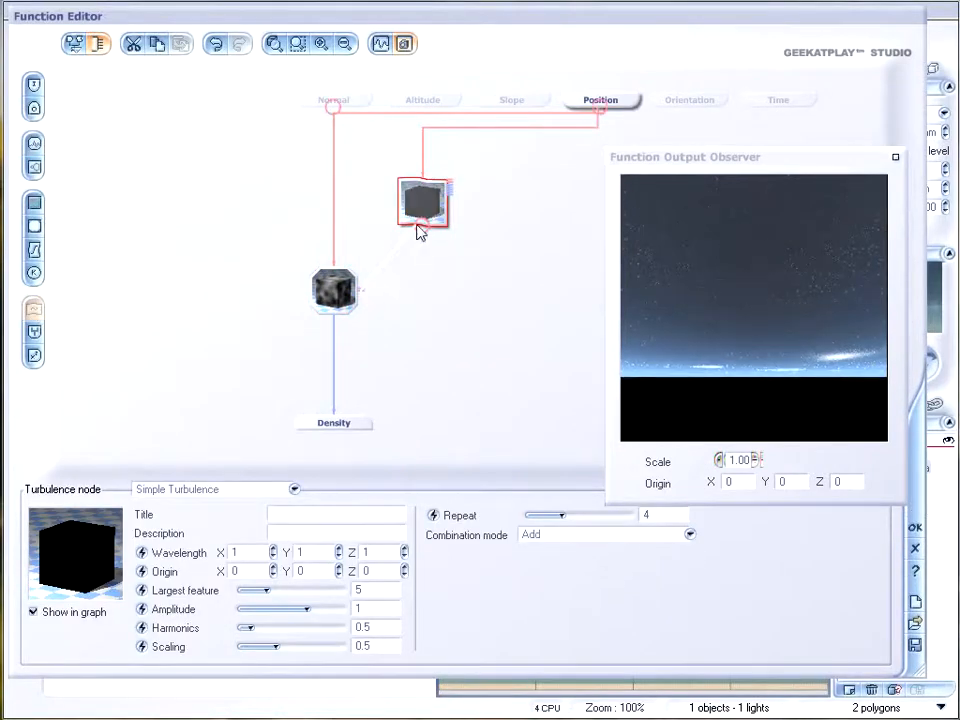
Reposition the turbulence node, enlarge the largest feature size, and settle harmonics near 3.88
left_click_drag(423, 203, 453, 232)
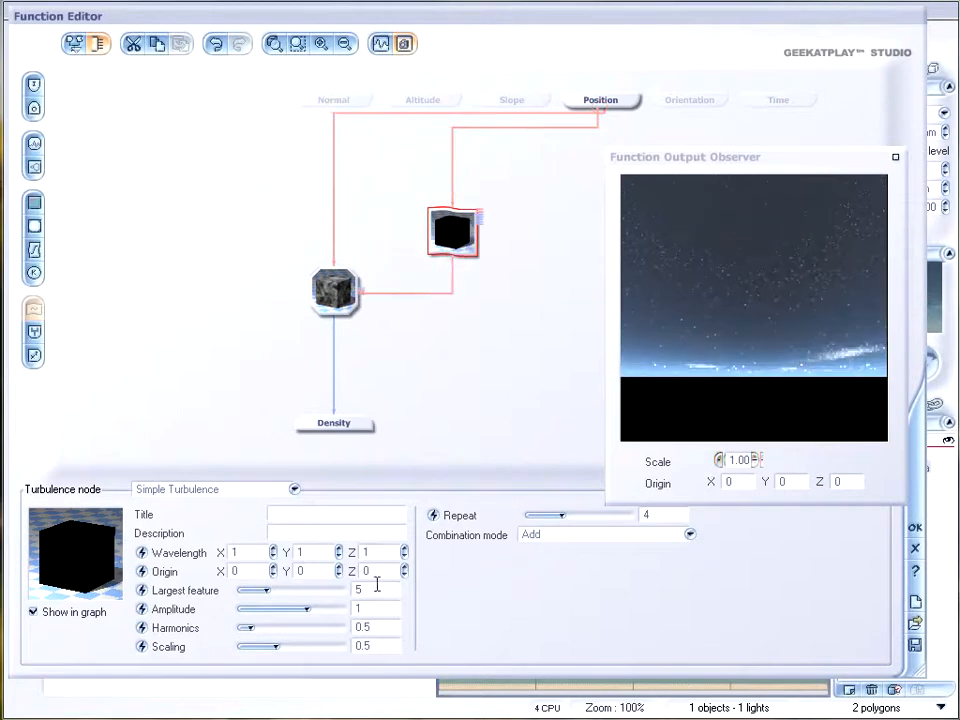
left_click_drag(255, 590, 305, 590)
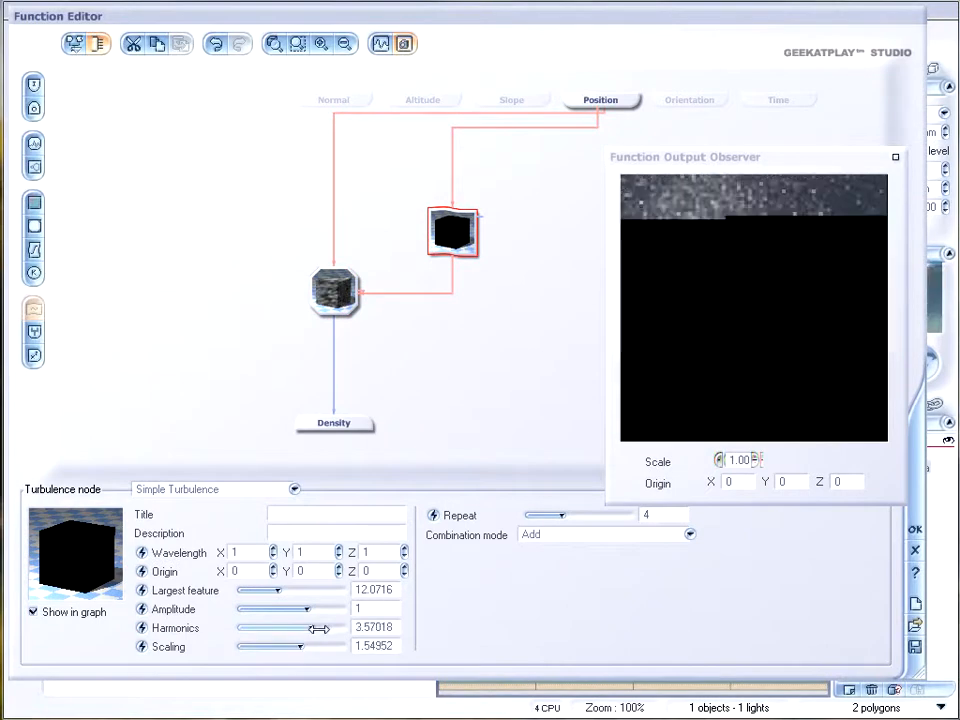
left_click_drag(320, 628, 315, 628)
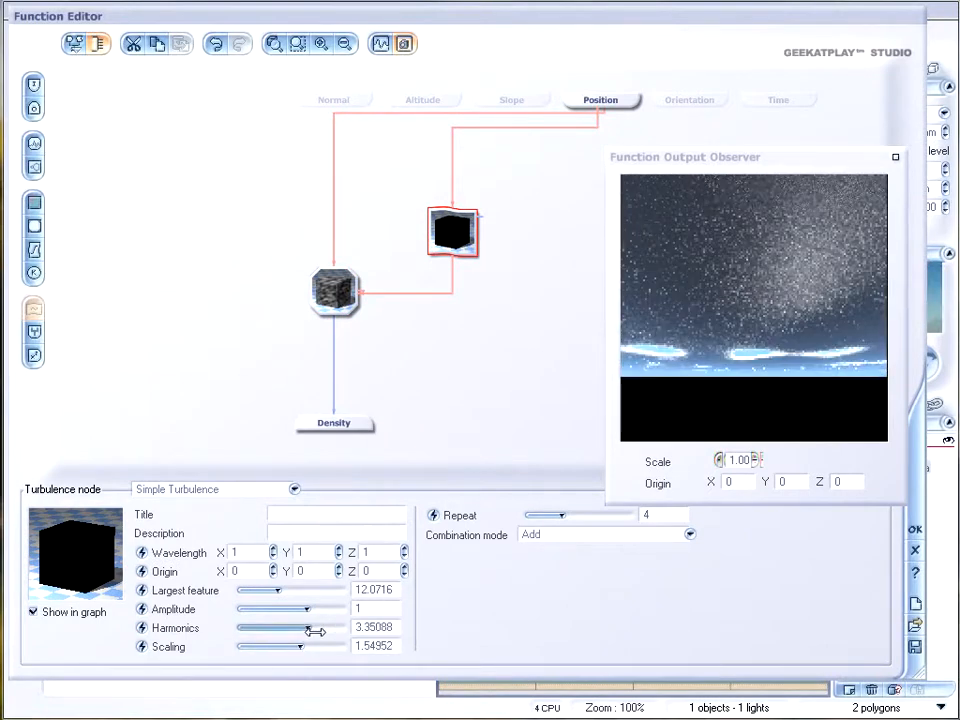
left_click_drag(315, 627, 298, 628)
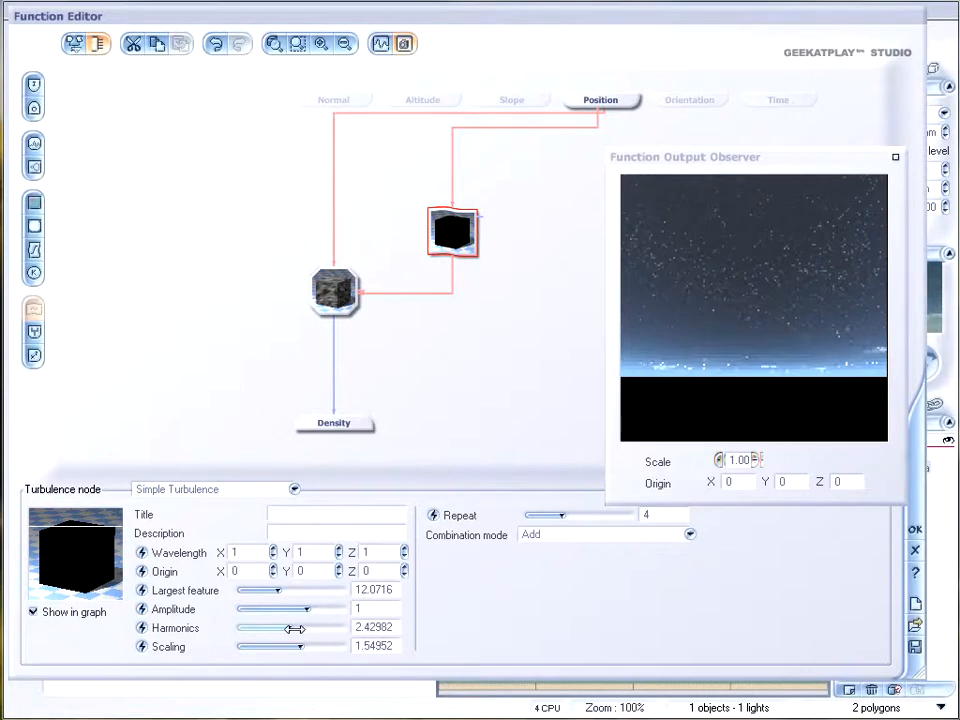
left_click_drag(295, 628, 322, 628)
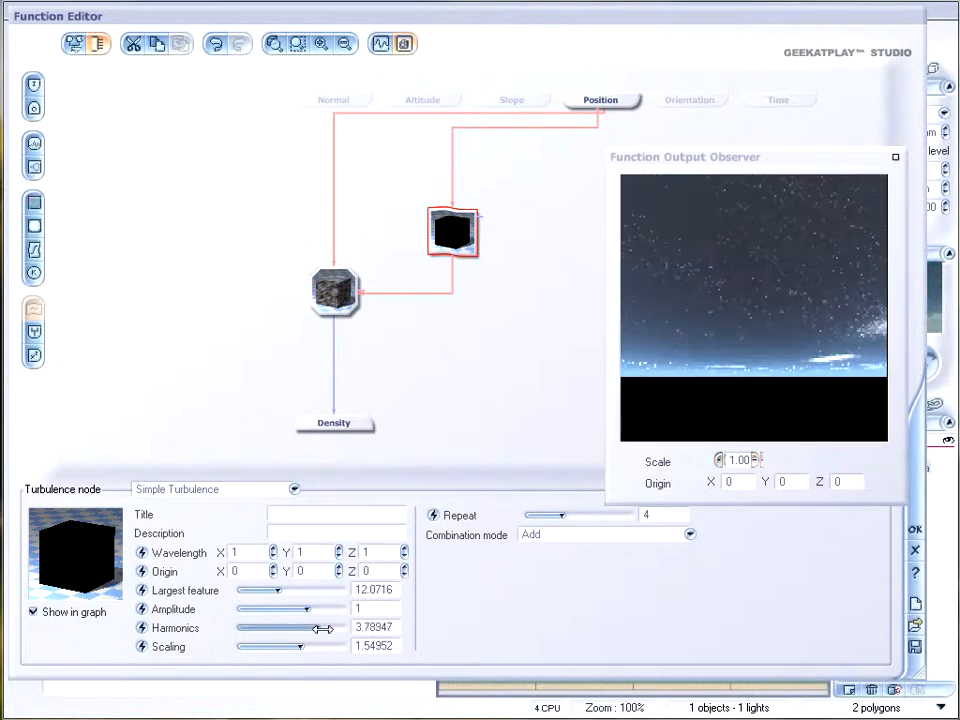
left_click_drag(320, 628, 300, 628)
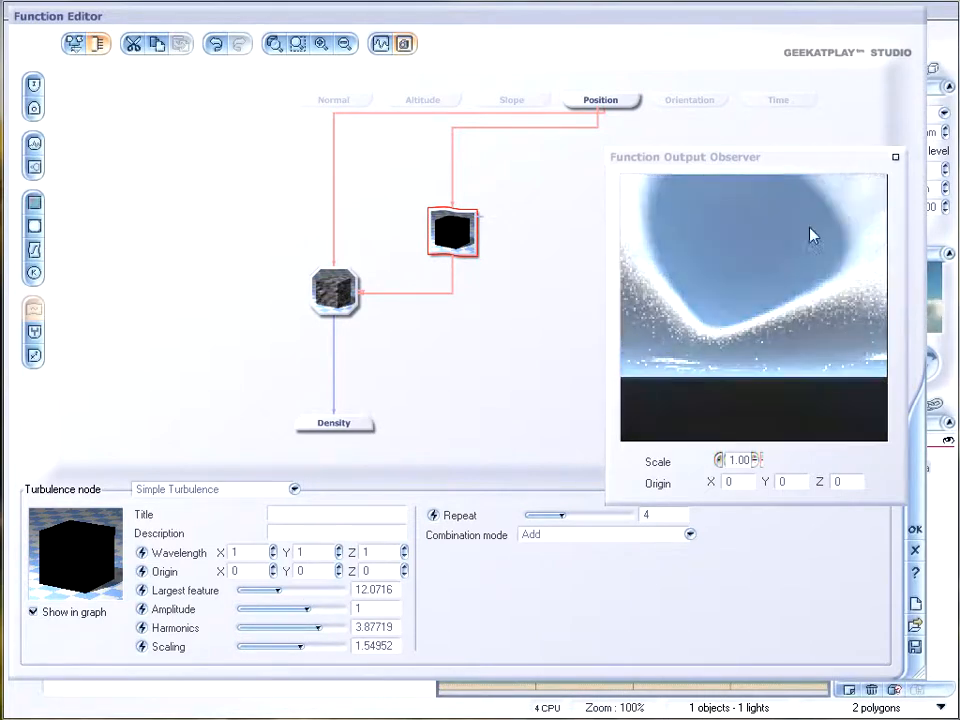
Keep turbulence amplitude at 1 and fine-tune largest feature size to about 27.6
left_click_drag(300, 609, 315, 609)
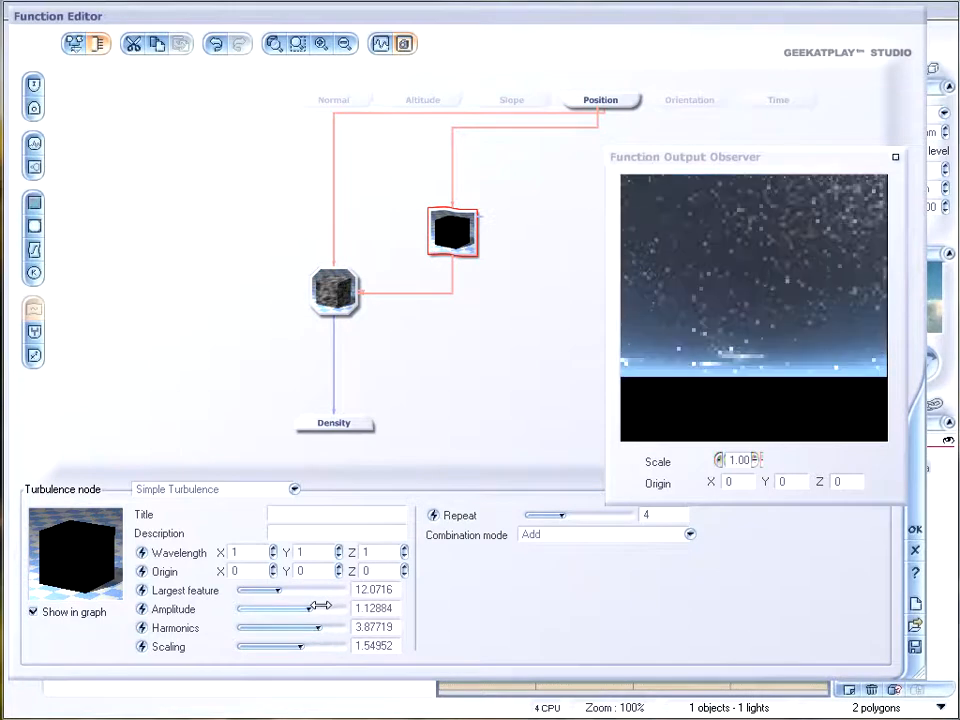
left_click_drag(320, 608, 303, 608)
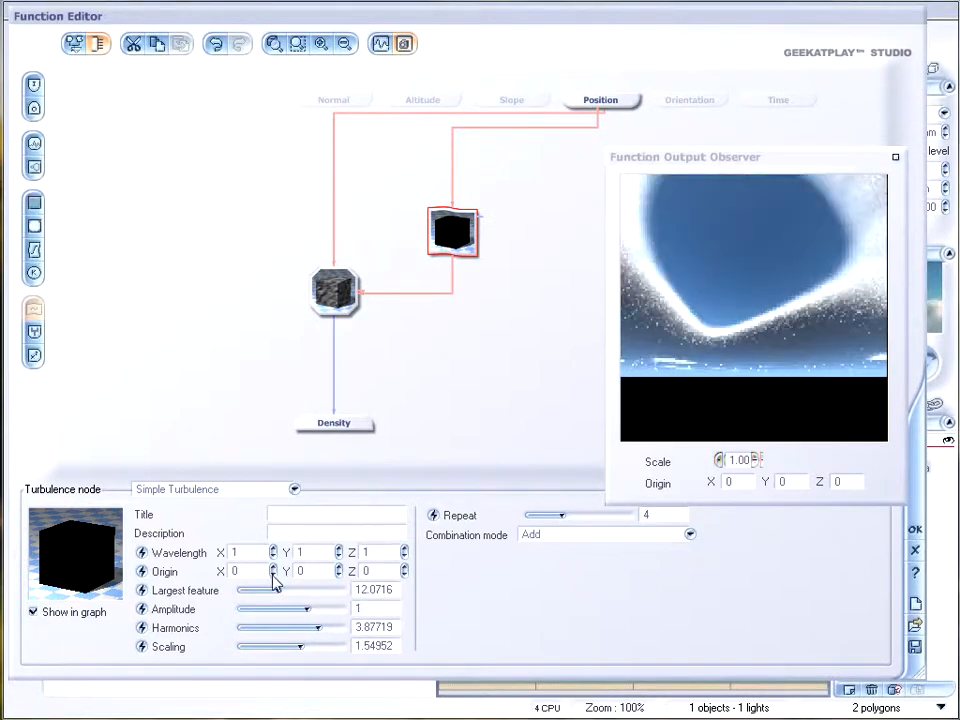
left_click_drag(248, 590, 300, 590)
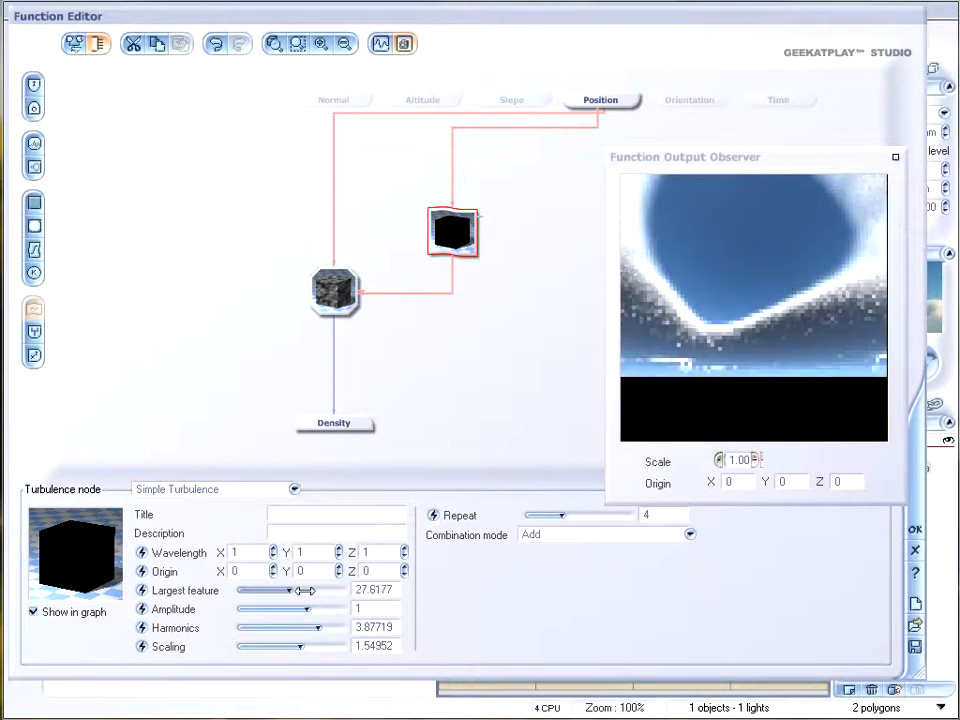
left_click_drag(305, 590, 275, 590)
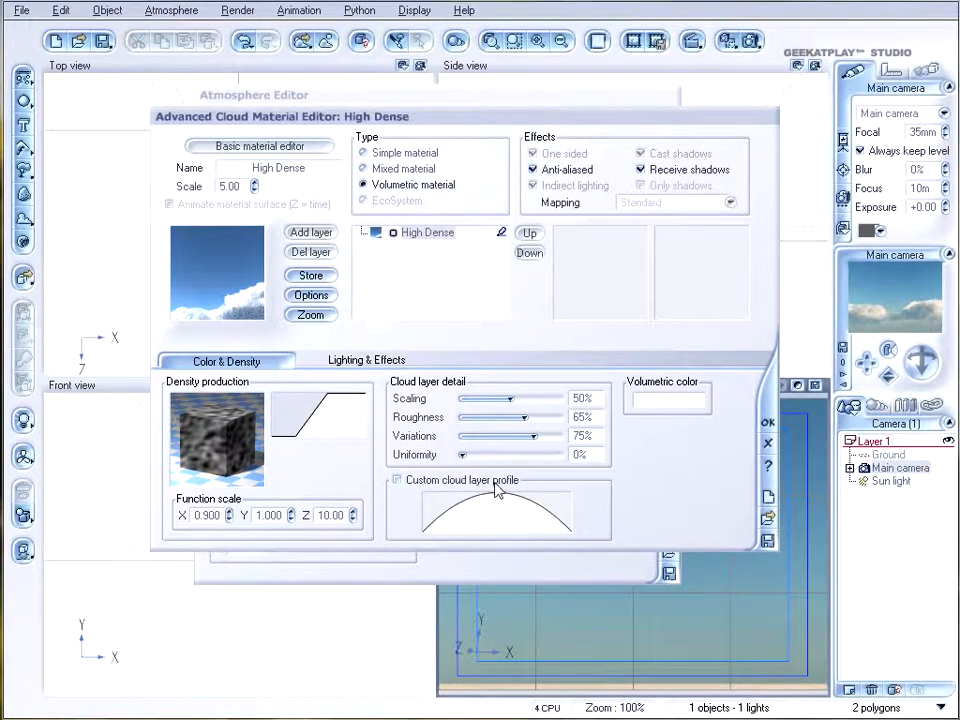
Set High Dense detail roughness to 77% and scaling to 37%, then close the editor
left_click_drag(522, 417, 548, 417)
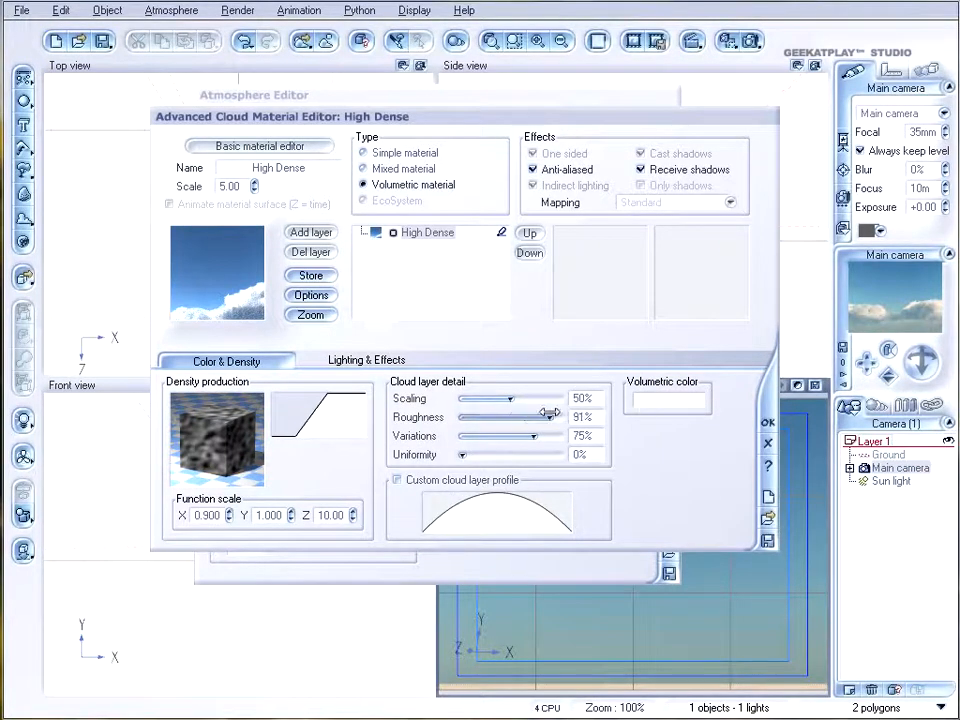
left_click_drag(535, 398, 515, 398)
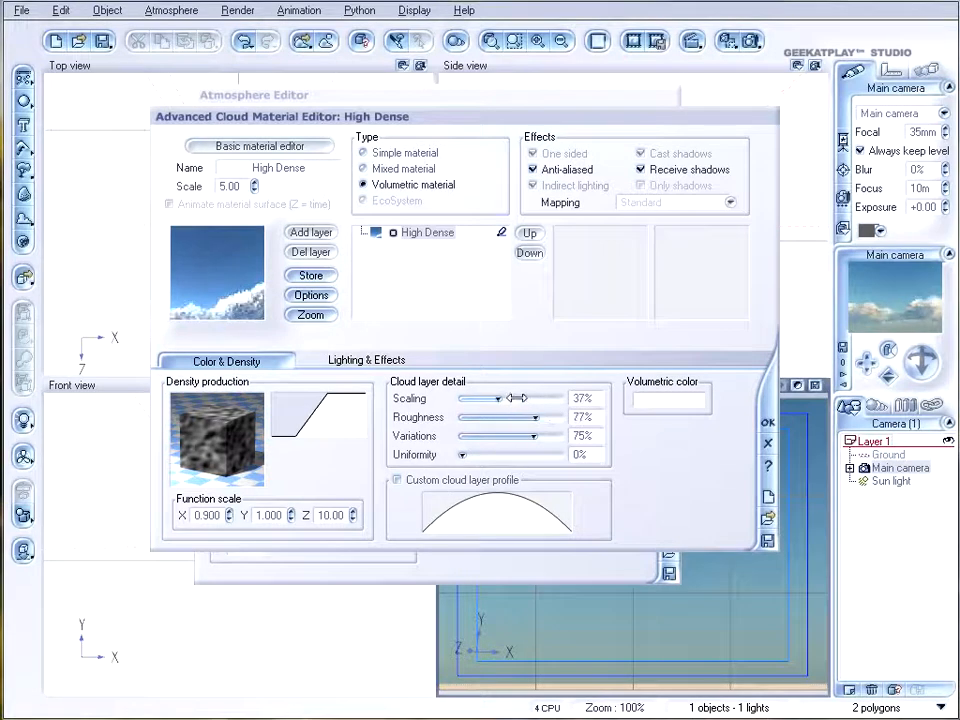
left_click(366, 360)
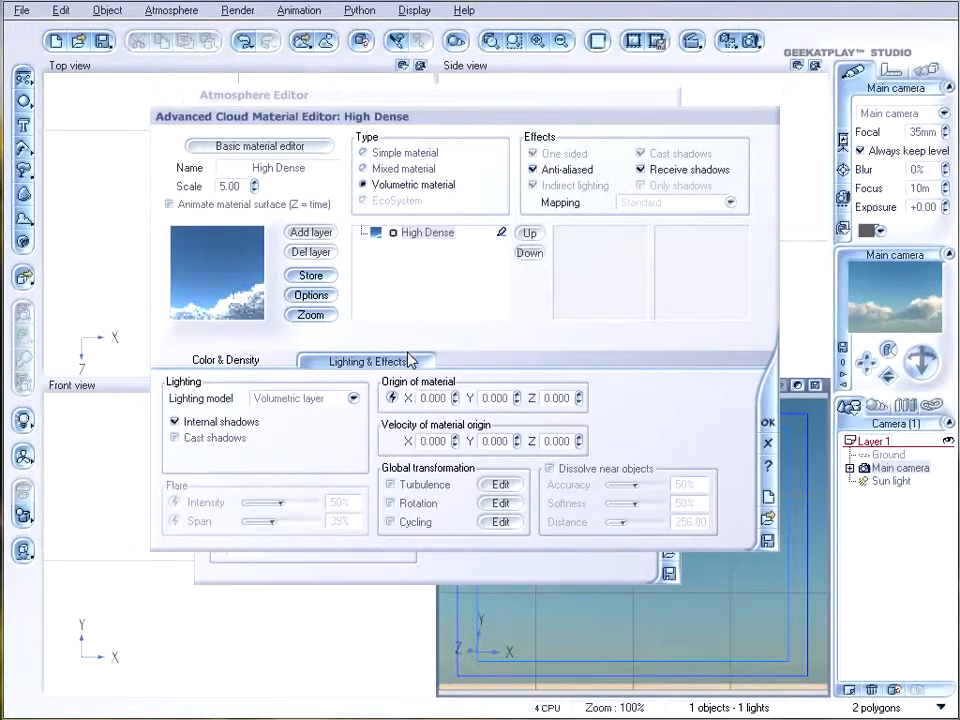
left_click(174, 438)
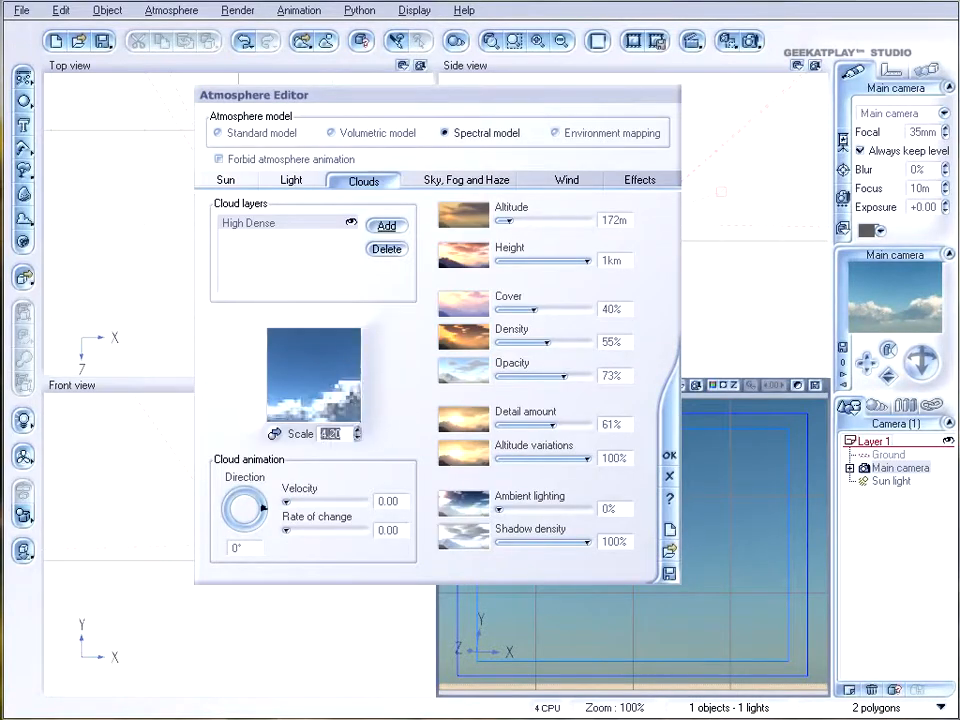
Reduce the High Dense cloud layer scale to 3.20
left_click(357, 439)
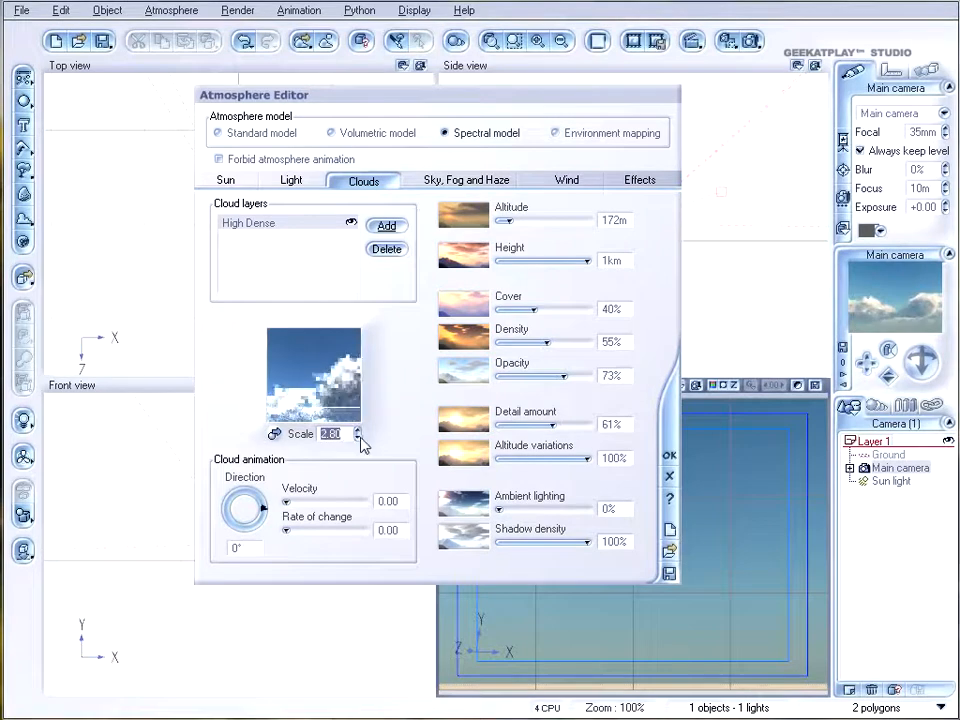
left_click(357, 437)
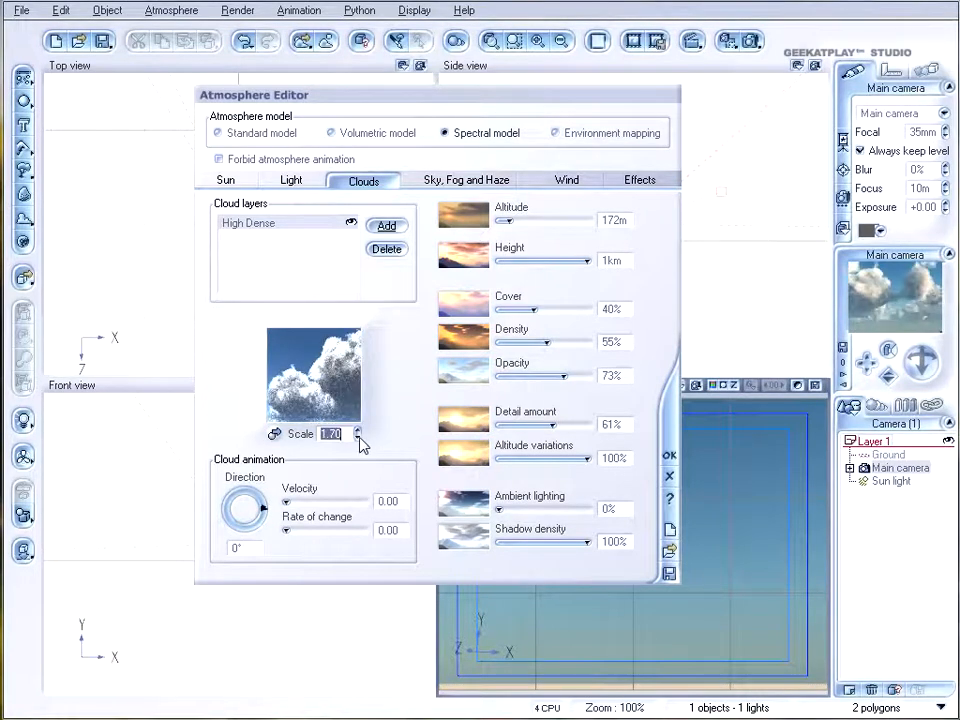
left_click(357, 429)
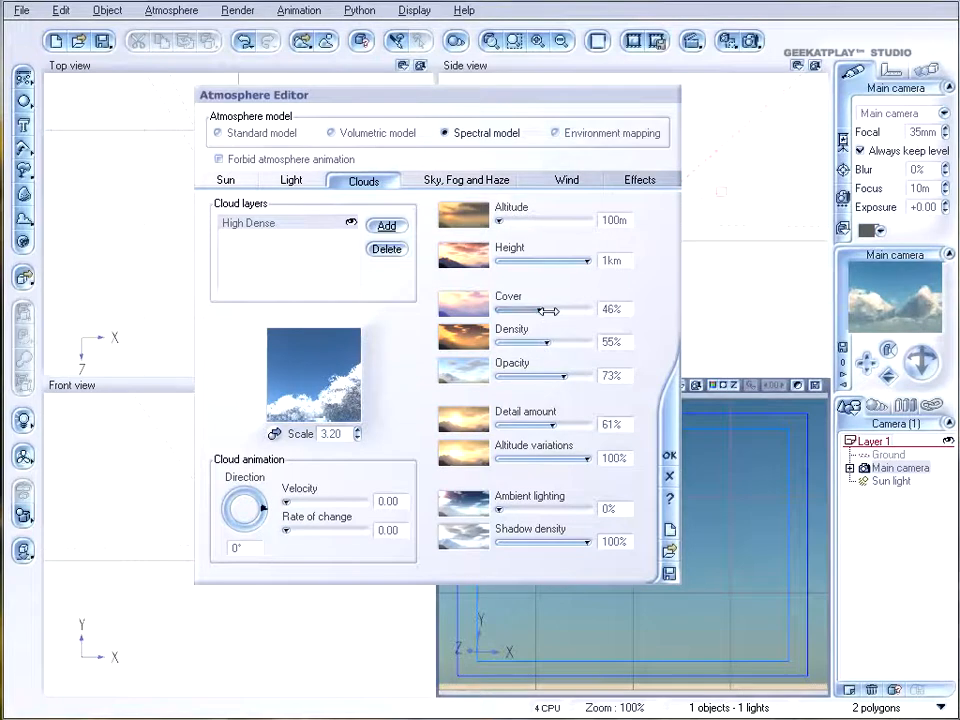
Set cloud cover to 40% and density to 74%, and adjust cloud ambient lighting
left_click_drag(549, 309, 536, 309)
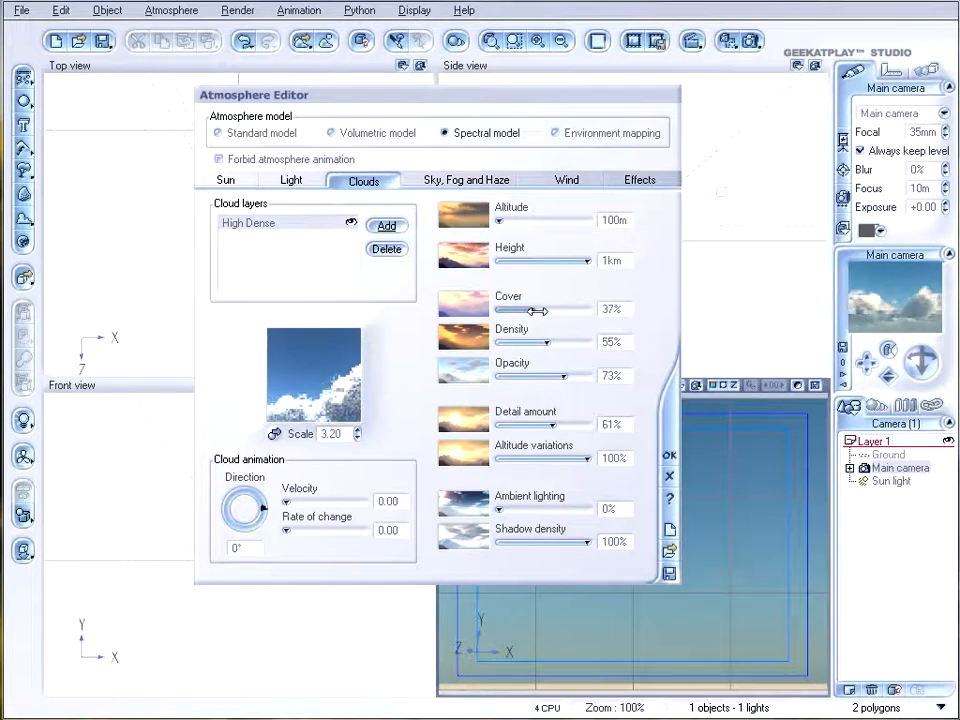
left_click_drag(540, 309, 548, 309)
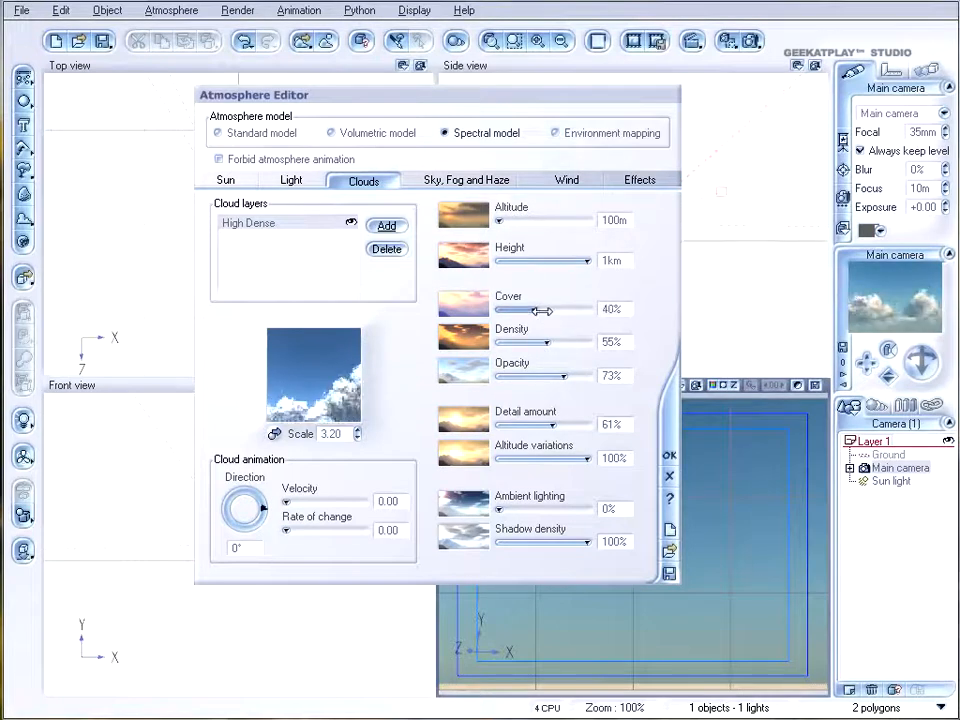
left_click_drag(539, 342, 550, 342)
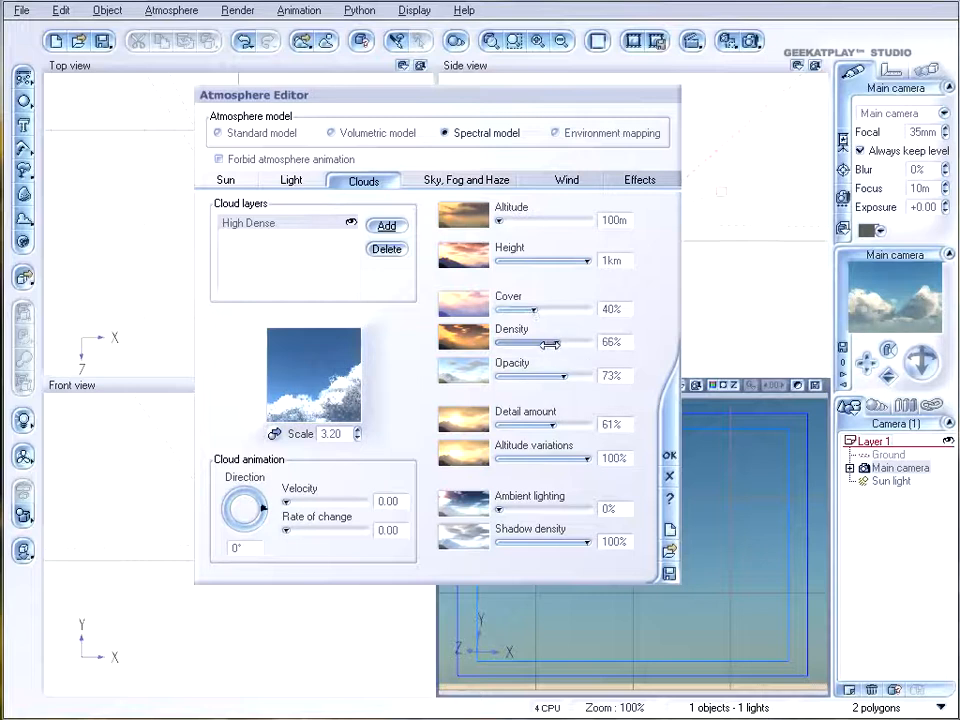
left_click_drag(548, 342, 562, 342)
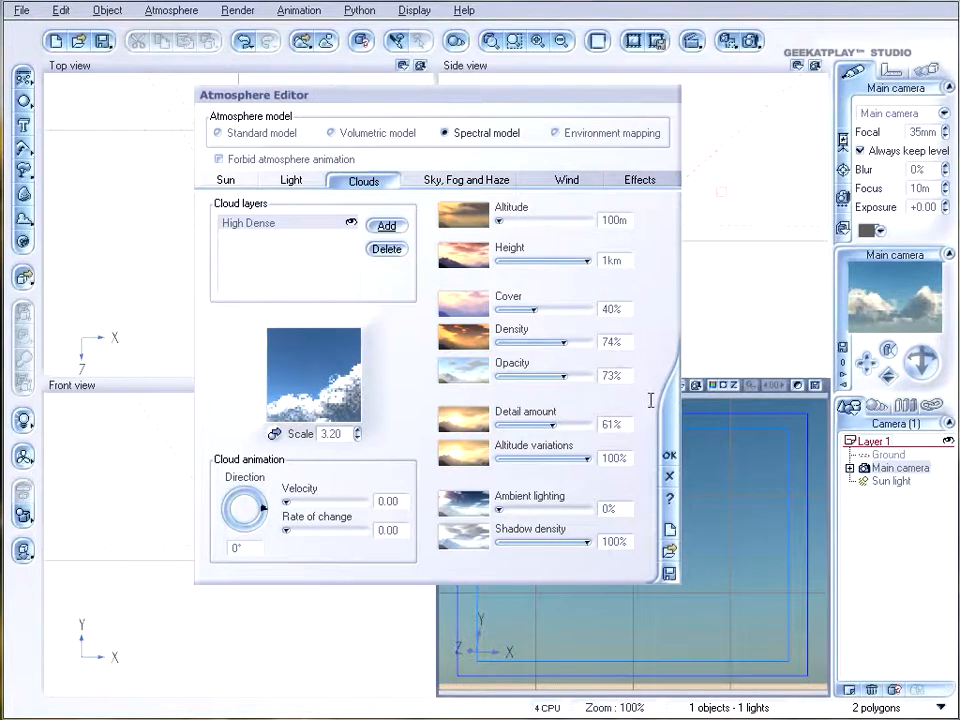
left_click_drag(500, 509, 575, 509)
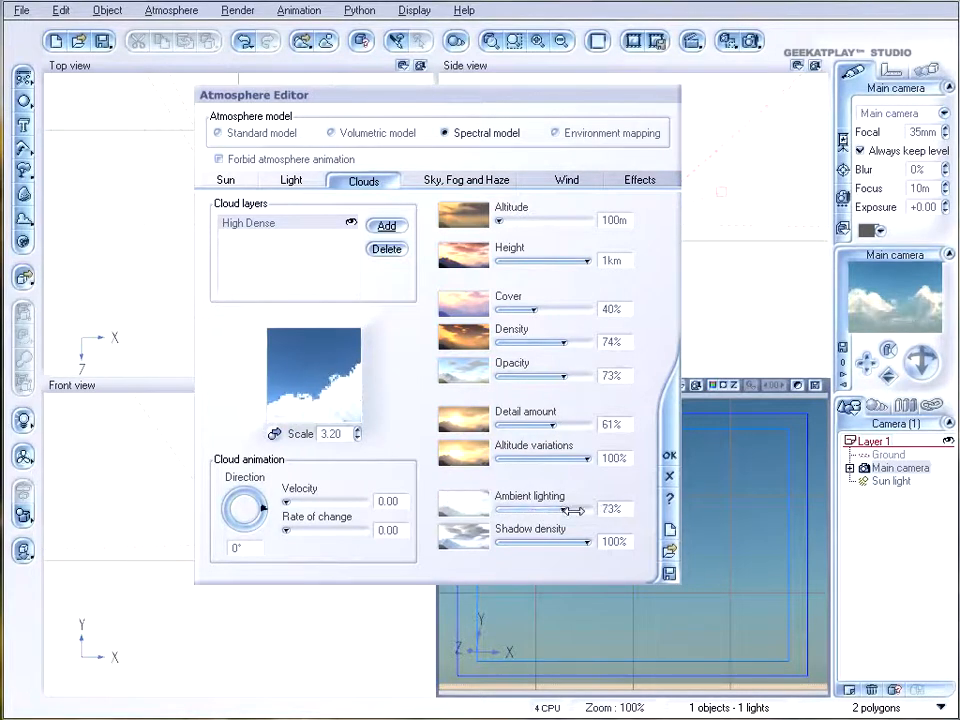
left_click_drag(575, 510, 520, 510)
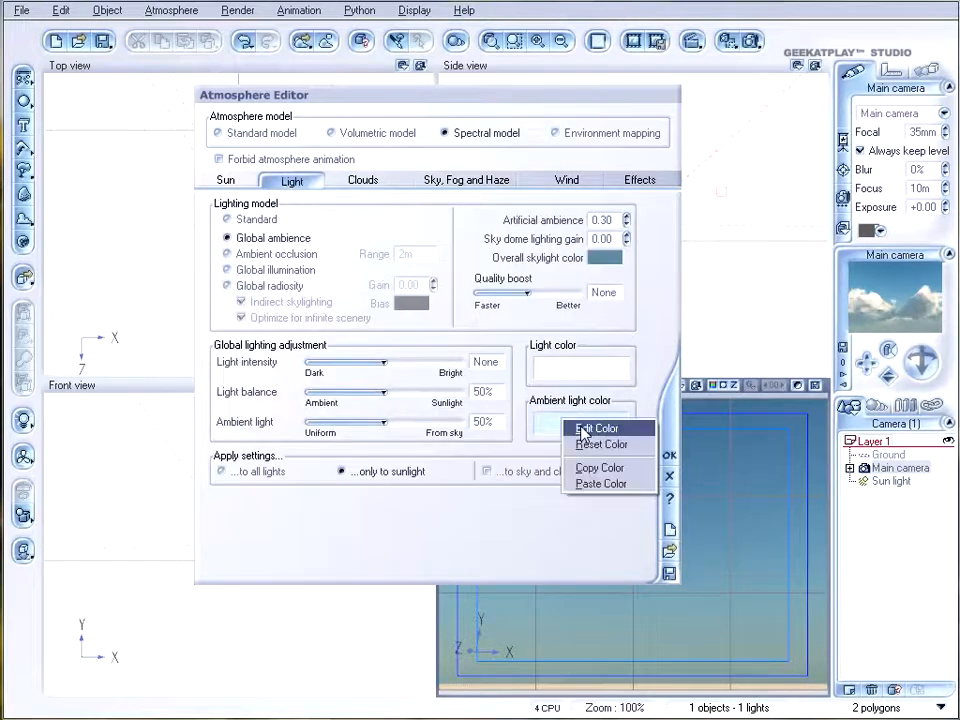
Darken the ambient light colour, set light balance to 23%, and lower cloud ambient lighting to 19%
left_click(597, 428)
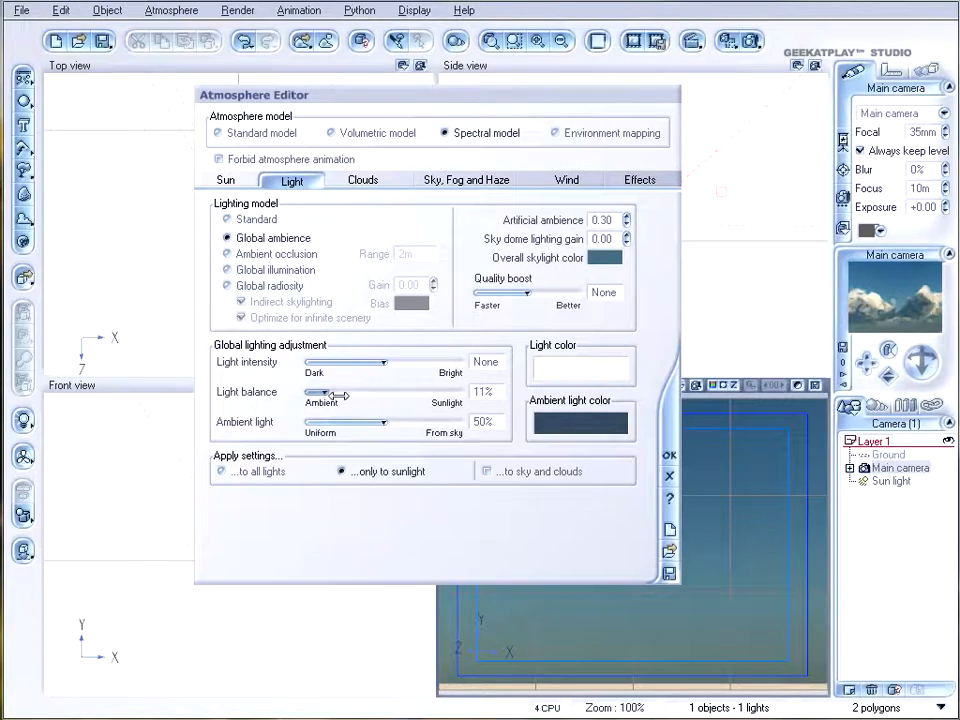
left_click_drag(313, 392, 330, 392)
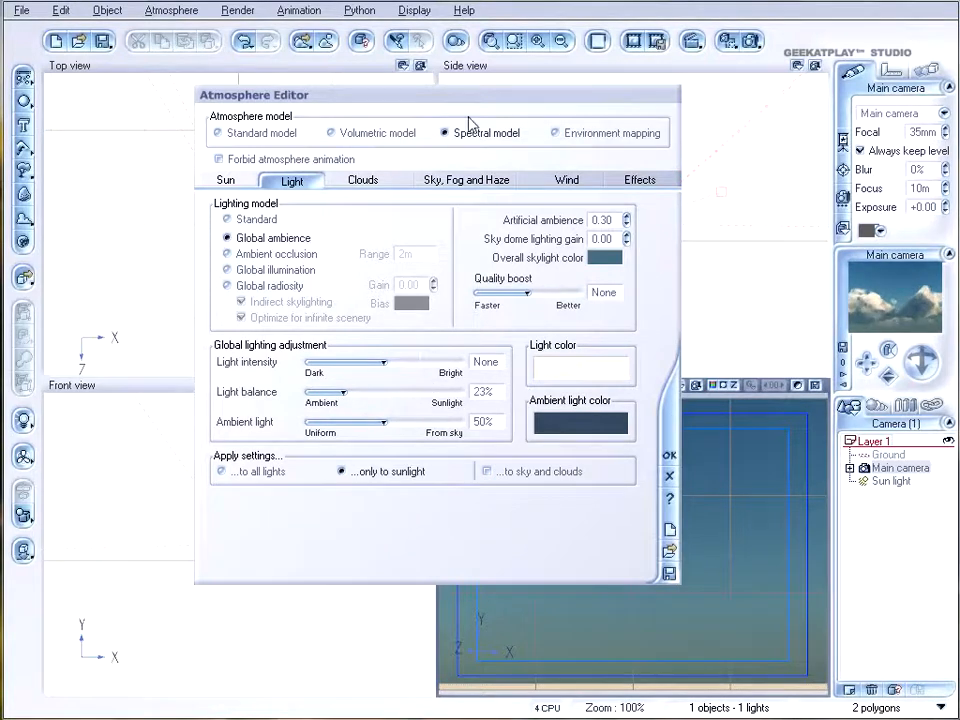
left_click(362, 179)
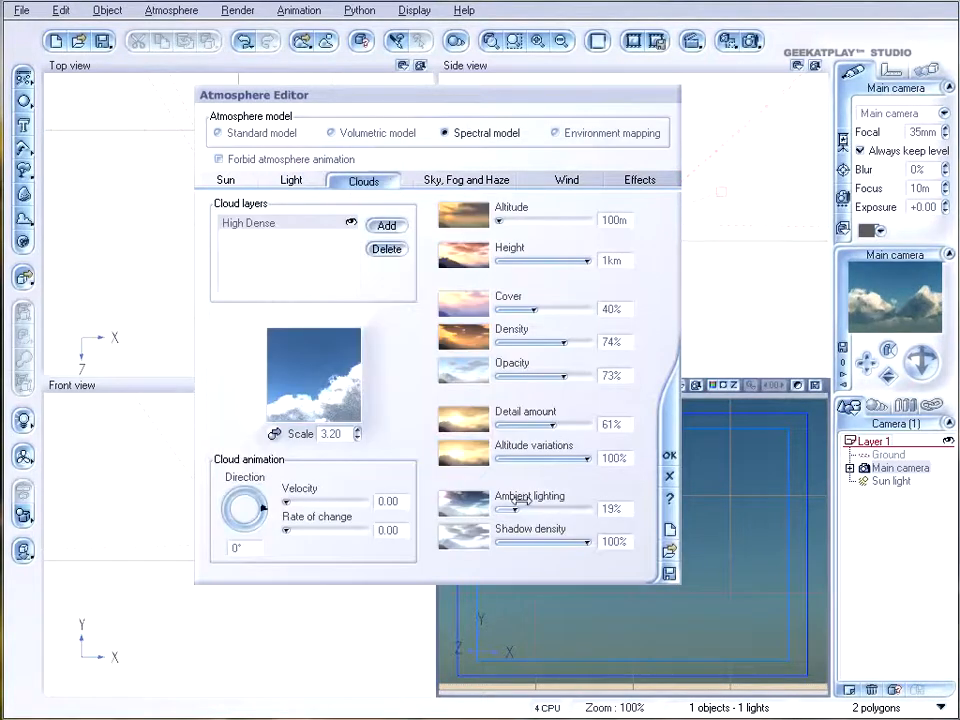
left_click_drag(520, 509, 563, 509)
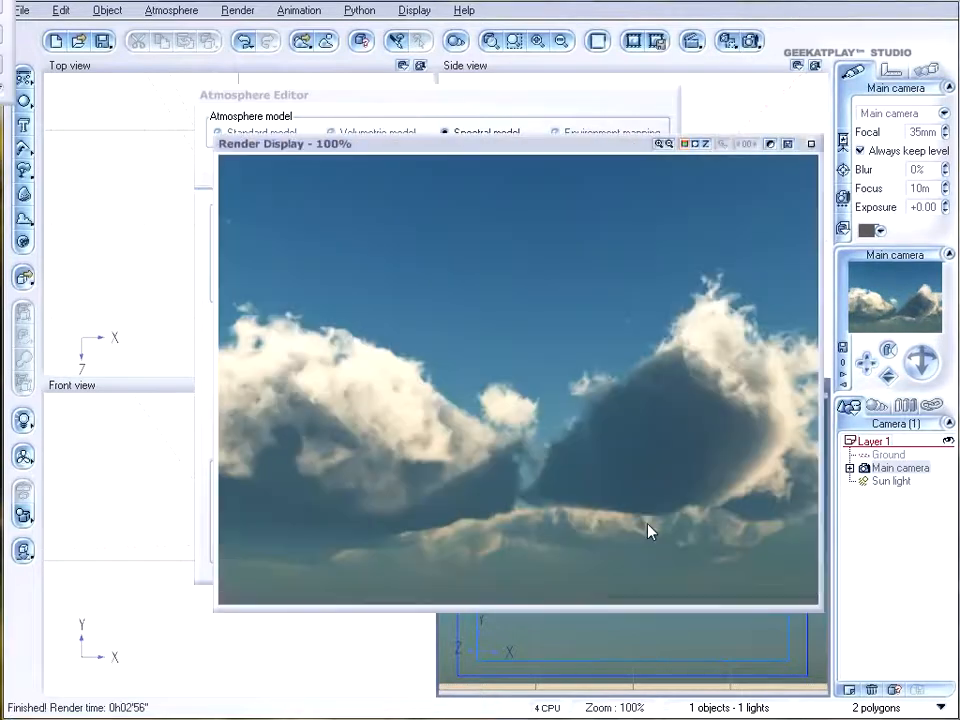
mouse_move(455, 310)
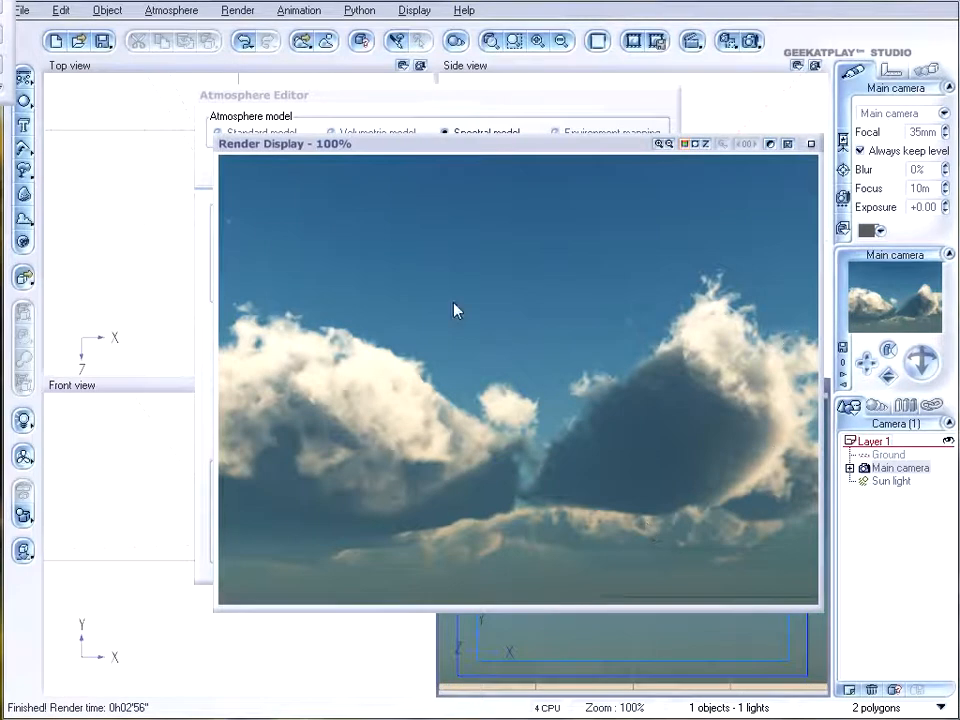
mouse_move(800, 327)
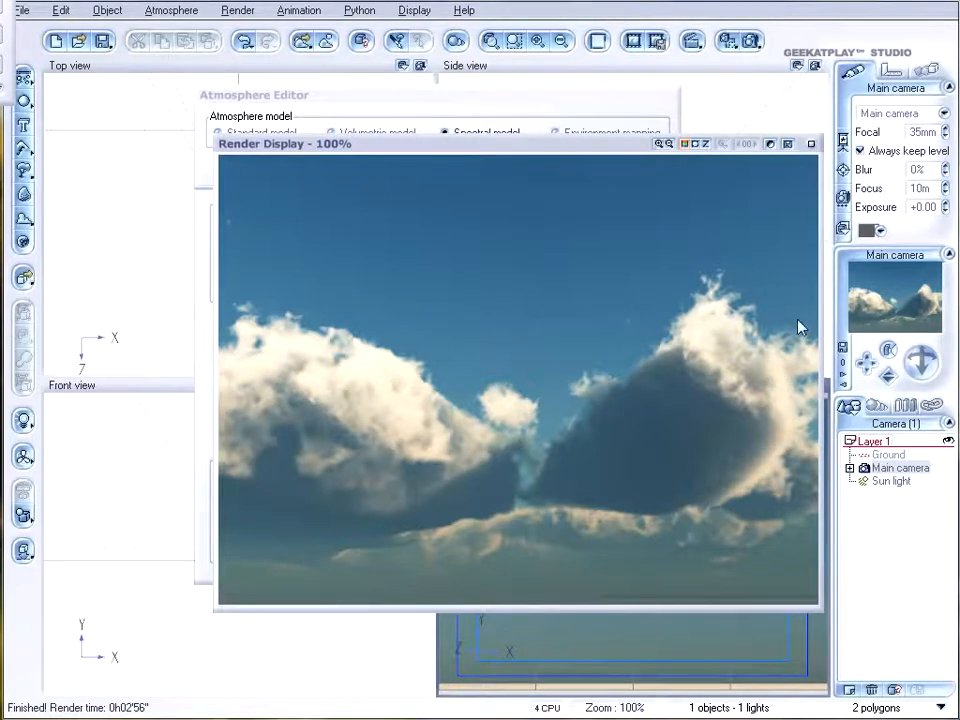
mouse_move(810, 368)
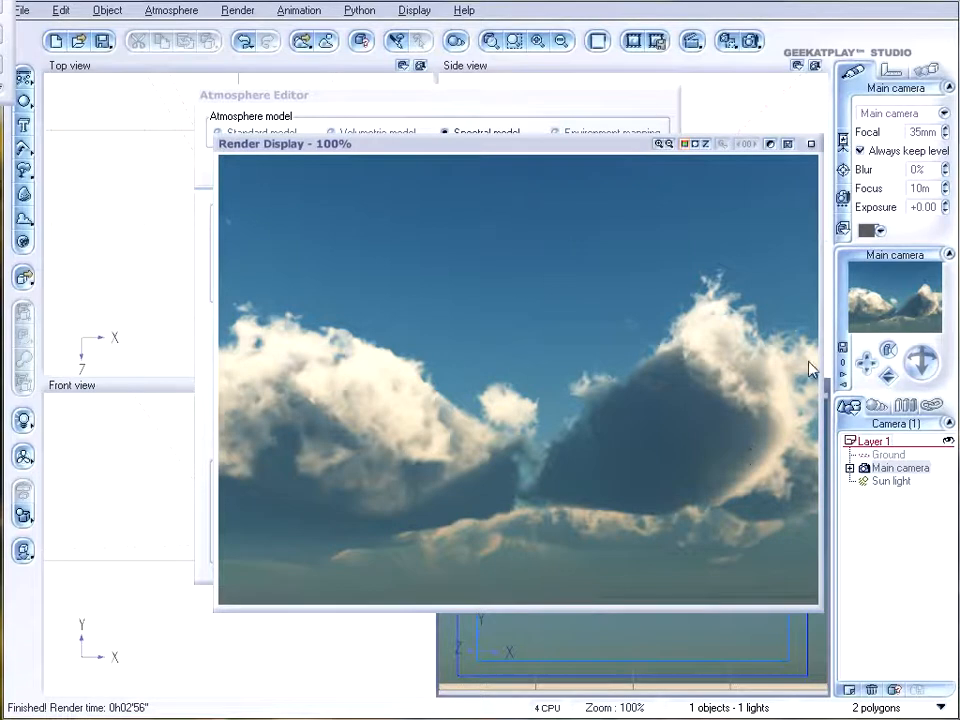
mouse_move(798, 448)
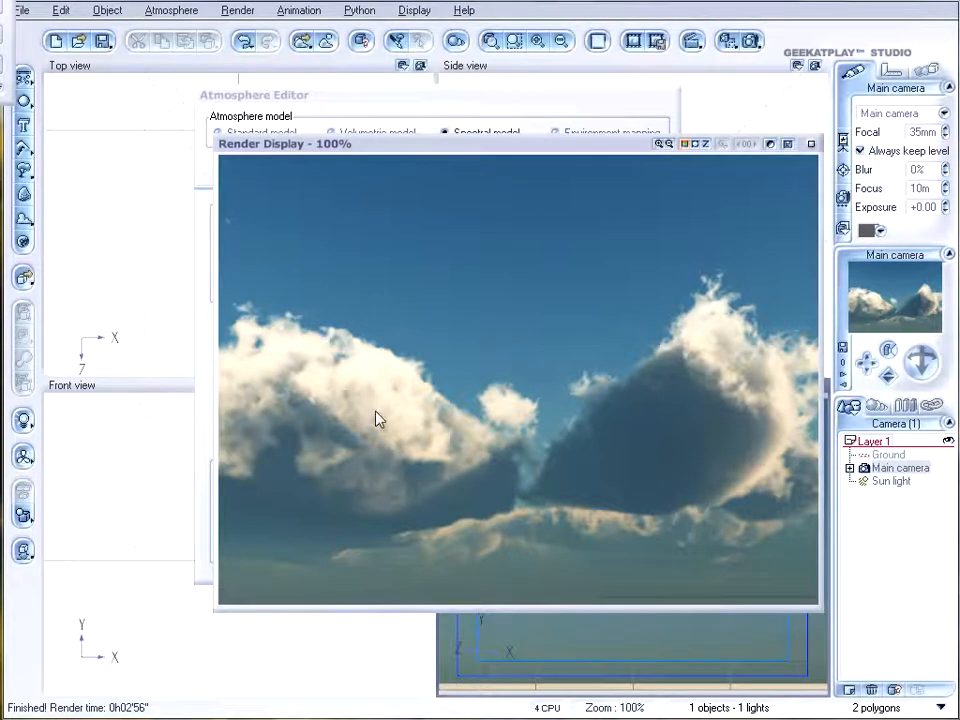
mouse_move(710, 434)
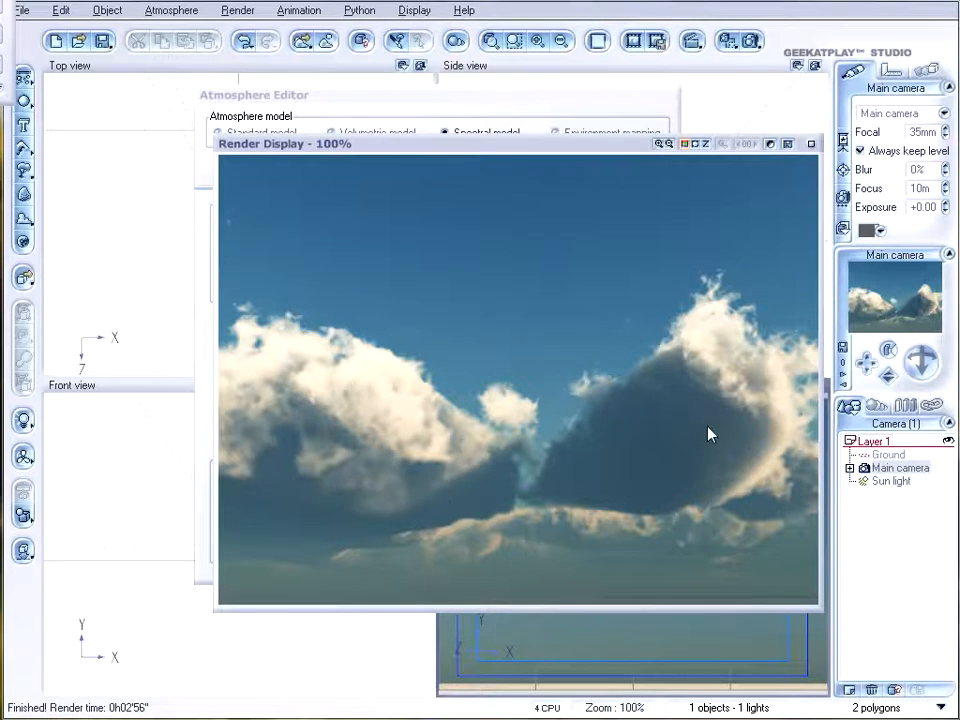
mouse_move(795, 380)
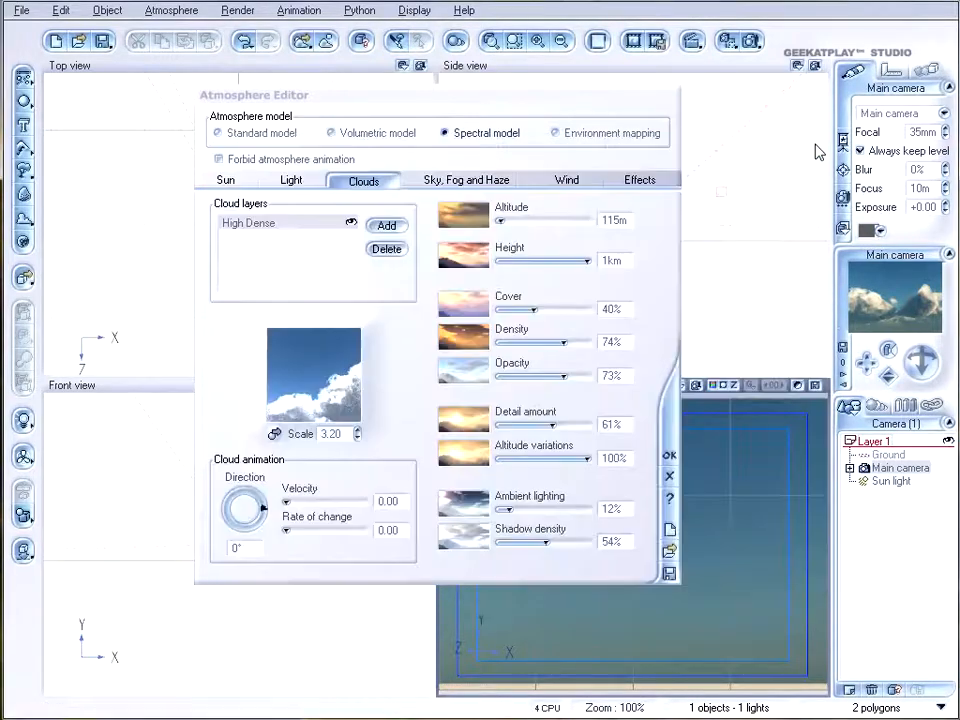
mouse_move(573, 245)
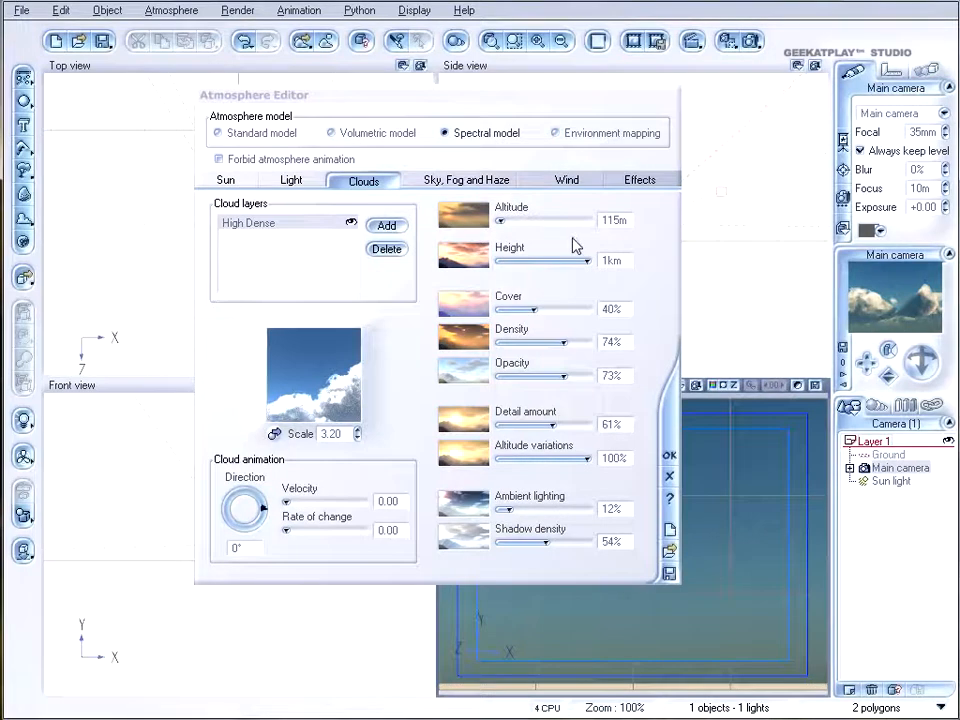
Set the Sky, Fog and Haze quality boost slider to 4.00
left_click(466, 180)
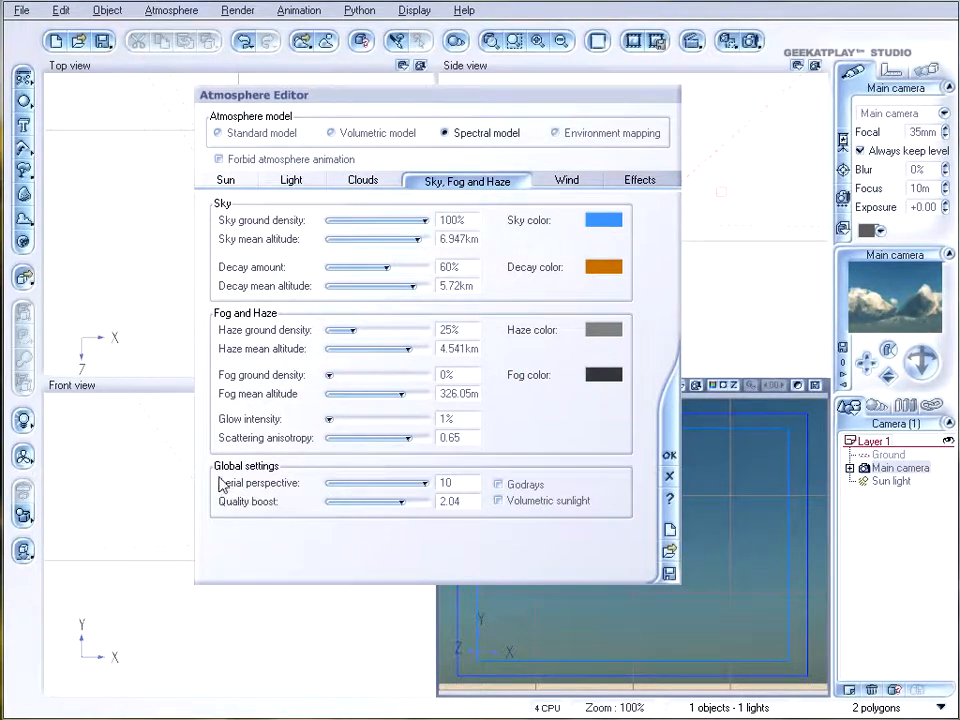
left_click_drag(360, 501, 425, 501)
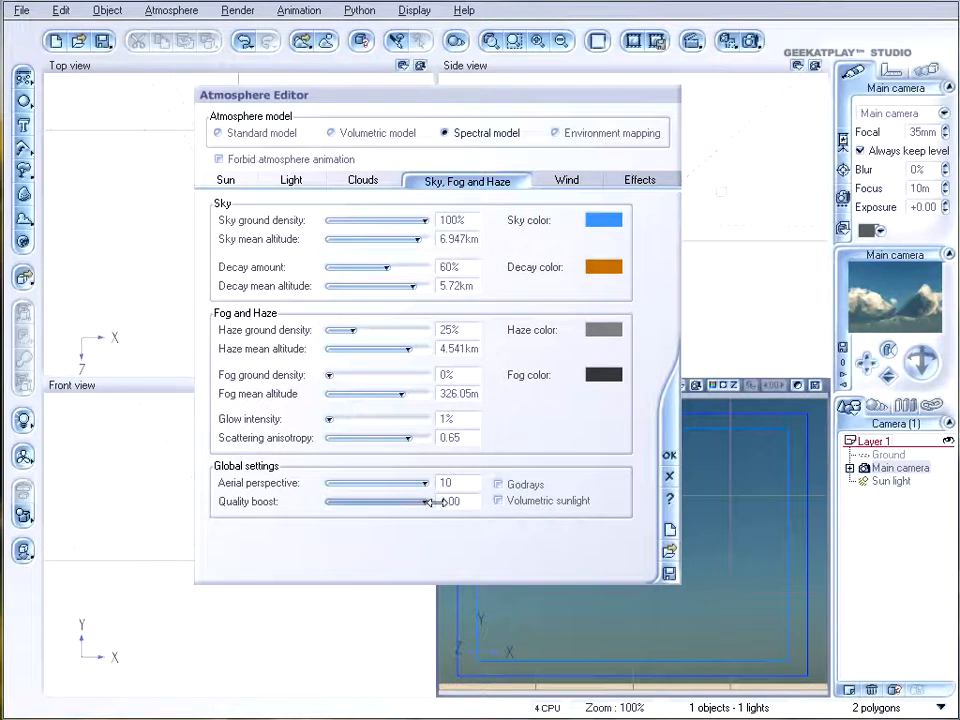
left_click_drag(425, 501, 355, 501)
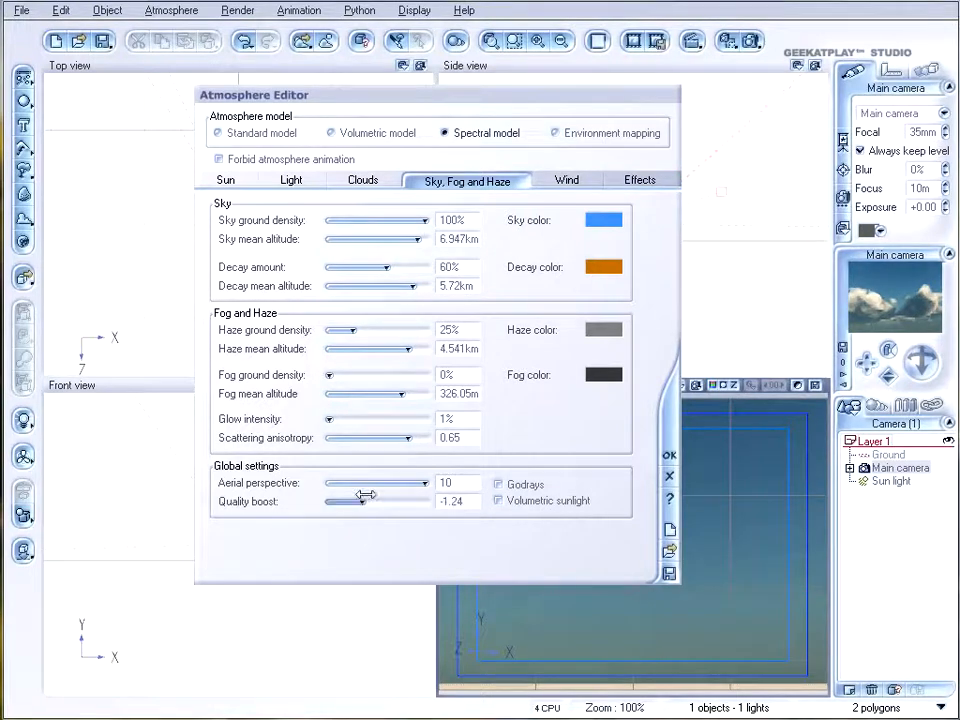
left_click_drag(350, 501, 367, 501)
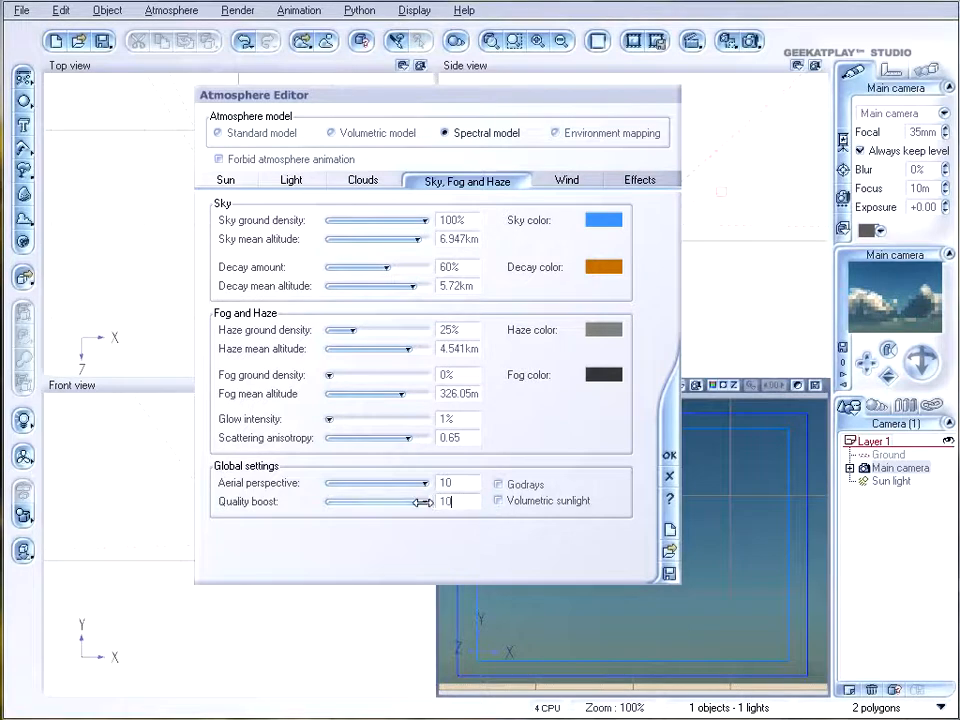
left_click_drag(413, 502, 355, 502)
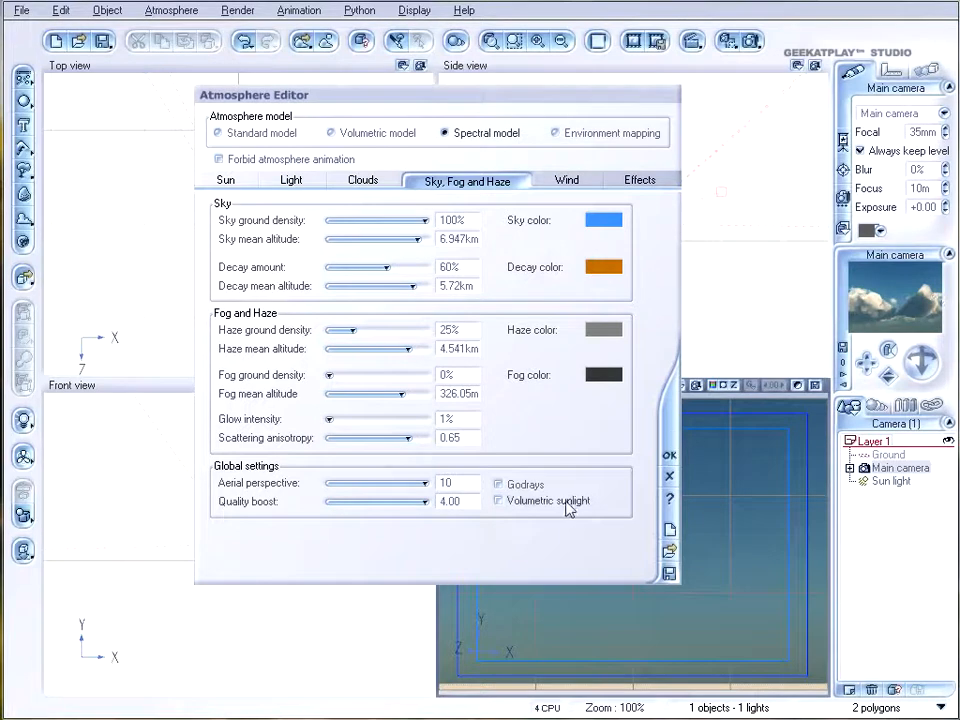
mouse_move(565, 508)
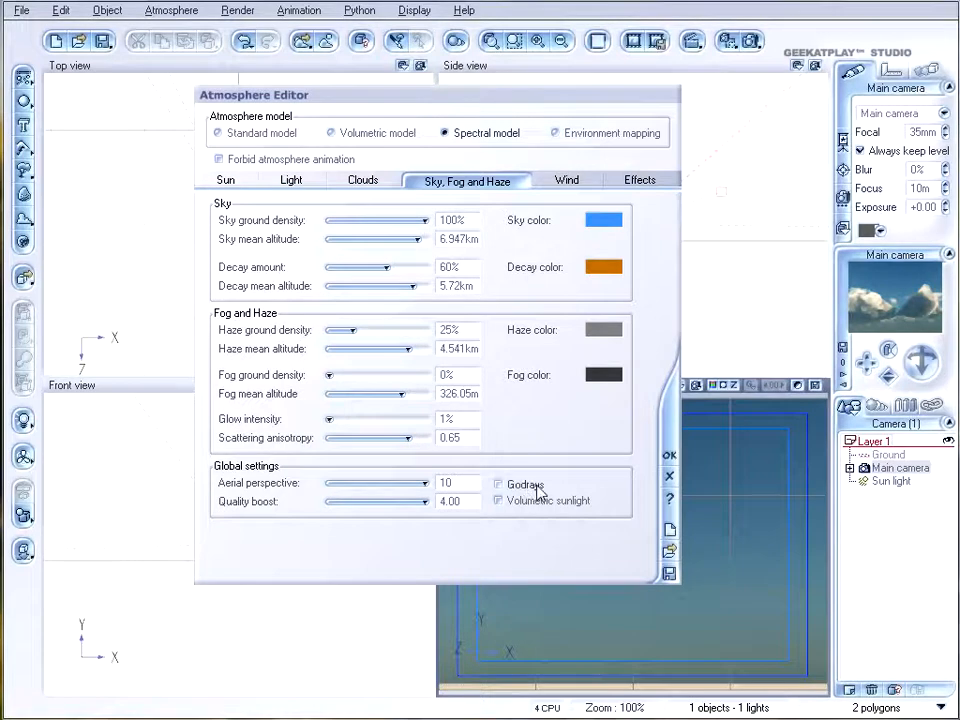
left_click(497, 485)
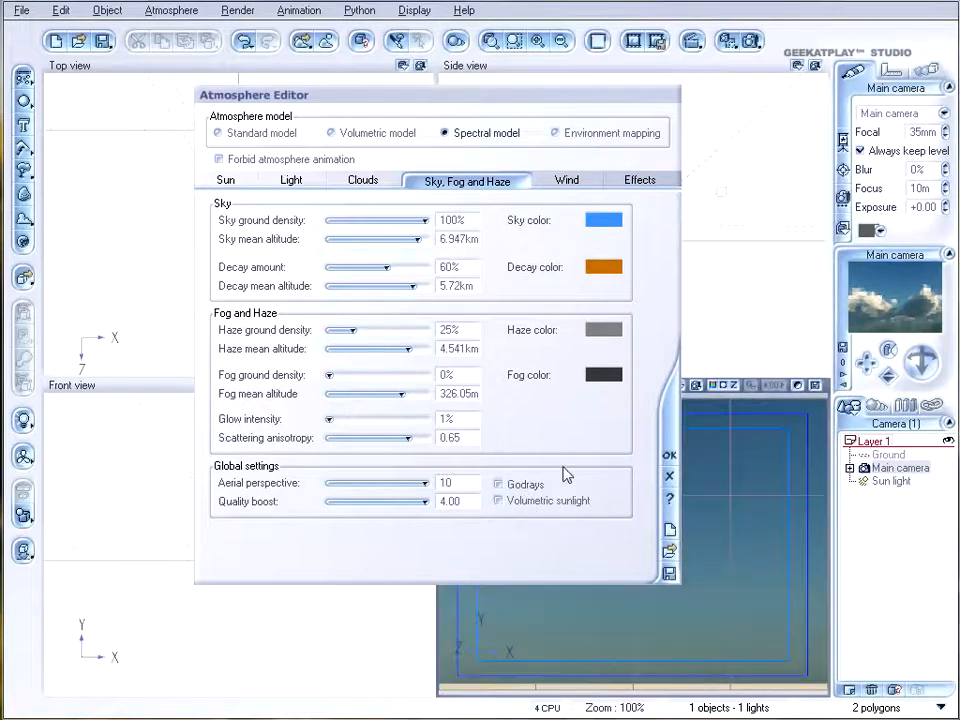
left_click(225, 180)
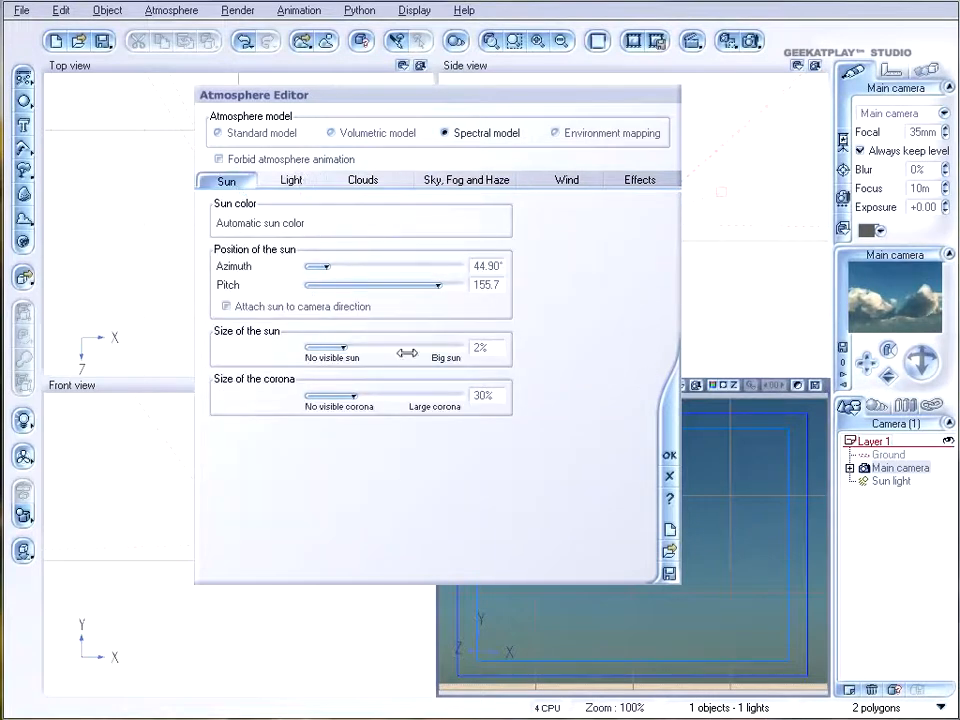
mouse_move(599, 352)
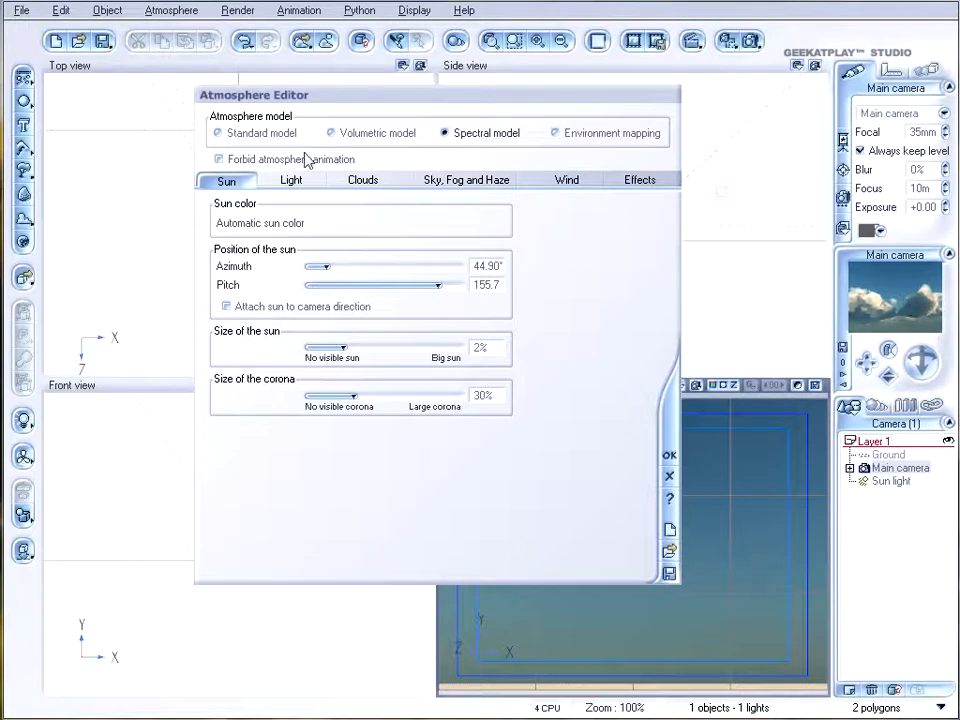
Choose Global illumination as the lighting model on the Light tab
left_click(291, 179)
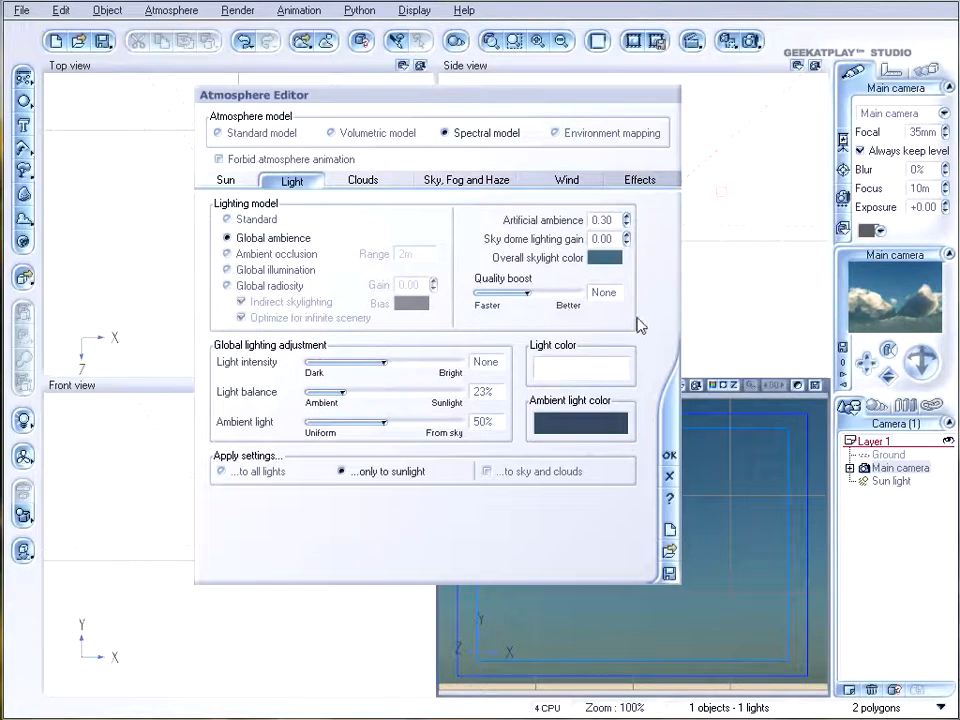
mouse_move(563, 318)
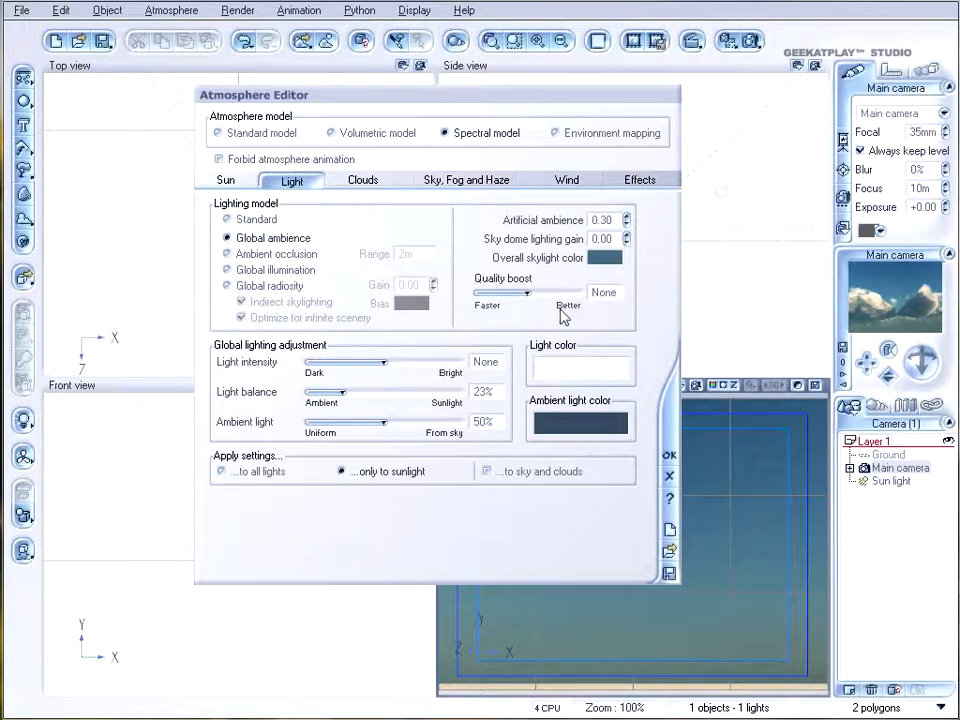
mouse_move(867, 297)
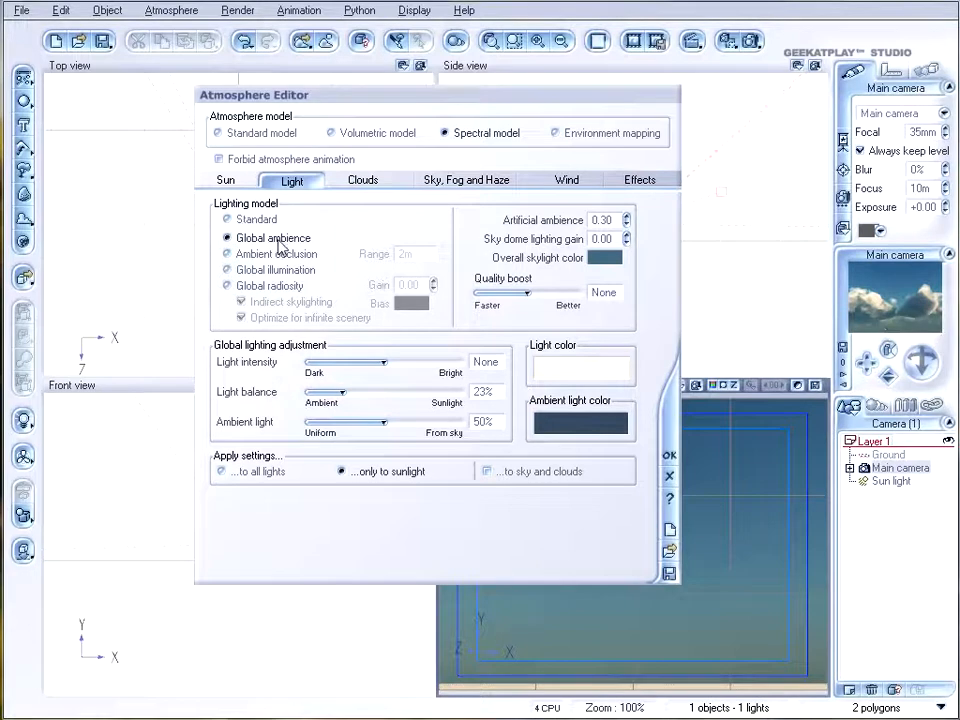
left_click(227, 270)
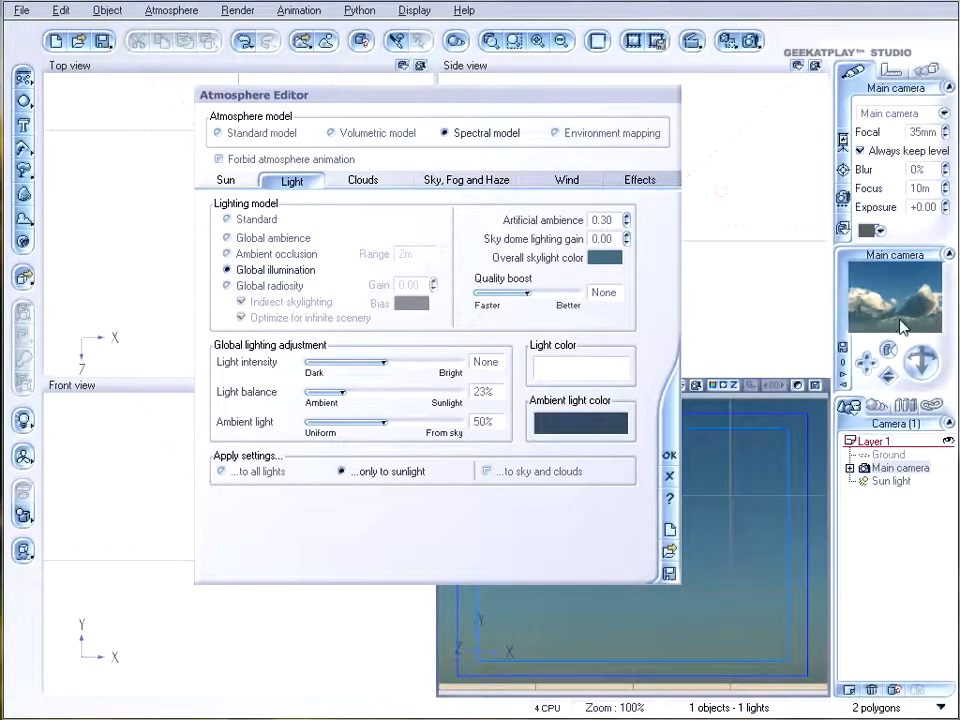
mouse_move(938, 328)
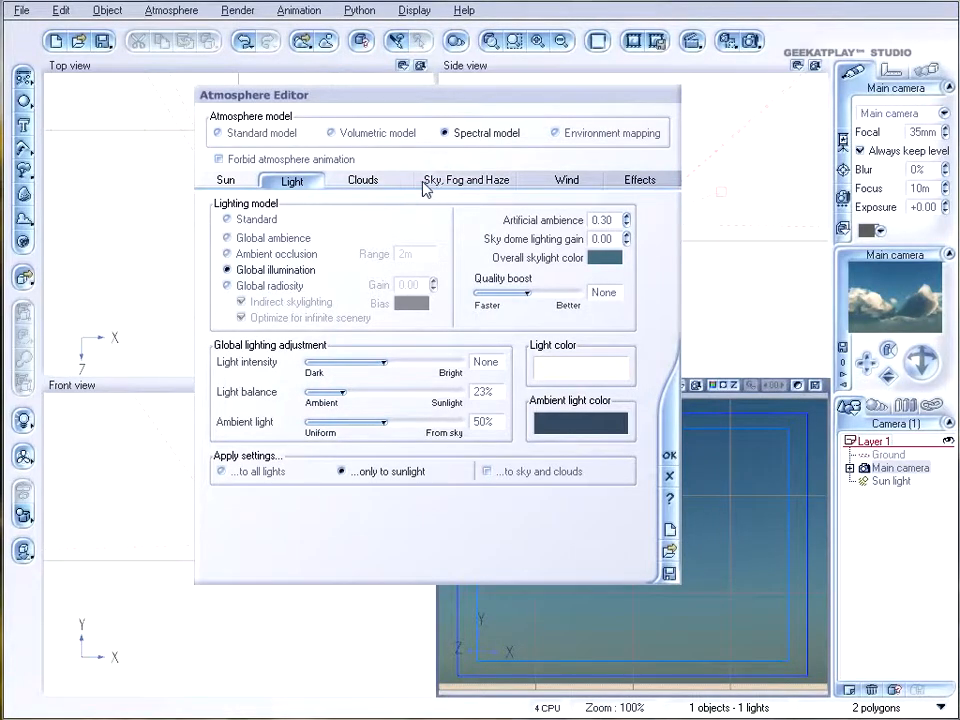
left_click(362, 180)
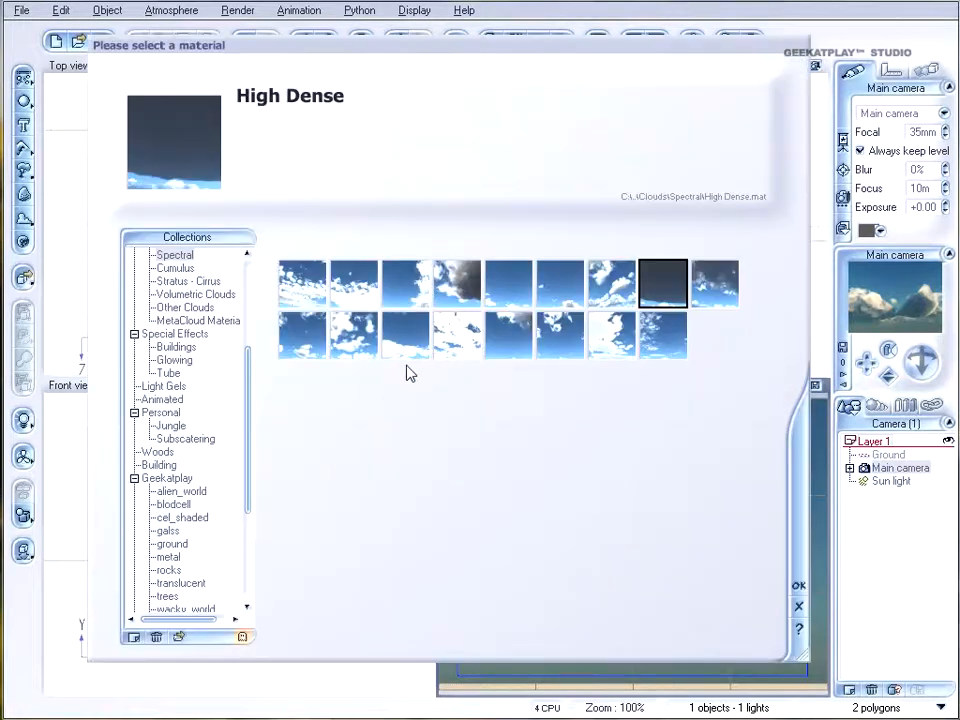
mouse_move(880, 573)
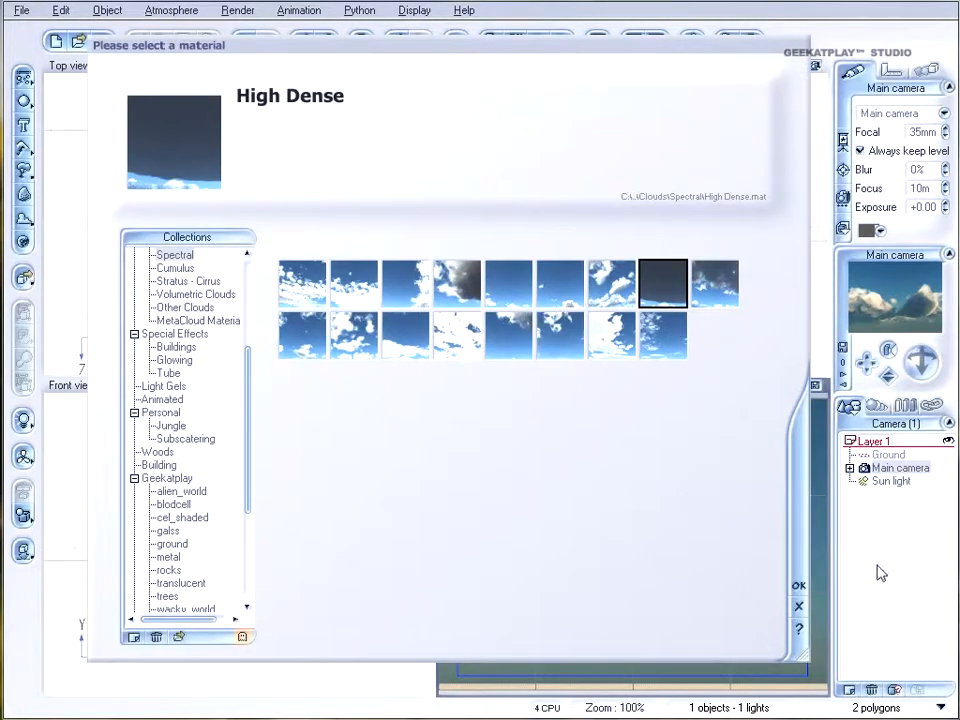
Confirm Large Cumulus 2 from the Spectral collection as the new layer's material
left_click(714, 283)
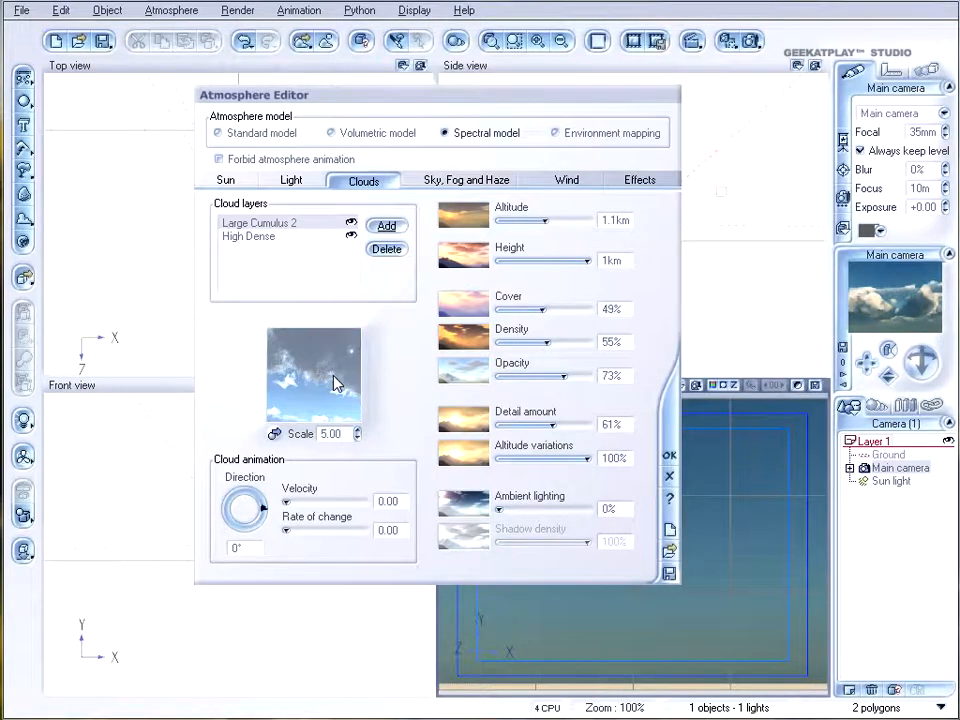
Delete the High Dense layer and start editing Large Cumulus 2's material
left_click(386, 248)
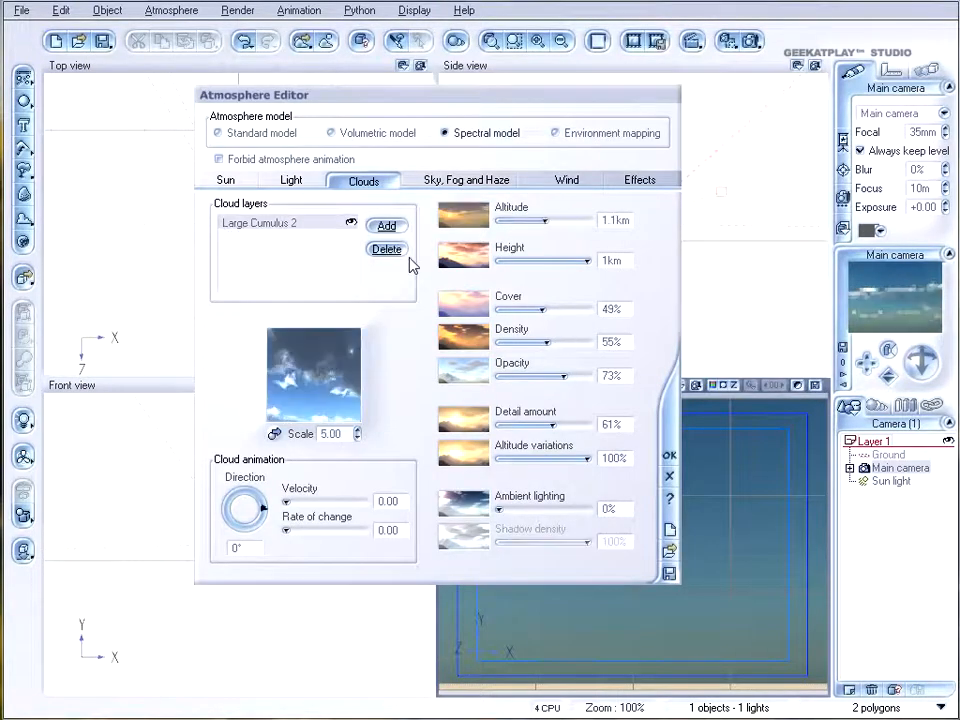
right_click(313, 375)
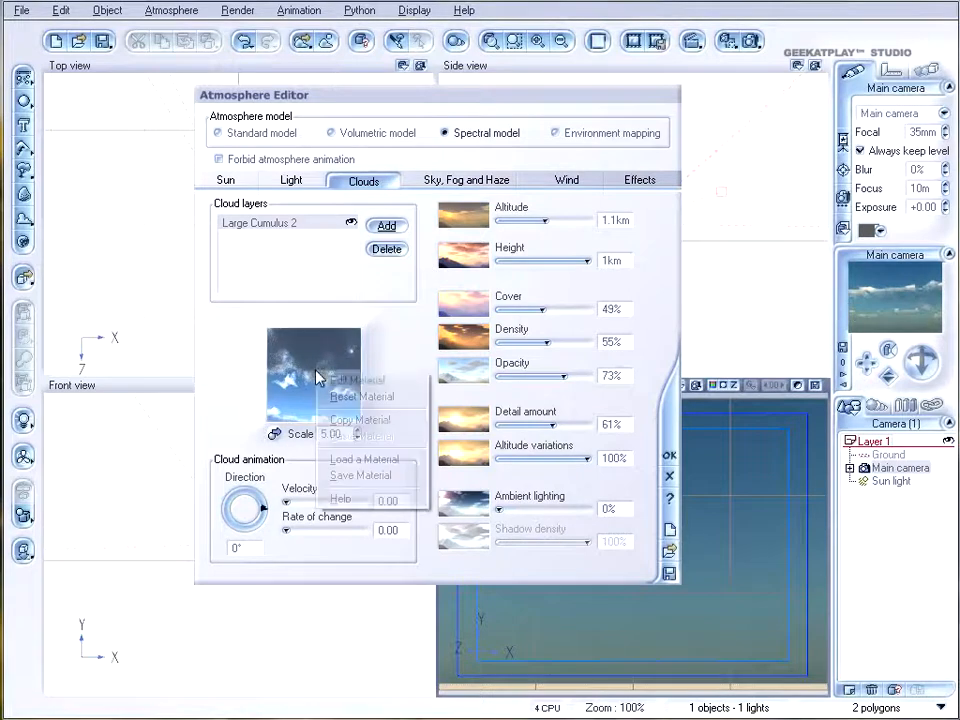
left_click(356, 378)
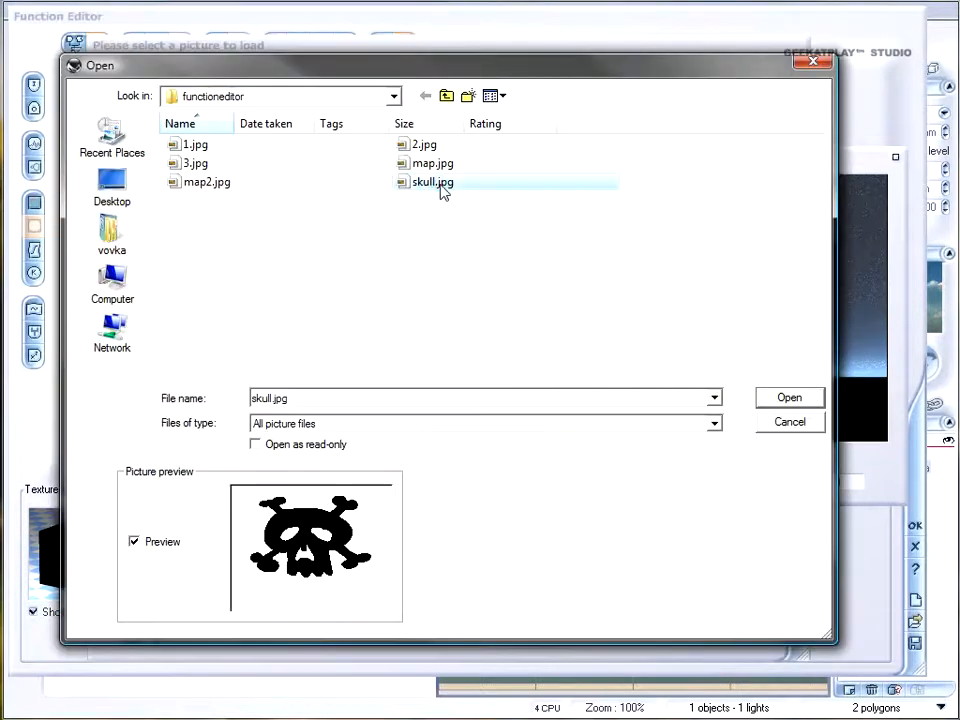
Load skull.jpg into the density function and shift the noise node left
left_click(789, 397)
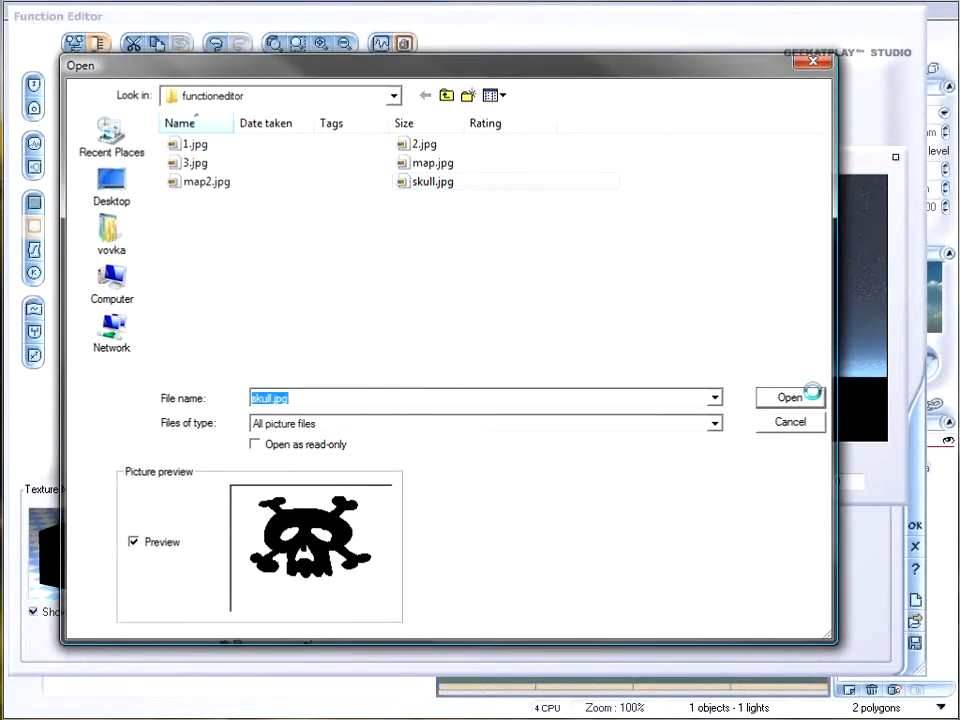
left_click(789, 397)
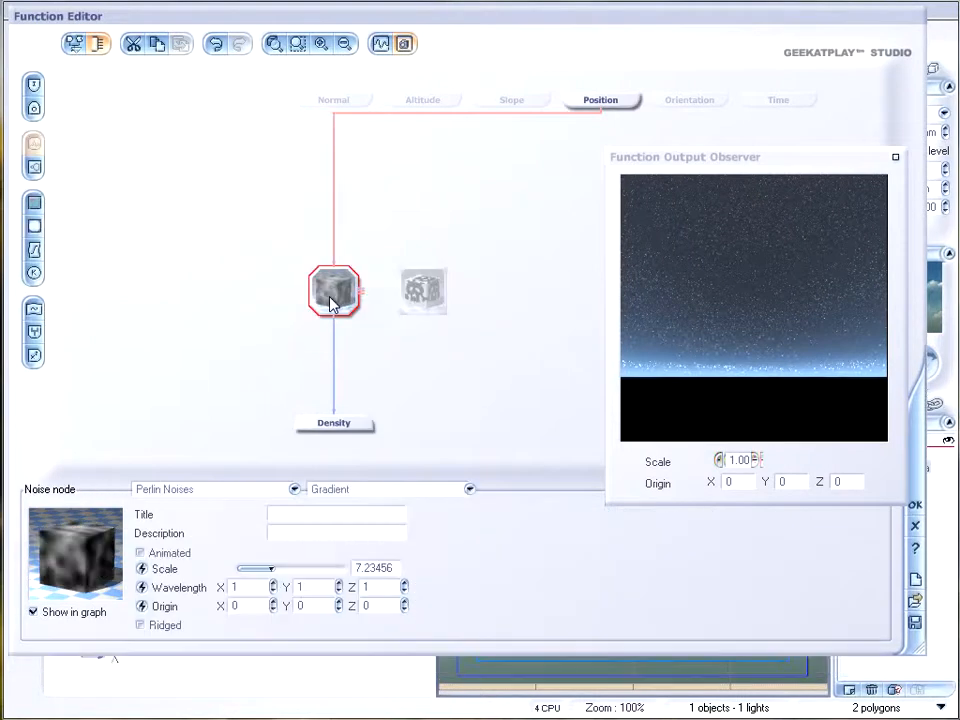
left_click_drag(333, 290, 275, 290)
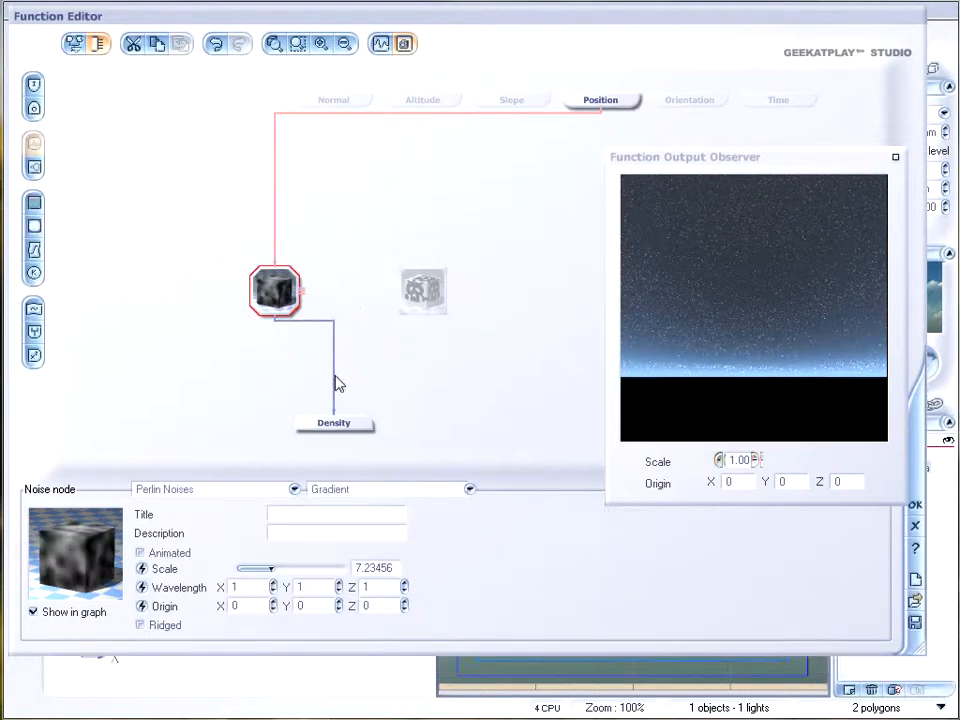
mouse_move(290, 305)
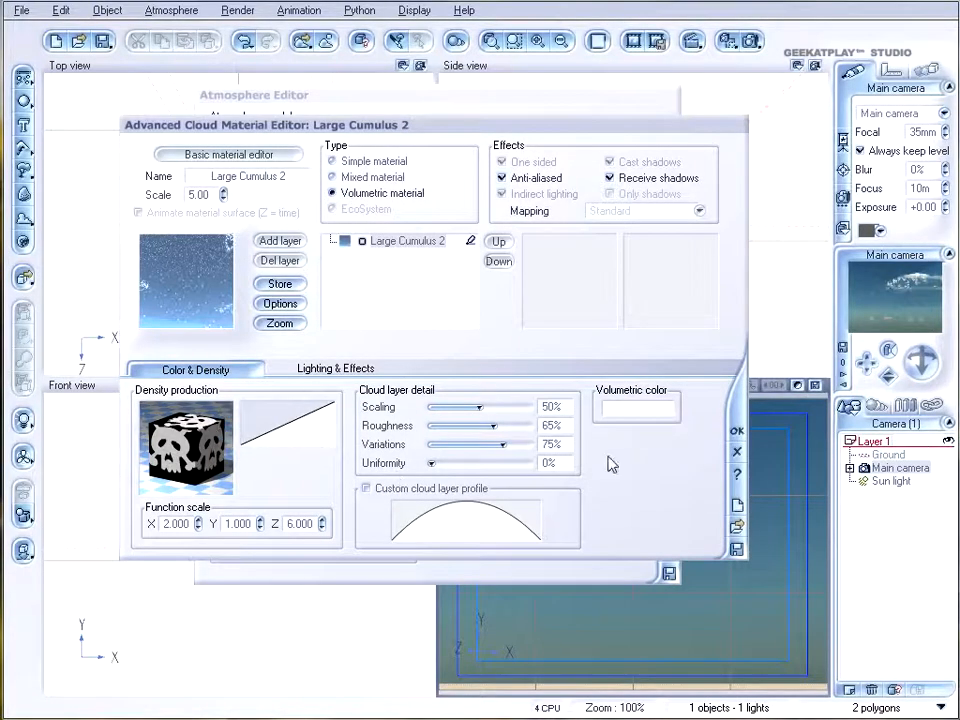
Set Large Cumulus 2 detail scaling to 53% and roughness to 66%
left_click_drag(478, 407, 490, 407)
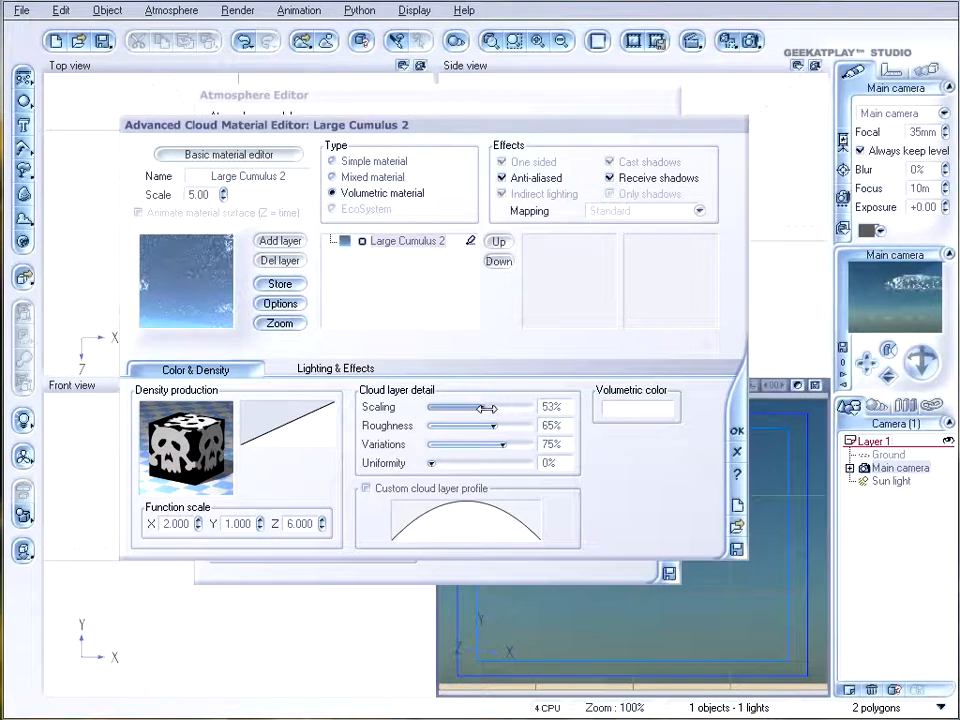
left_click_drag(490, 425, 498, 425)
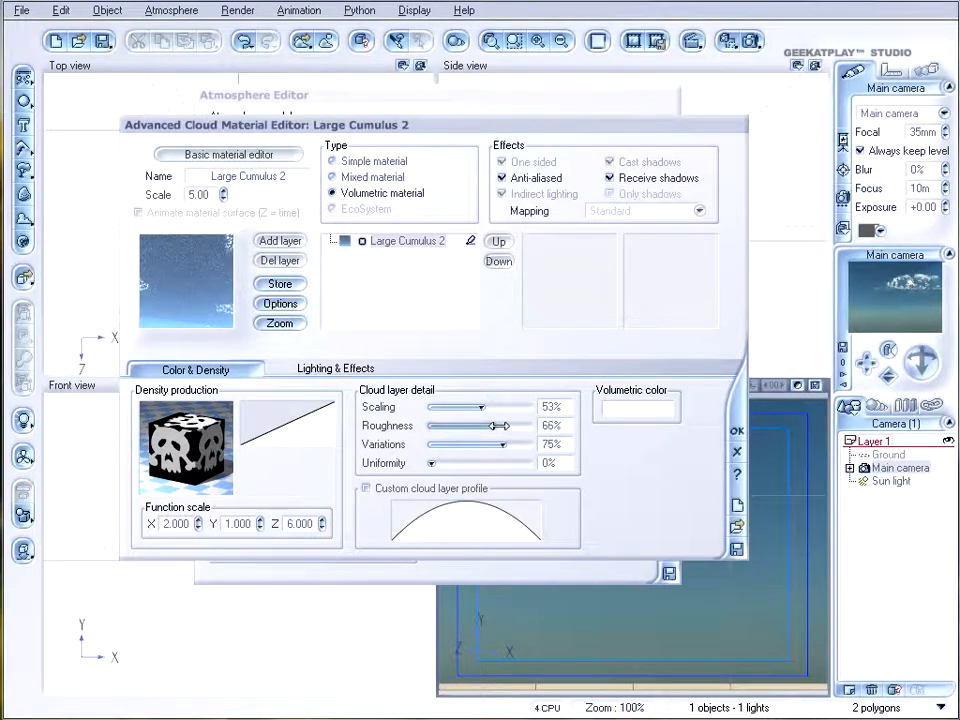
left_click_drag(495, 425, 450, 425)
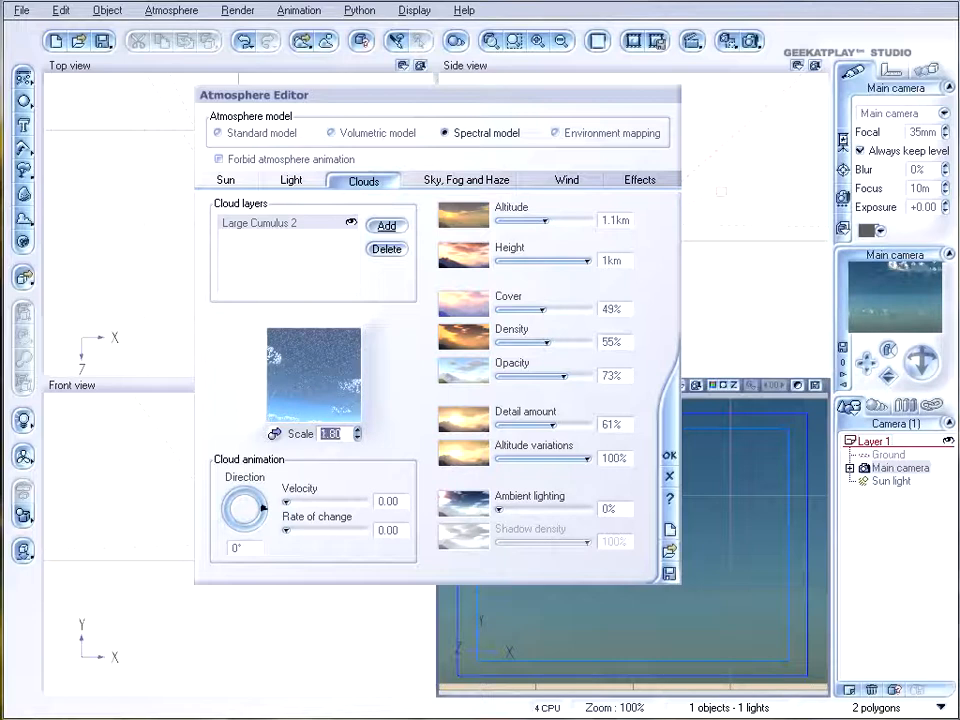
Set the cloud layer scale to 1.00 and close the Atmosphere Editor
left_click(358, 437)
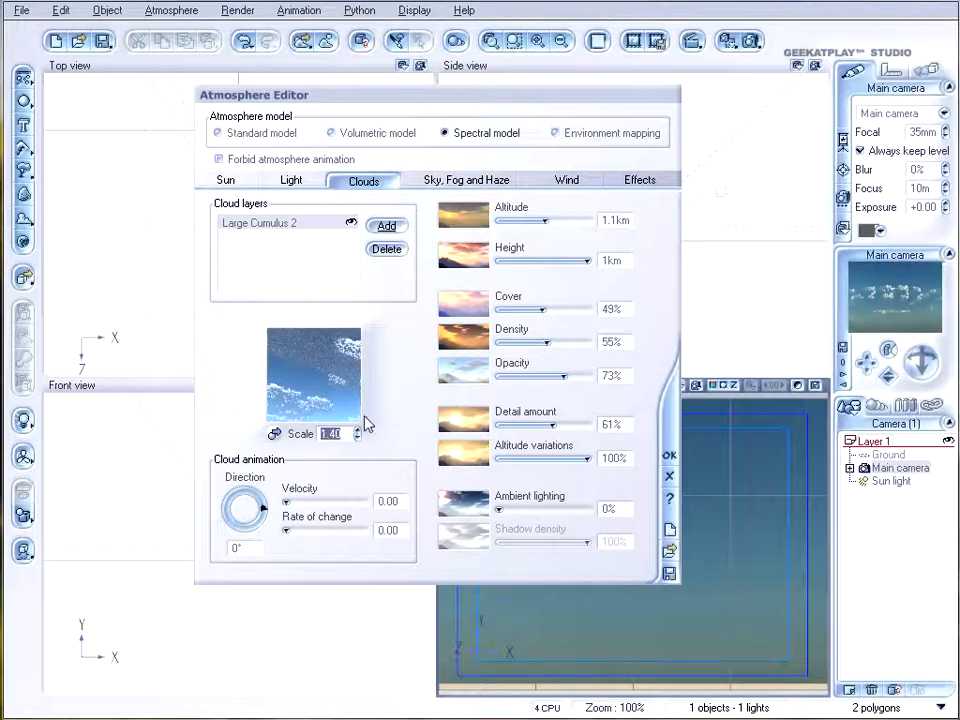
left_click(358, 437)
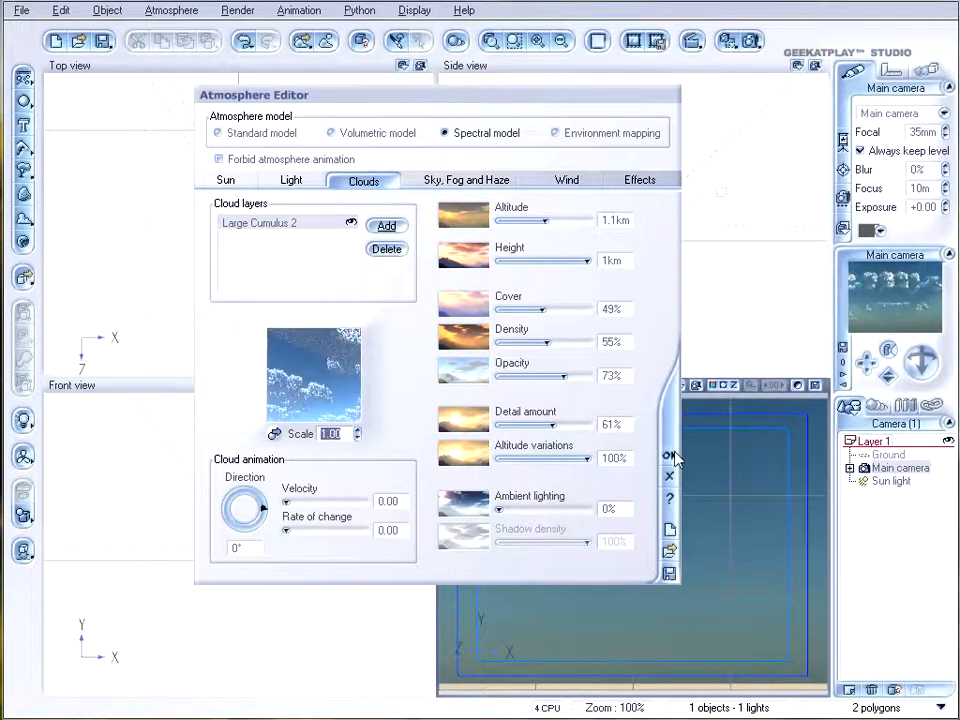
left_click(669, 475)
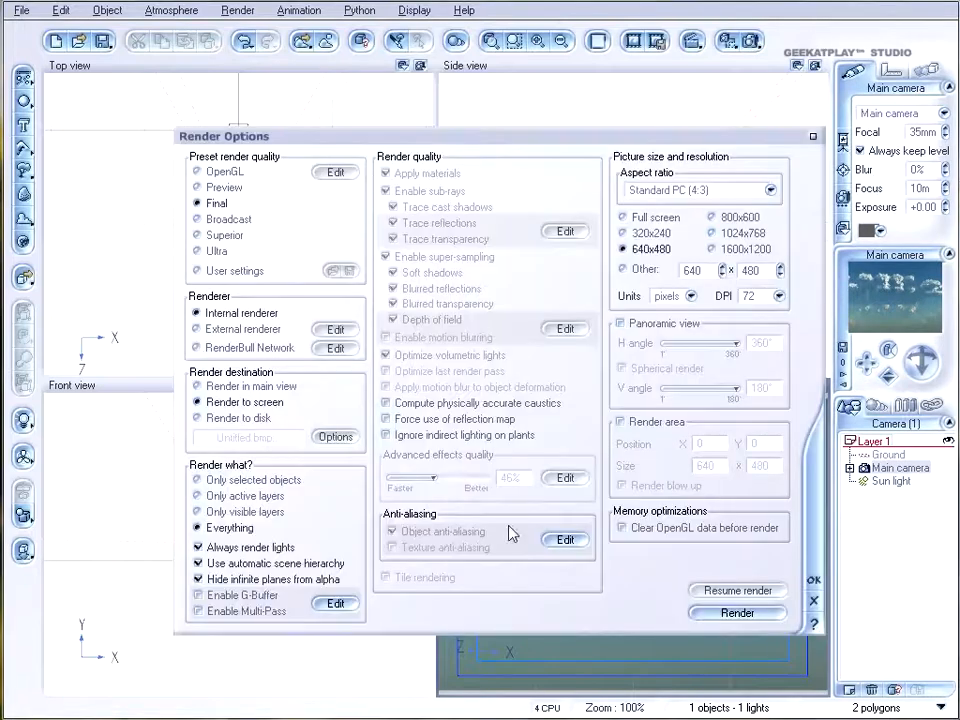
Set the render preset to Preview, then reopen and close the Atmosphere Editor
left_click(224, 187)
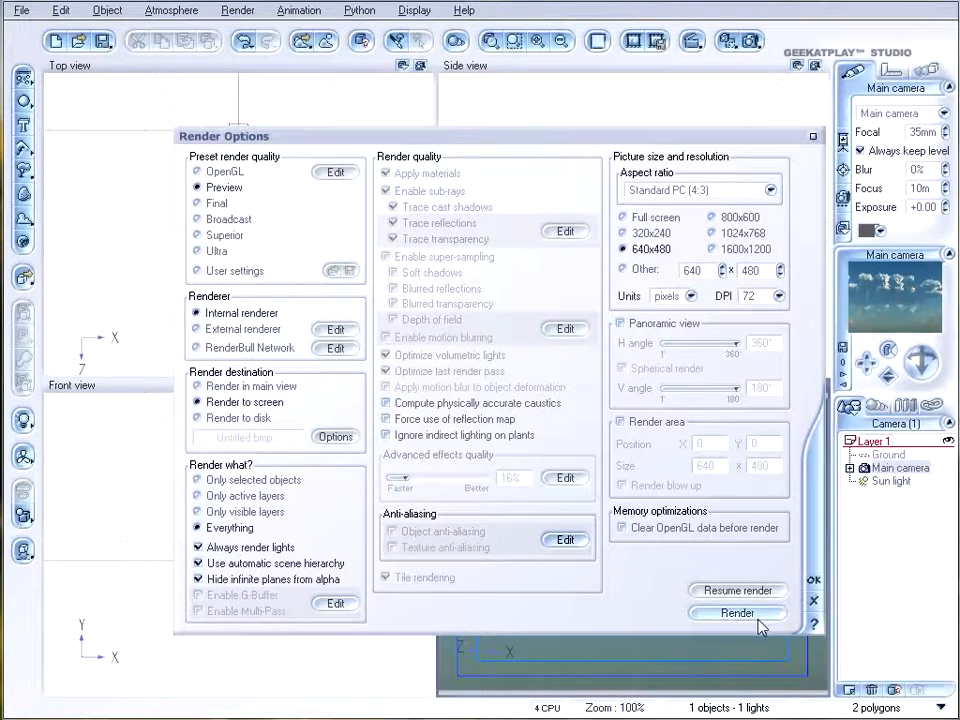
left_click(737, 613)
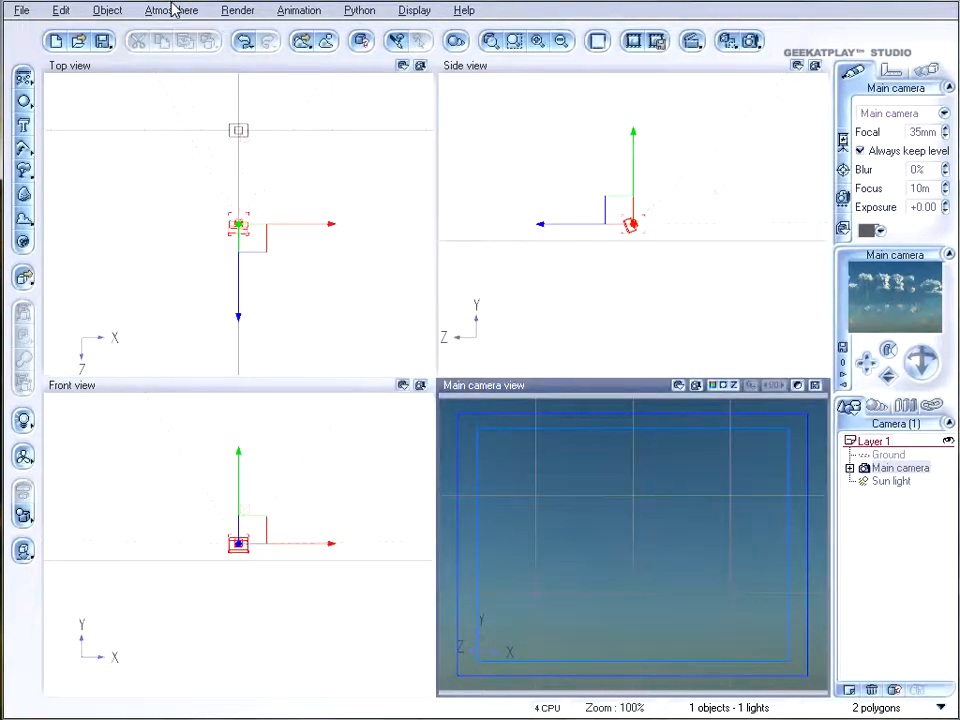
left_click(171, 10)
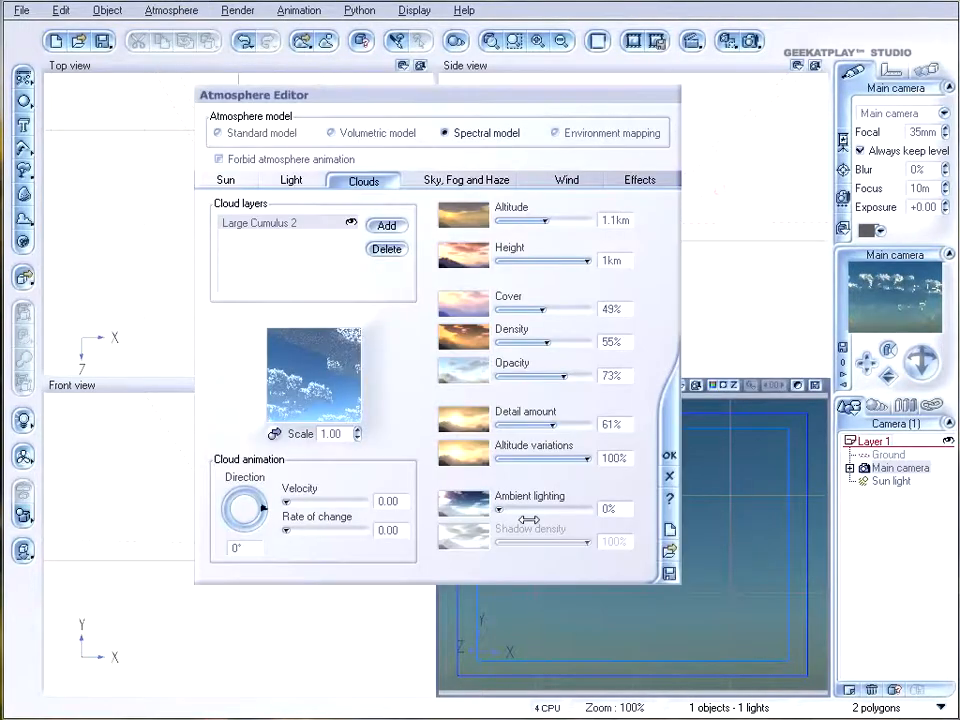
left_click(466, 180)
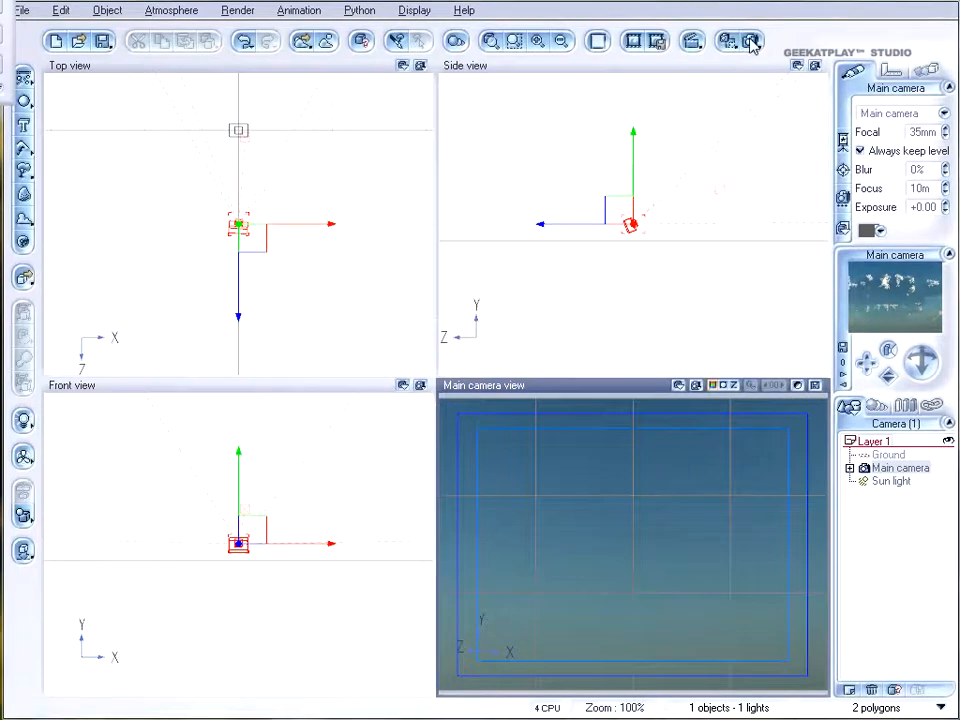
Render a Preview-quality image of the sky with the skull-shaped cloud layer
left_click(751, 41)
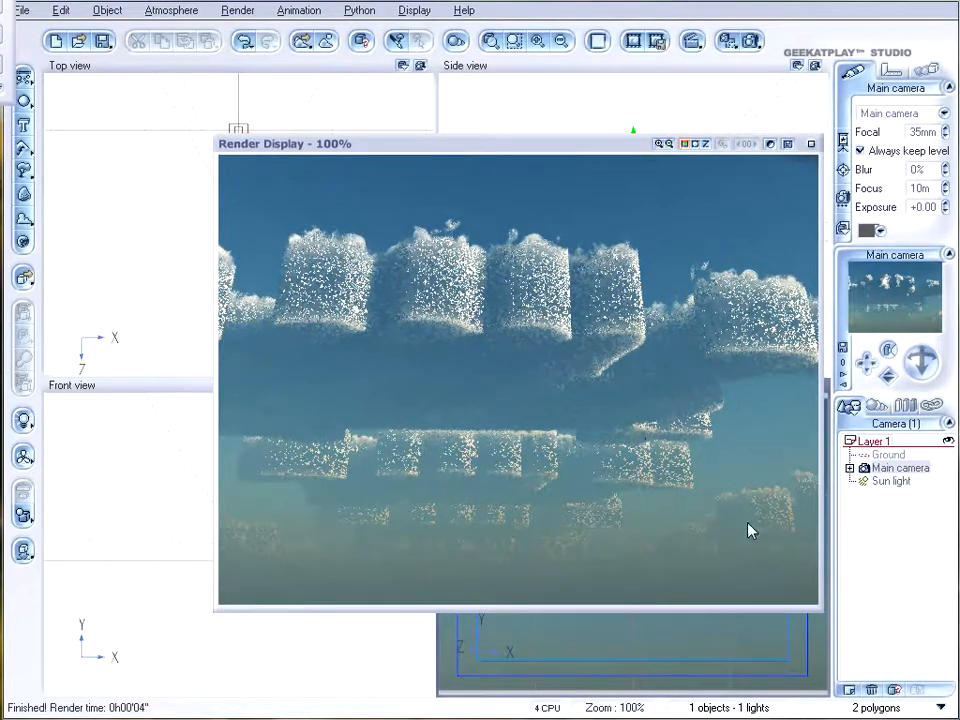
mouse_move(593, 310)
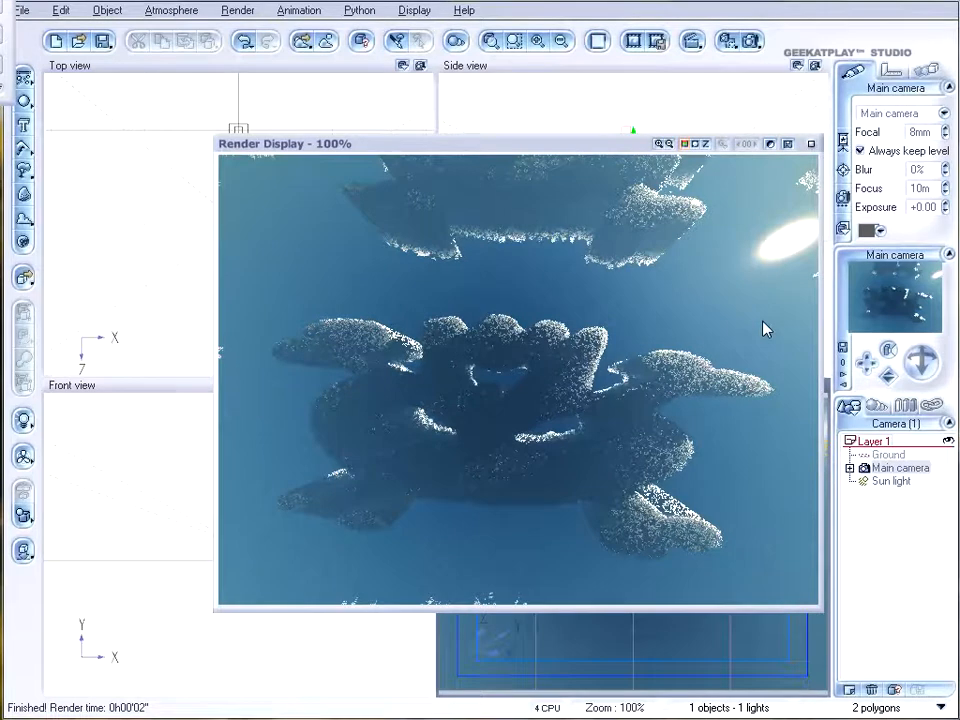
mouse_move(670, 407)
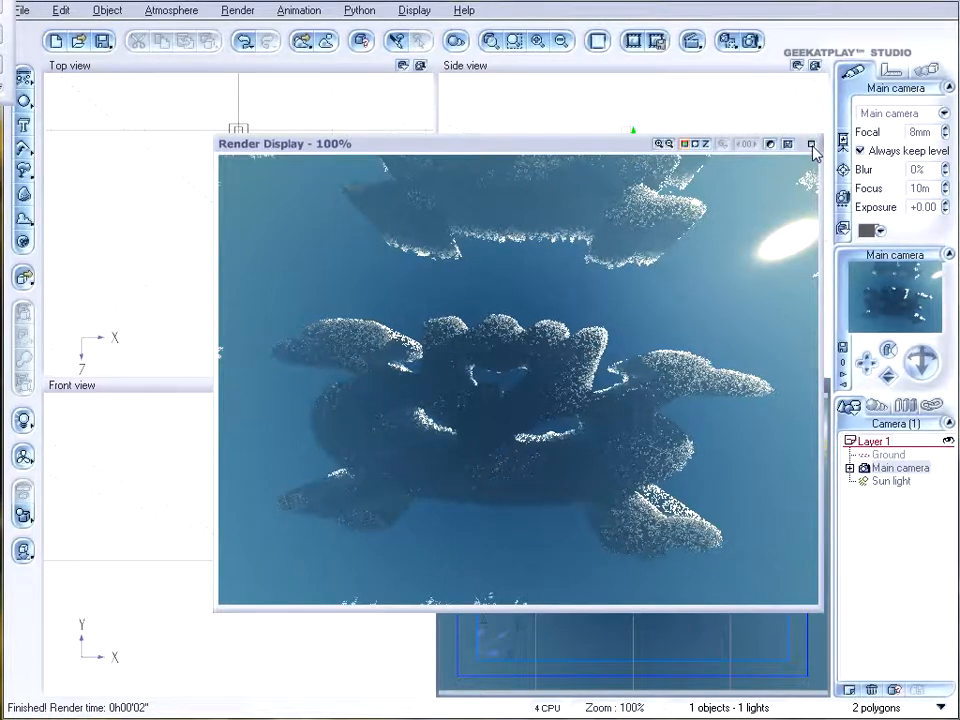
In the cloud density function, enlarge the fractal's largest feature and set the blend ratio to about 0.42
left_click(811, 143)
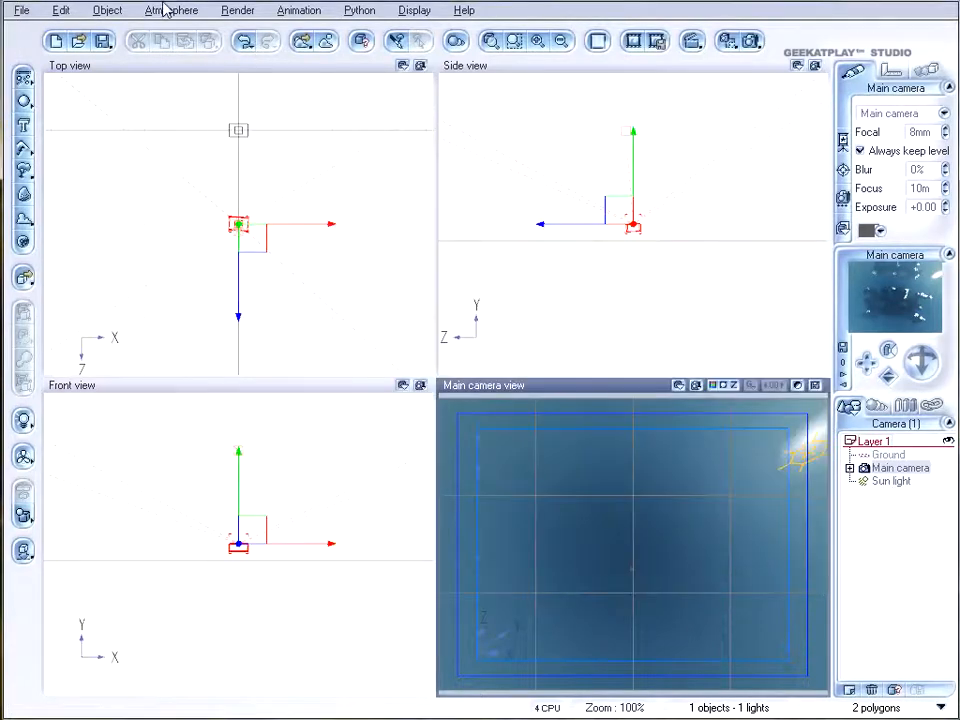
left_click(171, 10)
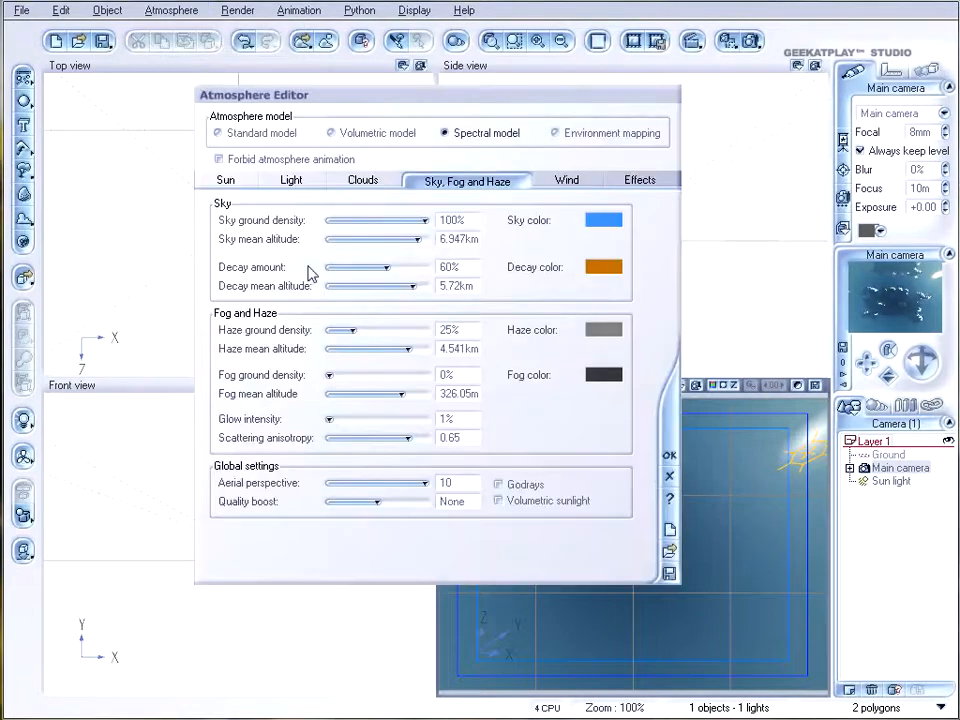
left_click(362, 179)
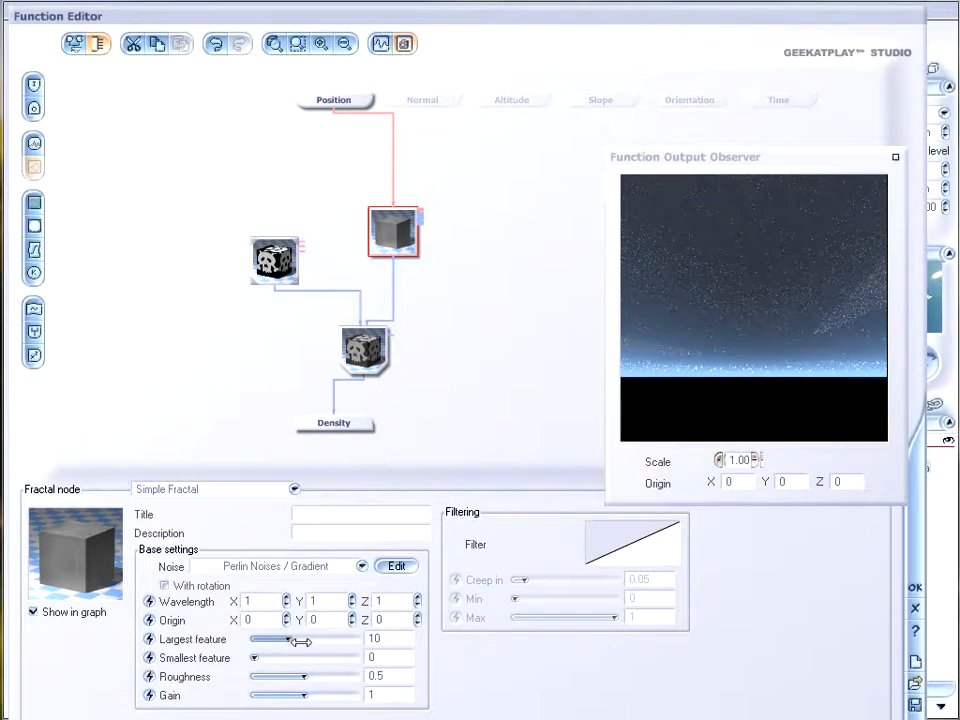
left_click_drag(280, 676, 333, 676)
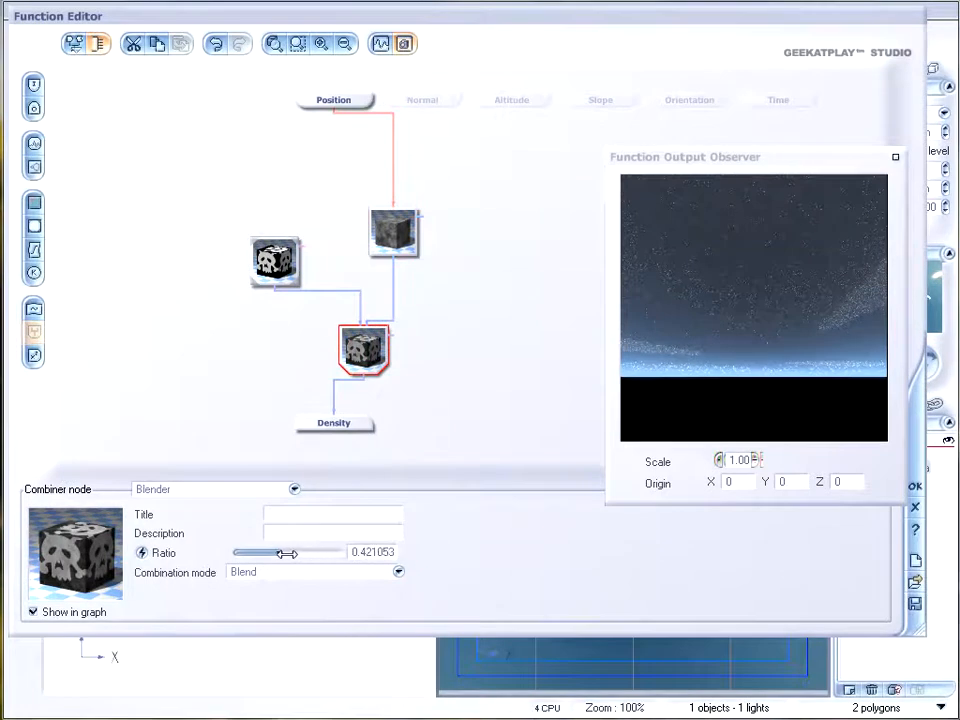
left_click_drag(280, 552, 295, 552)
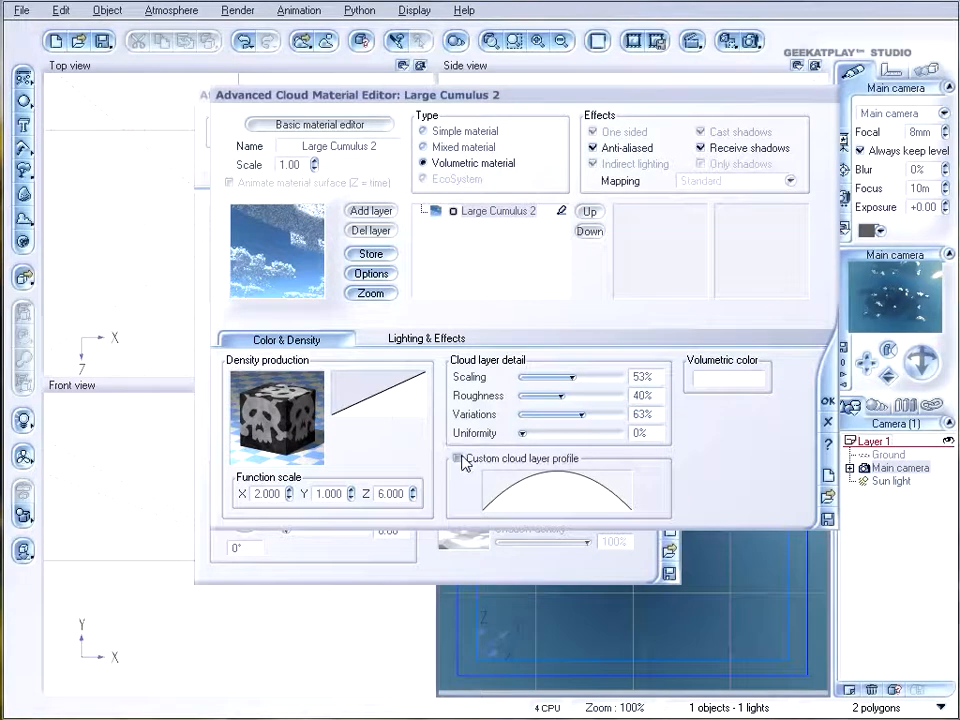
Enable a custom profile for Large Cumulus 2 with 73% detail scaling and 52% roughness
left_click(457, 458)
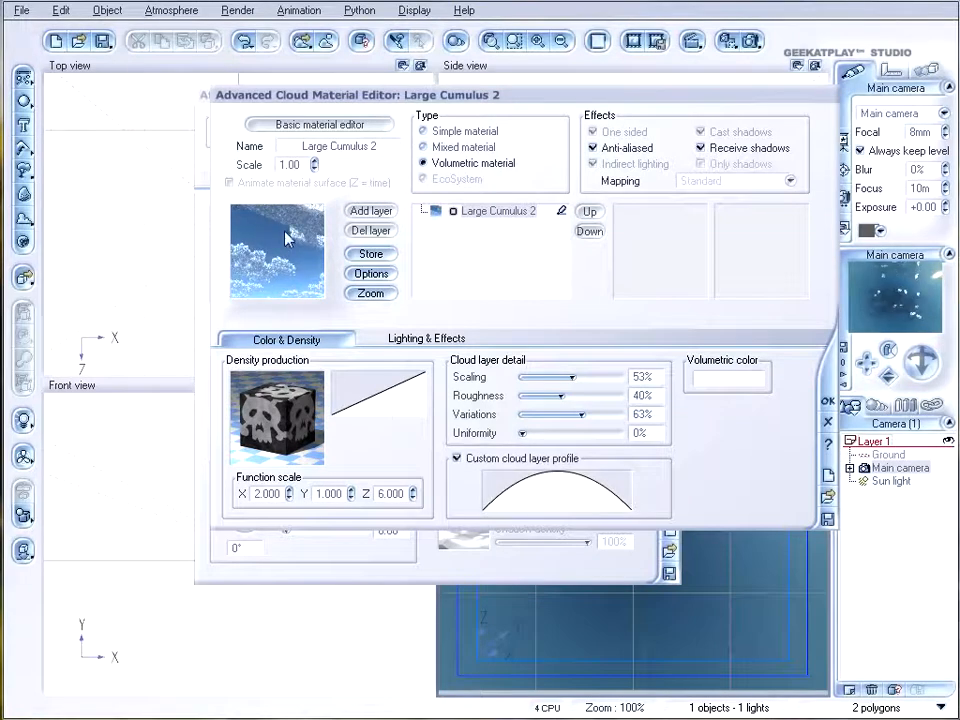
mouse_move(595, 528)
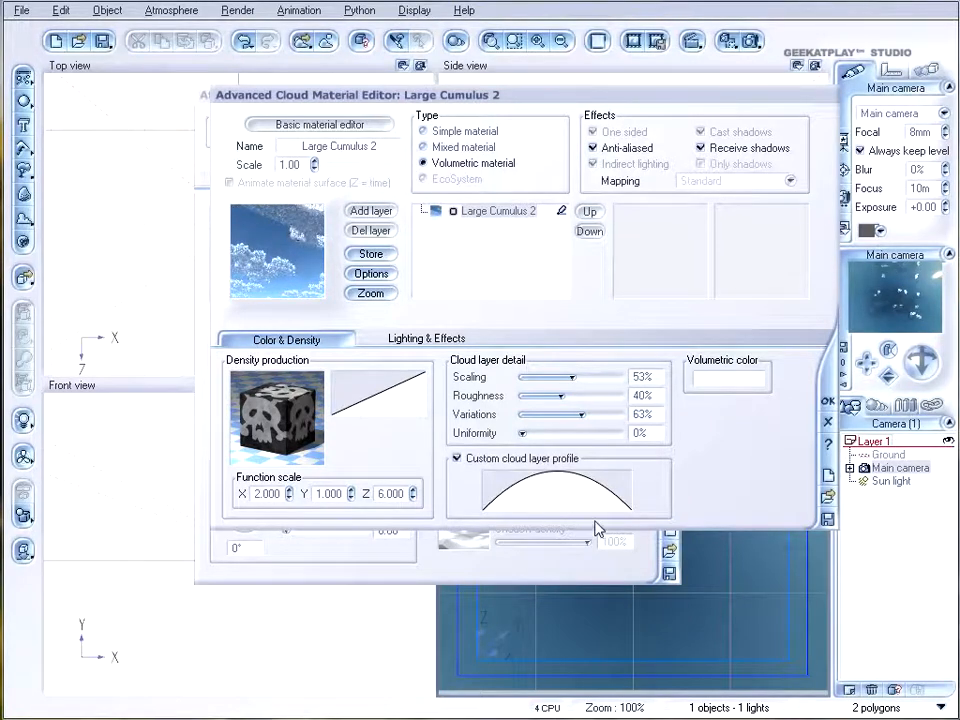
left_click_drag(548, 376, 598, 376)
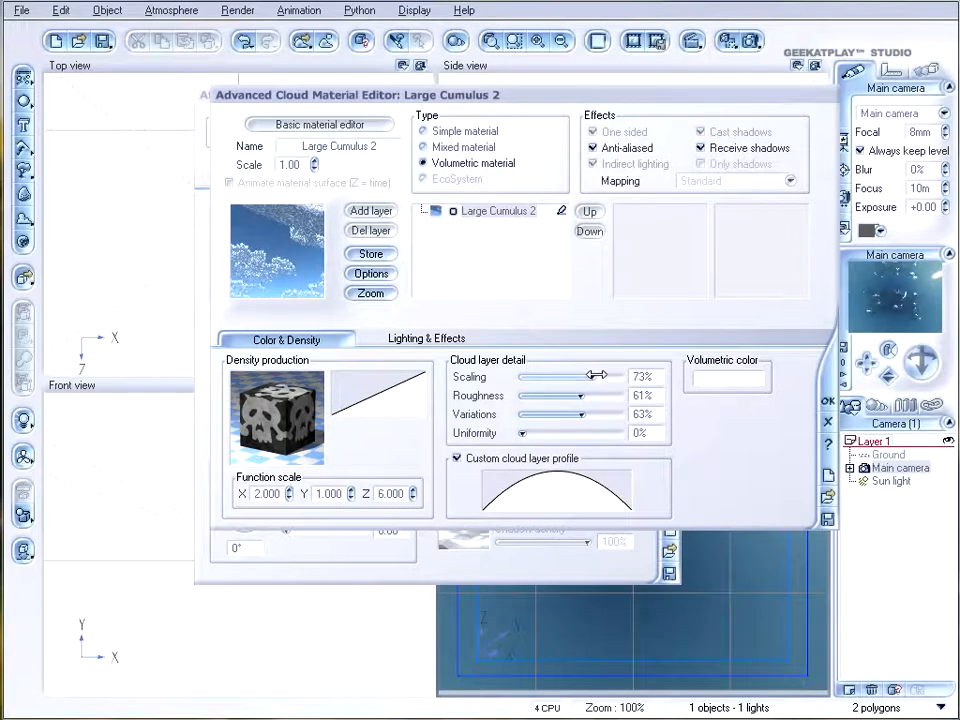
left_click_drag(588, 395, 578, 395)
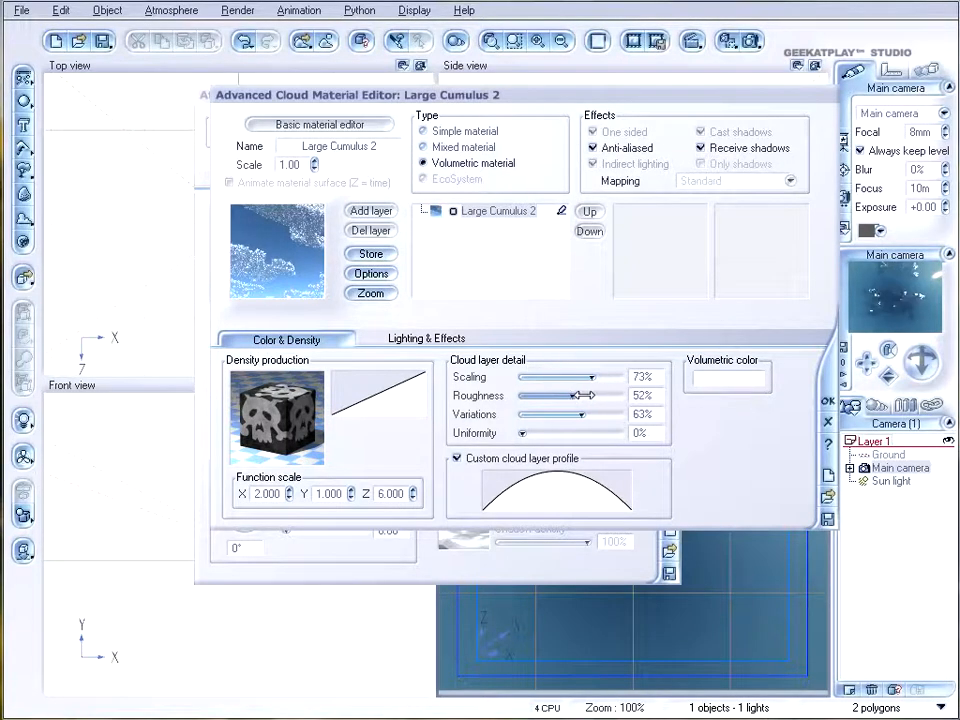
left_click_drag(578, 395, 585, 395)
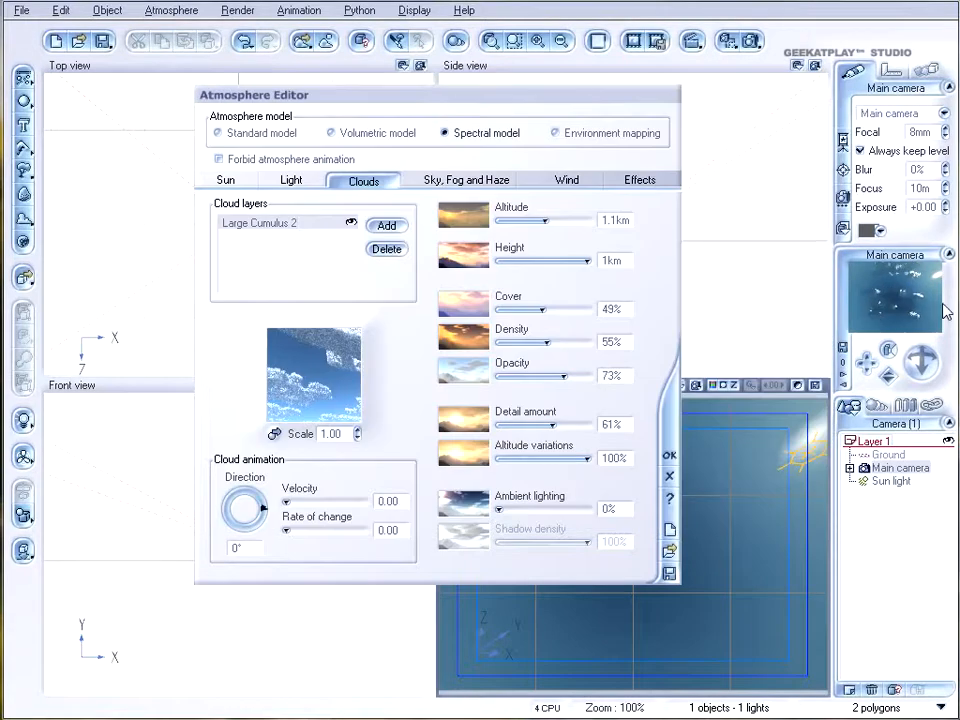
mouse_move(810, 243)
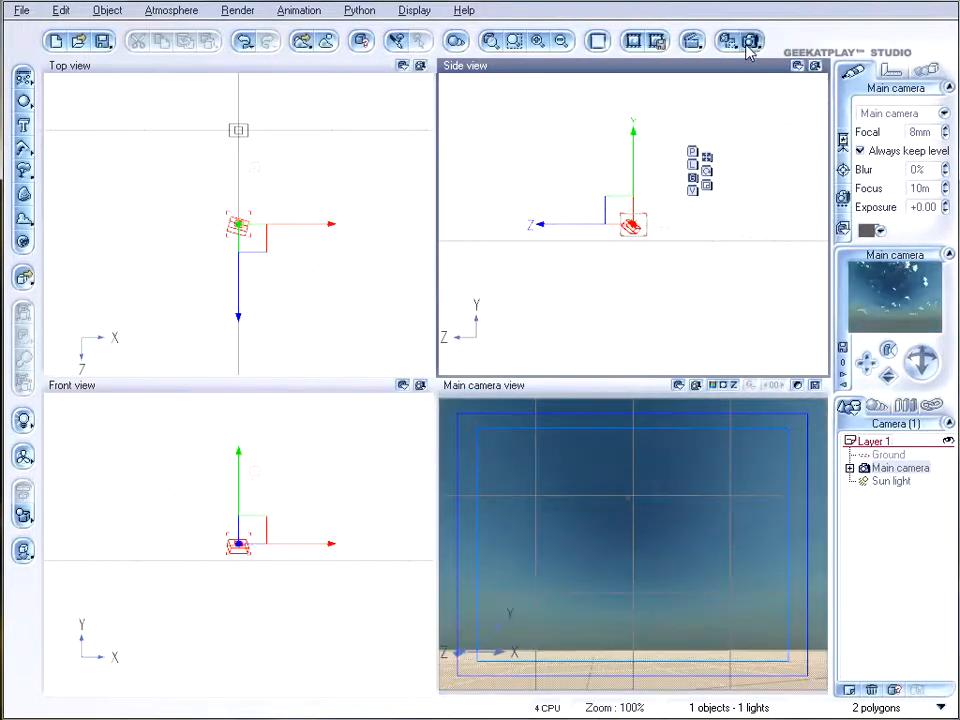
Render a preview of the Large Cumulus 2 sky, then close the Render Display
left_click(751, 41)
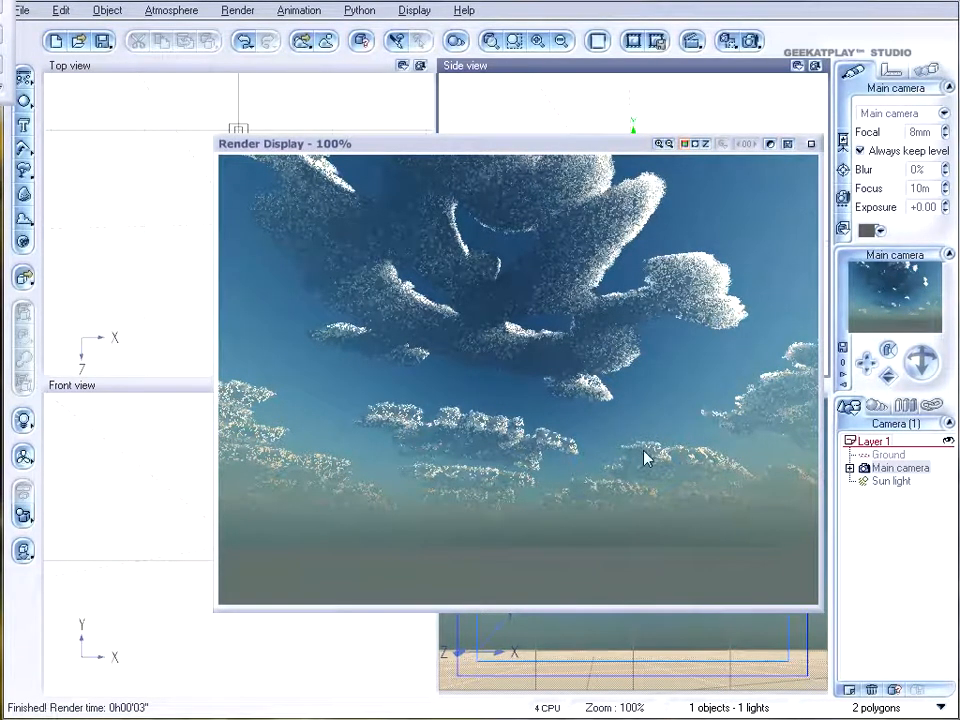
mouse_move(700, 278)
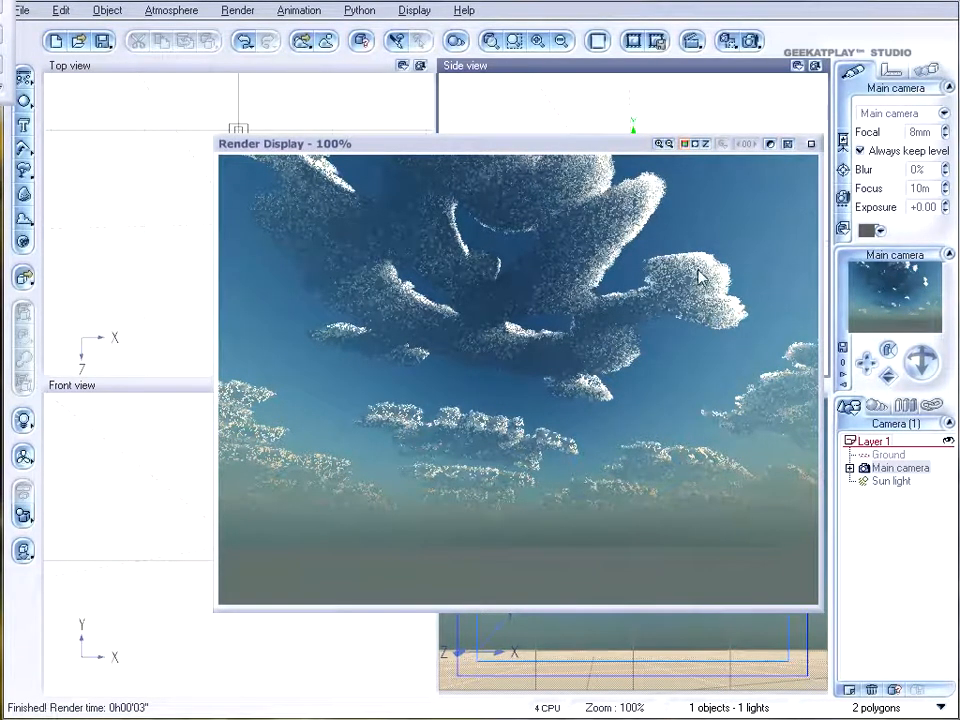
mouse_move(628, 372)
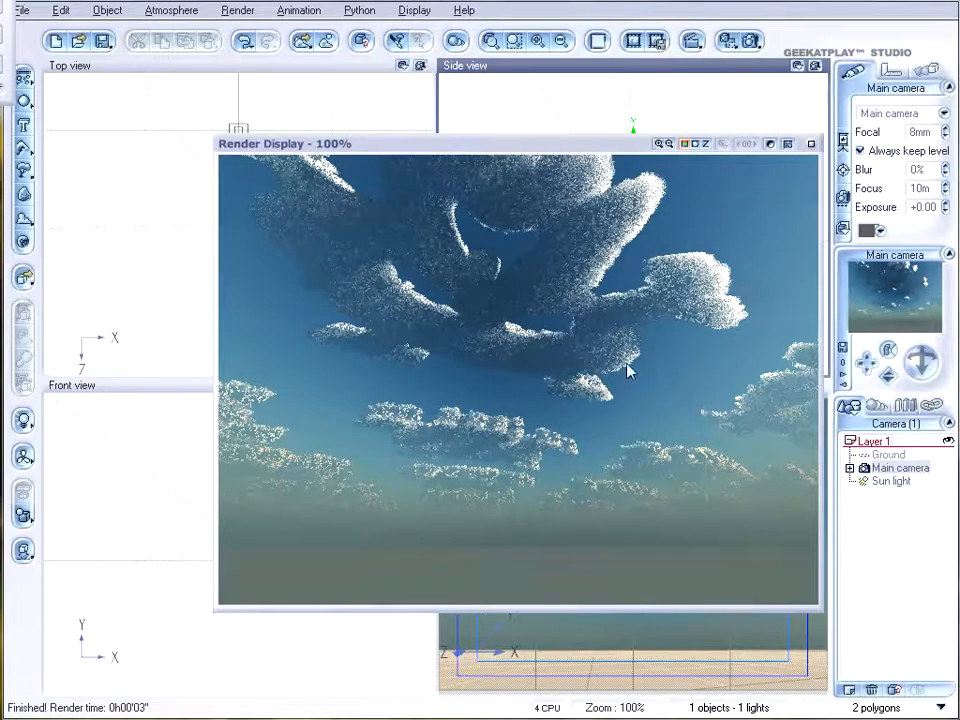
mouse_move(377, 308)
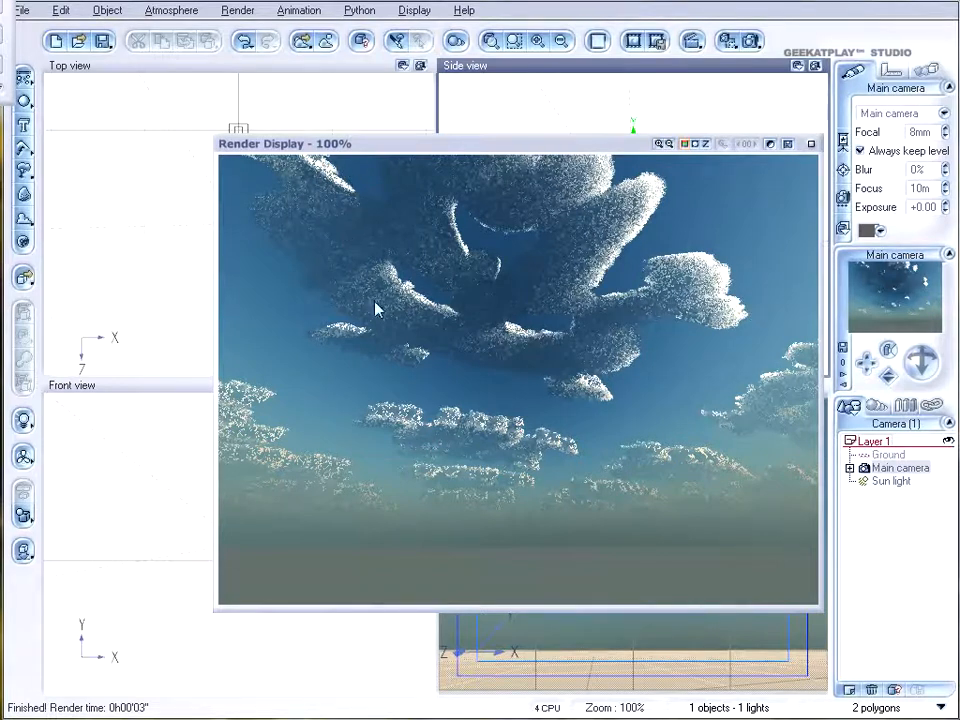
mouse_move(650, 245)
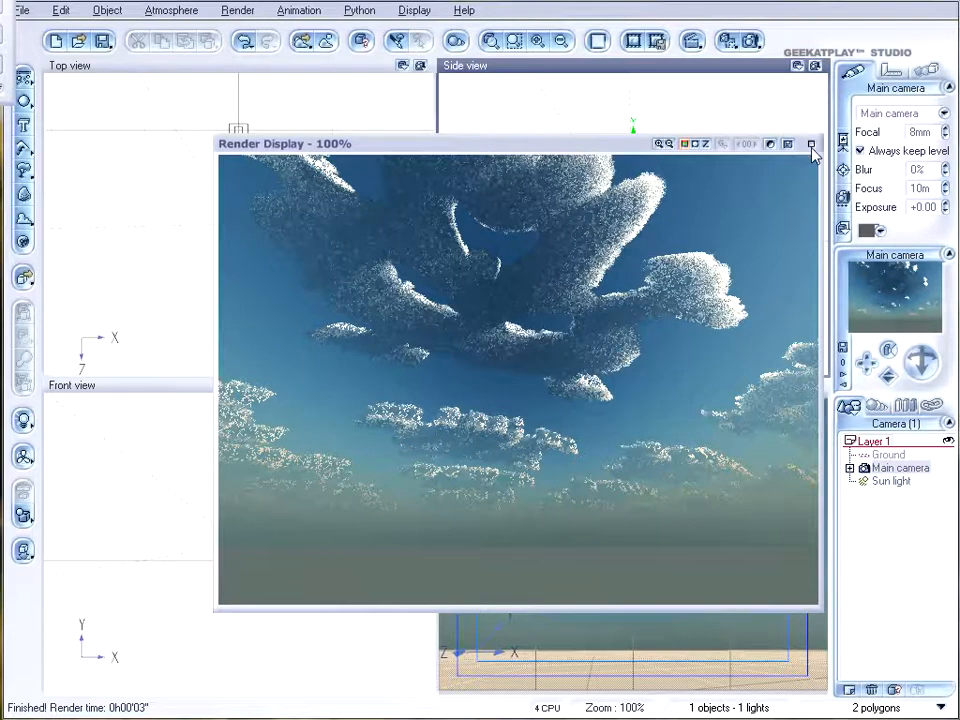
left_click(811, 143)
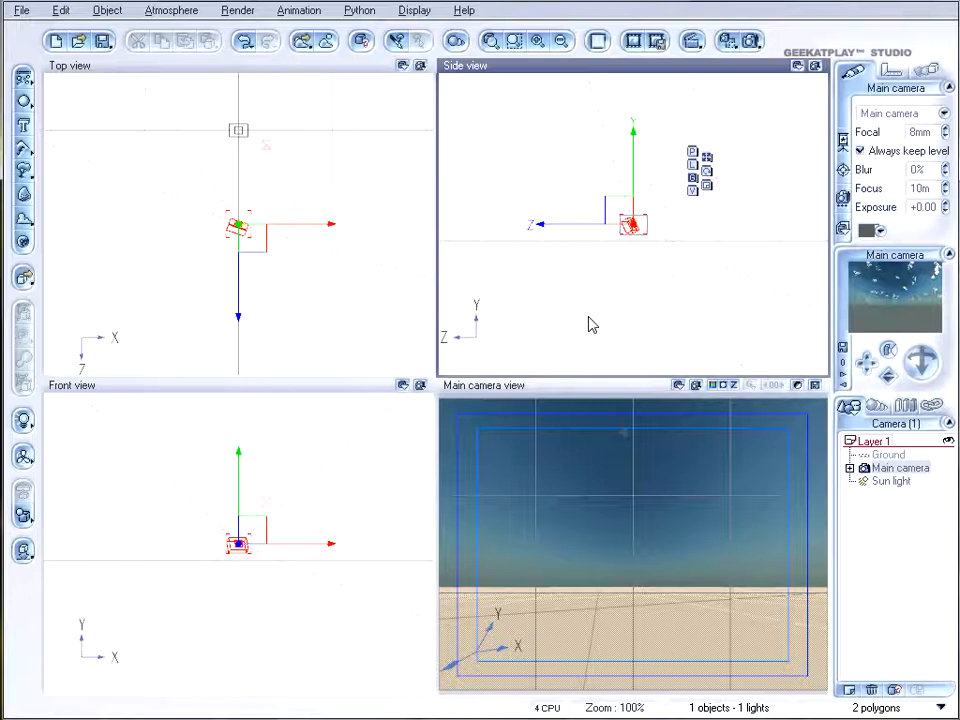
mouse_move(552, 278)
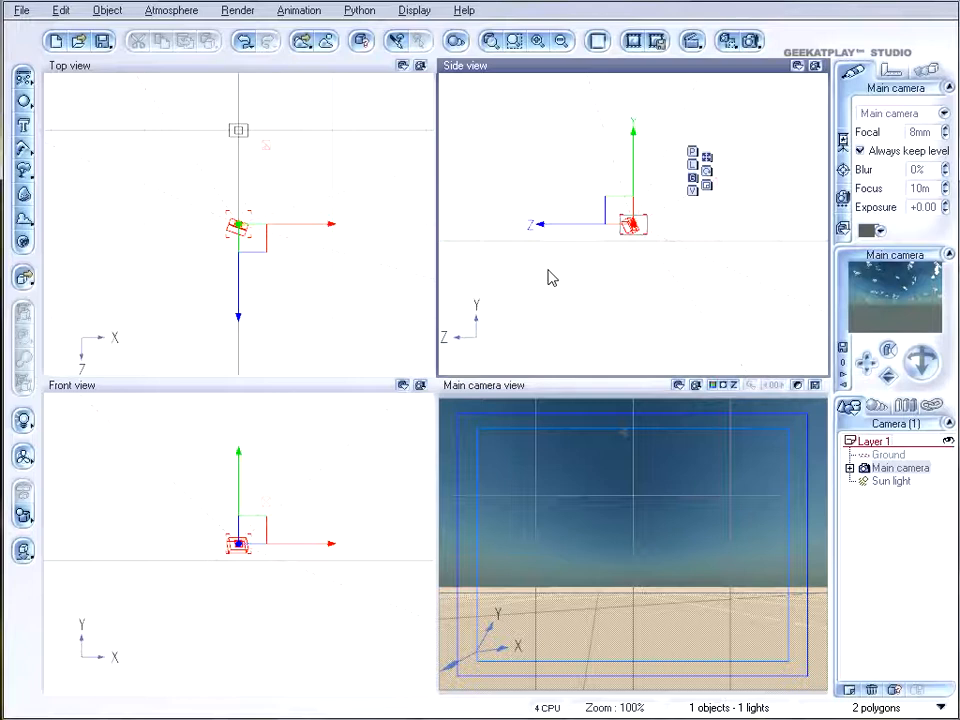